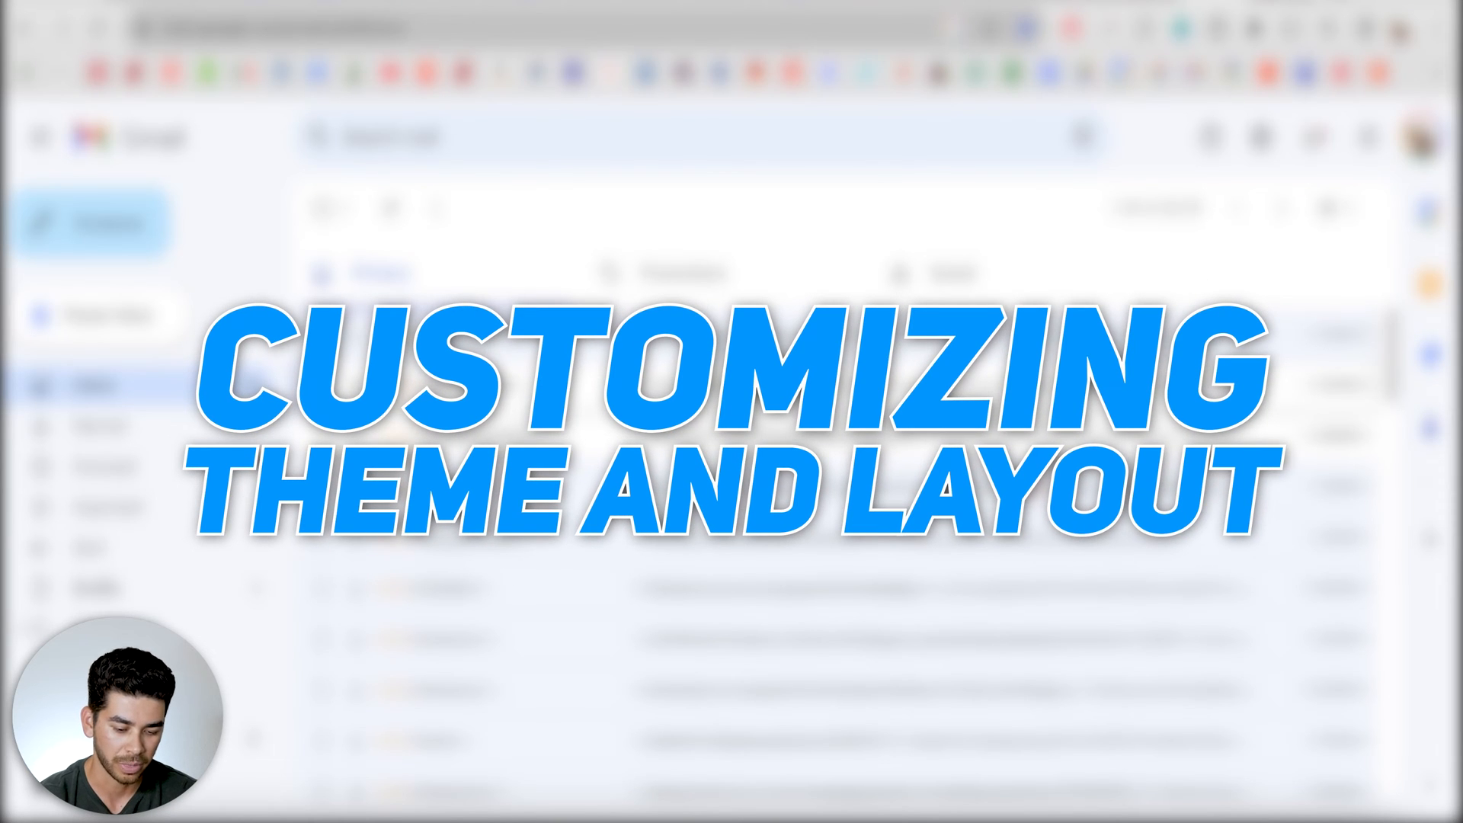
Apply the green caterpillar-on-plant photo theme after trying the red canyon theme
left_click(1231, 45)
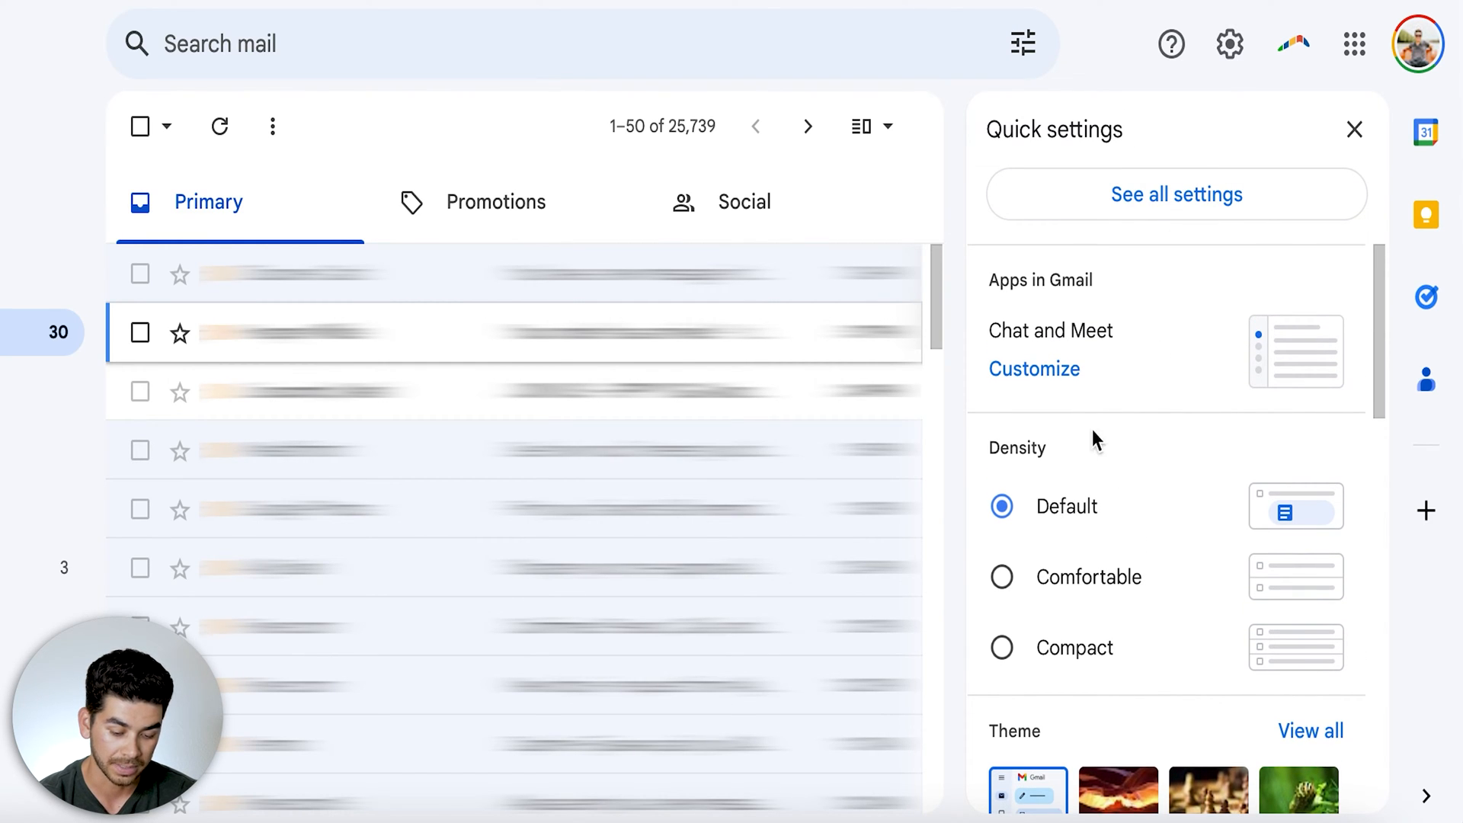
mouse_move(1138, 546)
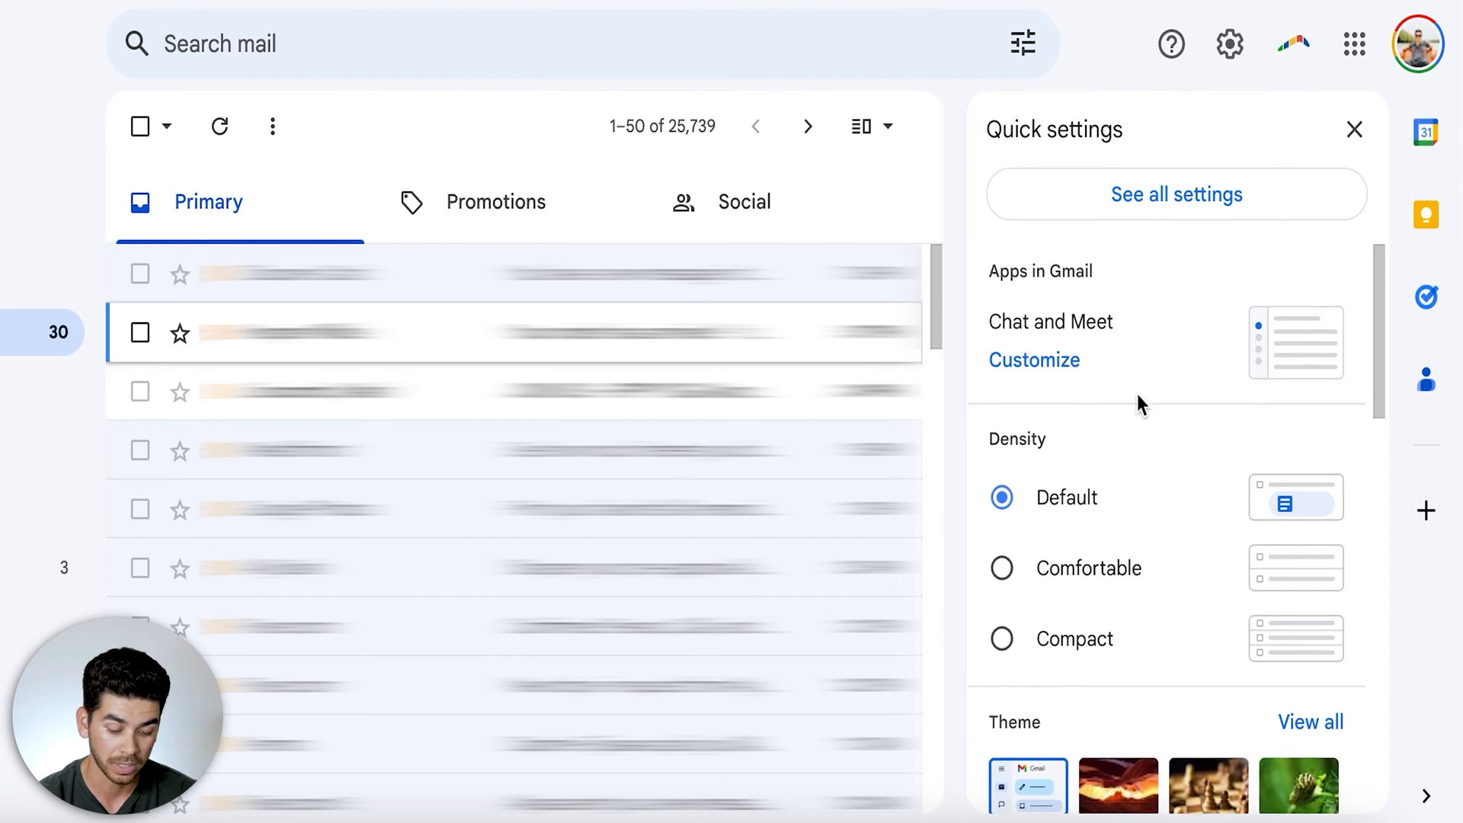
scroll("down", 3)
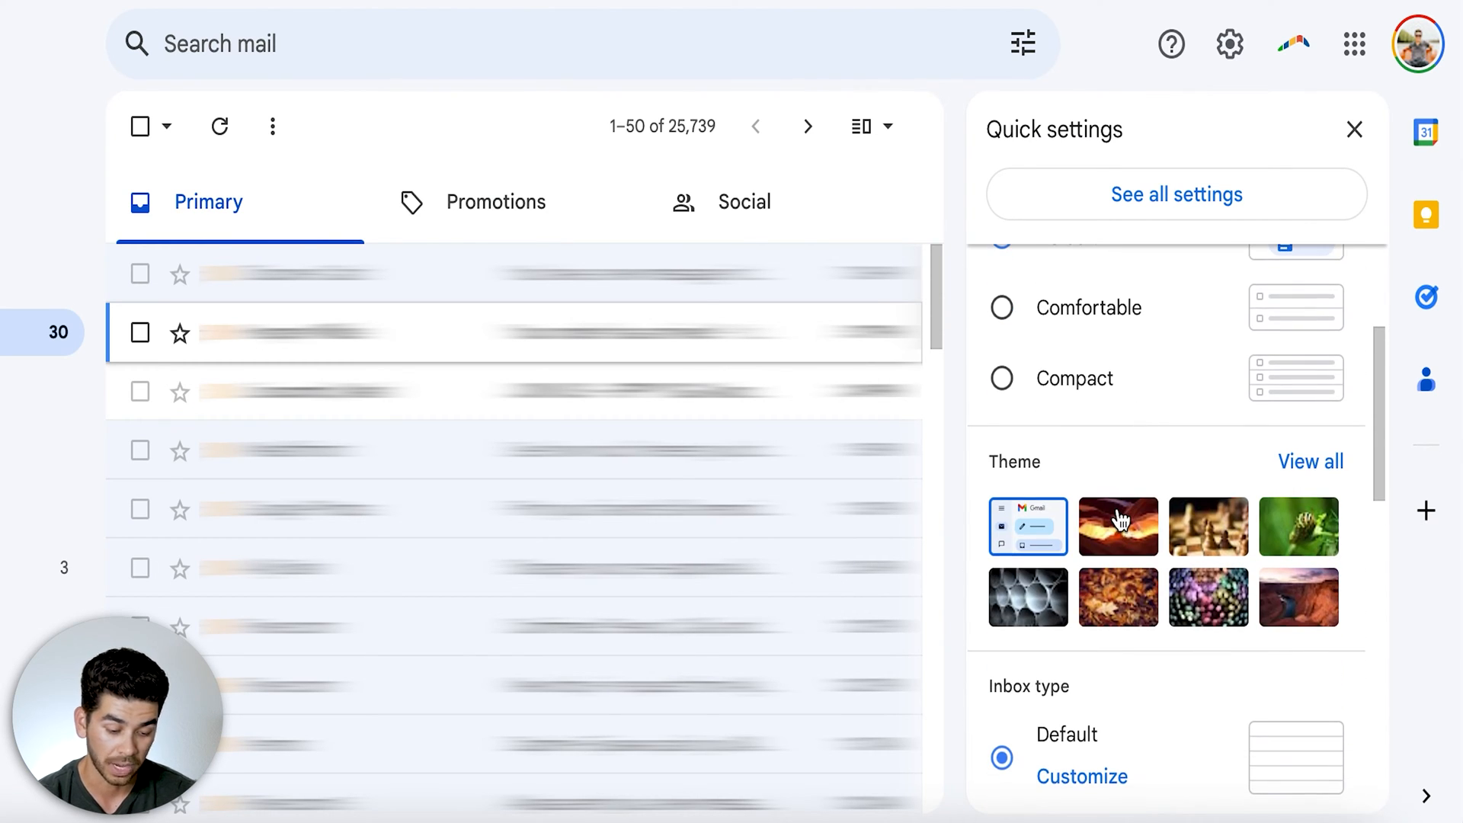
left_click(1118, 526)
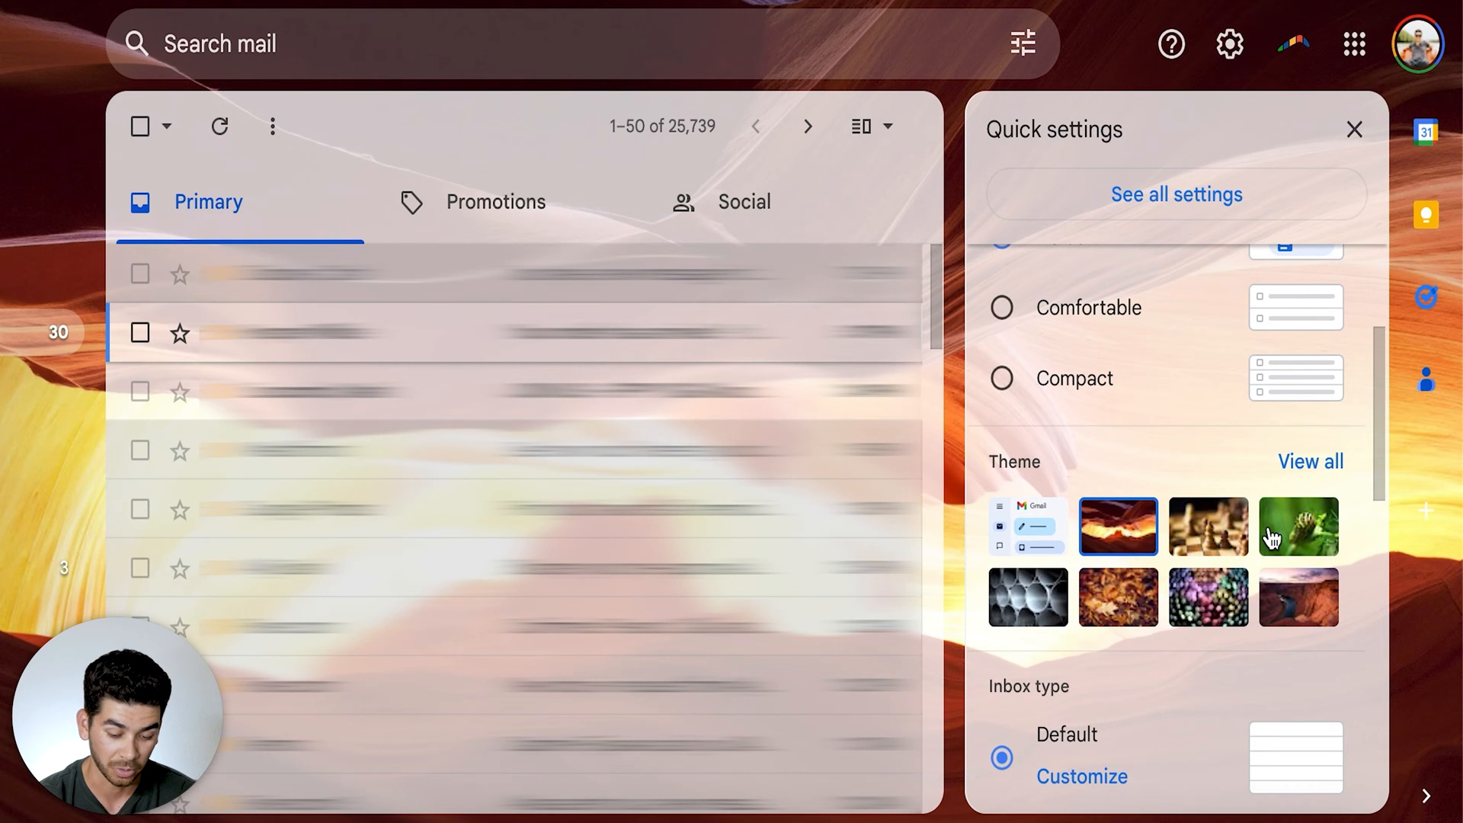
left_click(1297, 526)
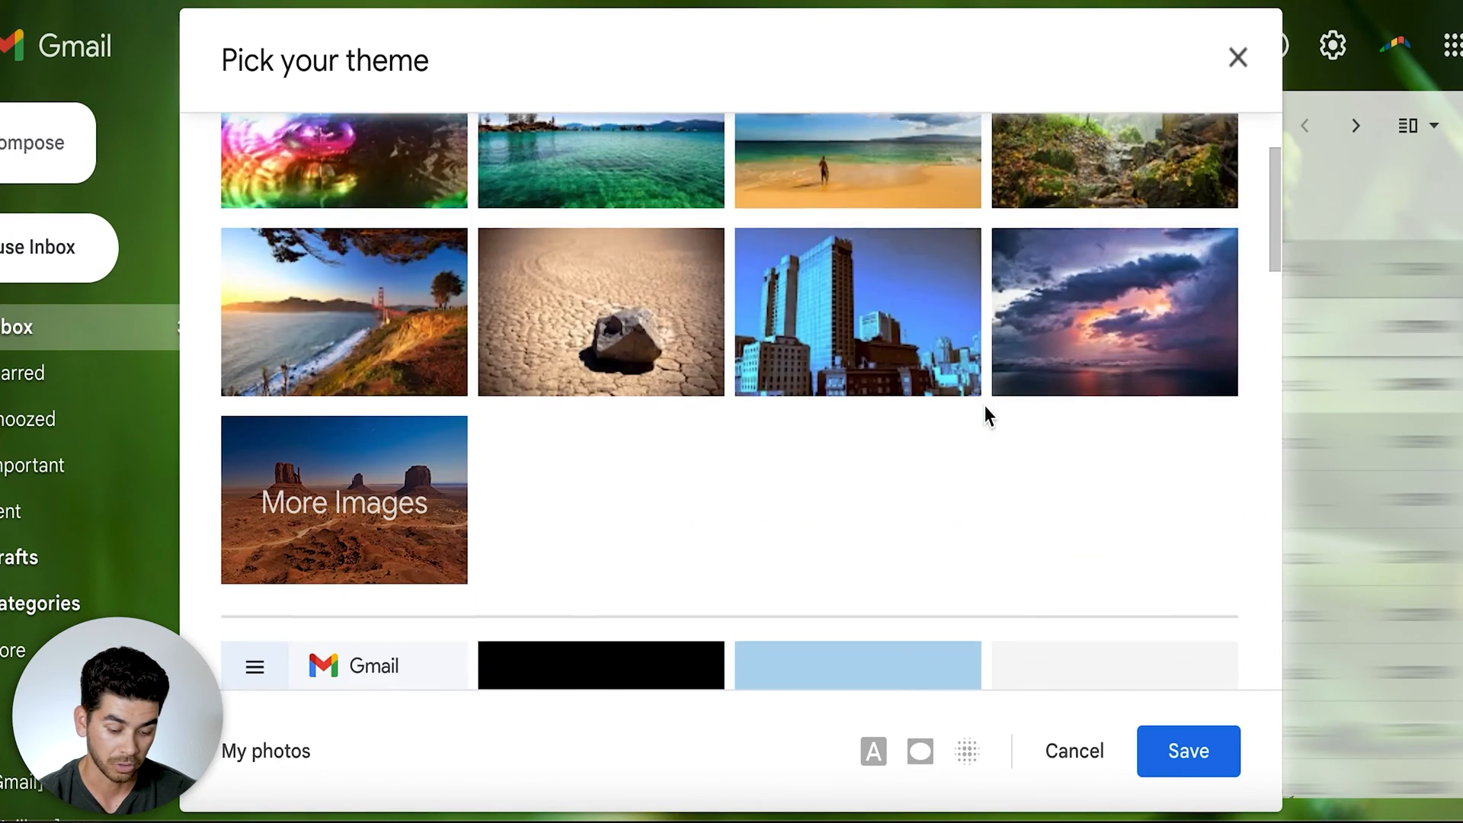
scroll("down", 3)
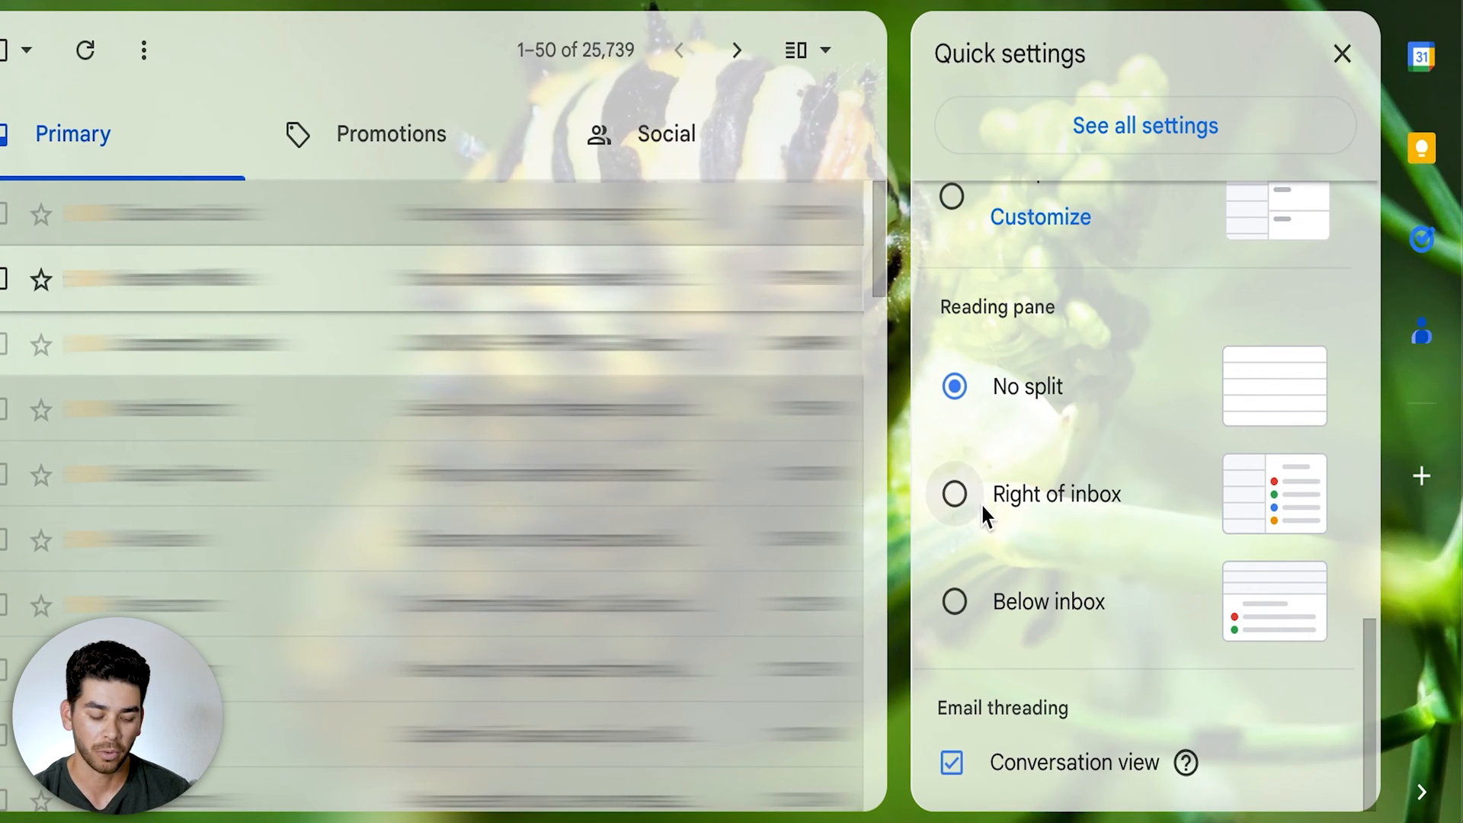
Set the reading pane to Right of inbox and open the full General settings
left_click(954, 494)
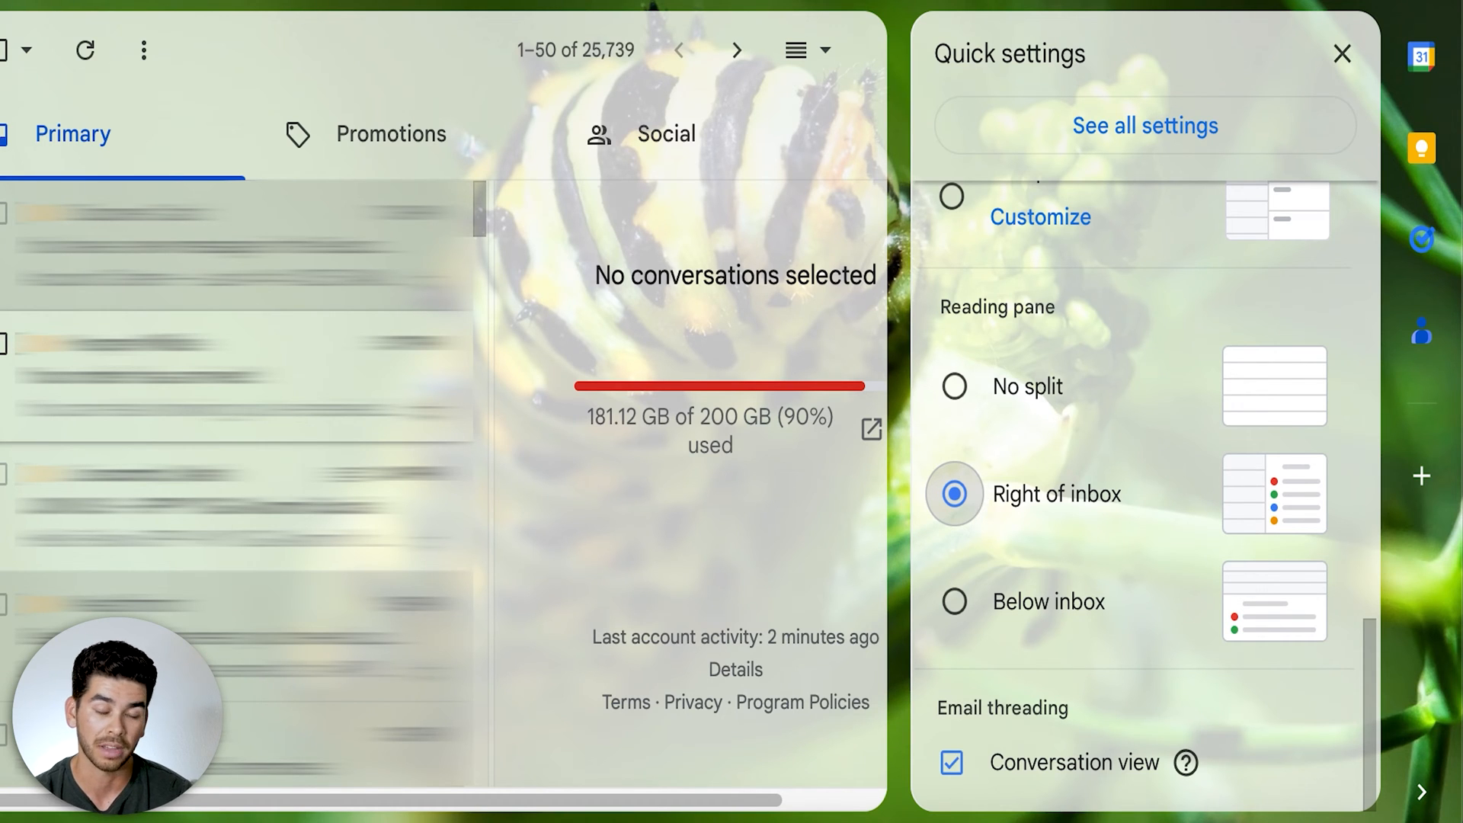
left_click(1342, 53)
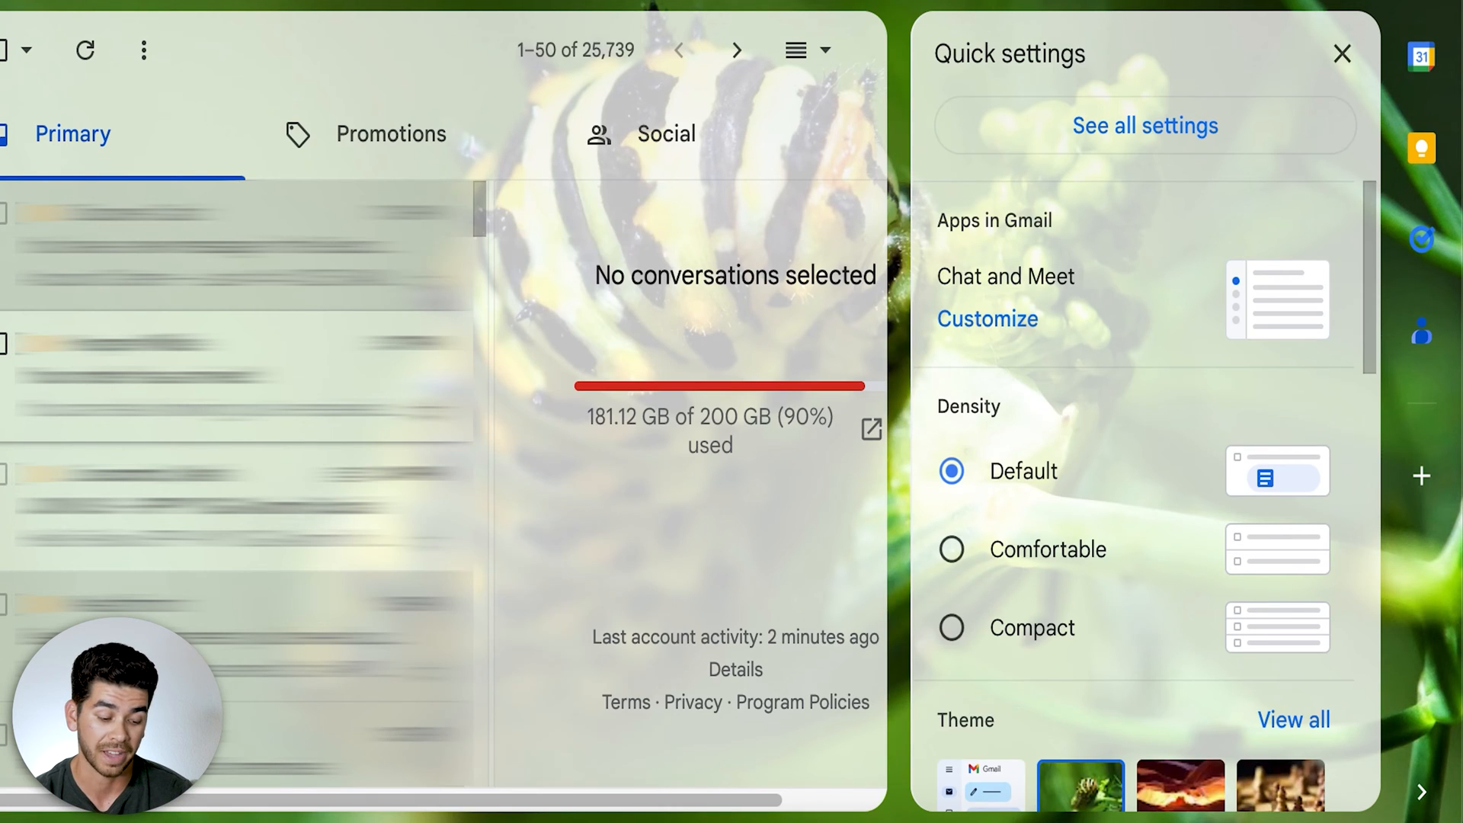
mouse_move(1259, 112)
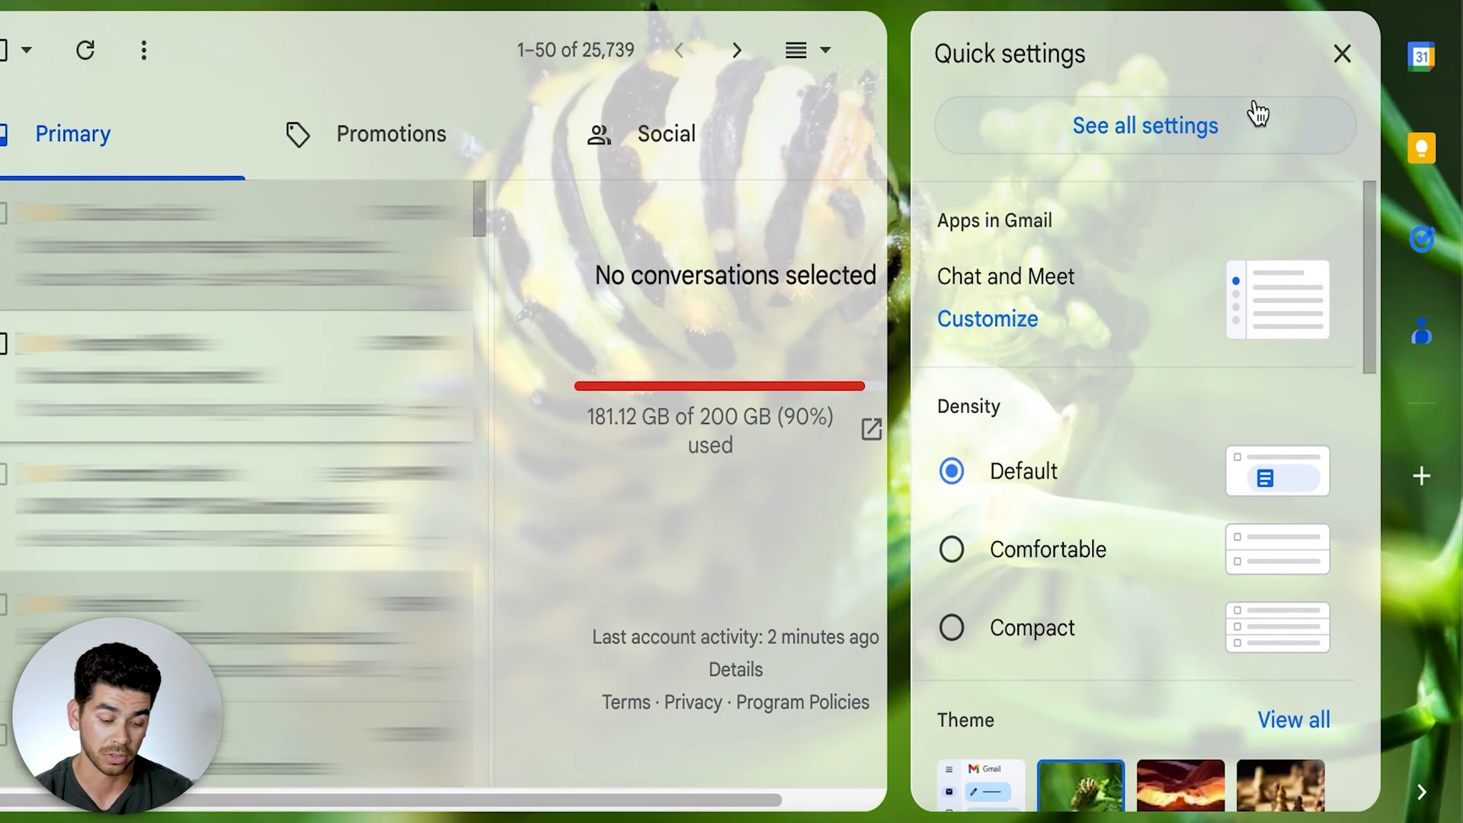
left_click(1145, 125)
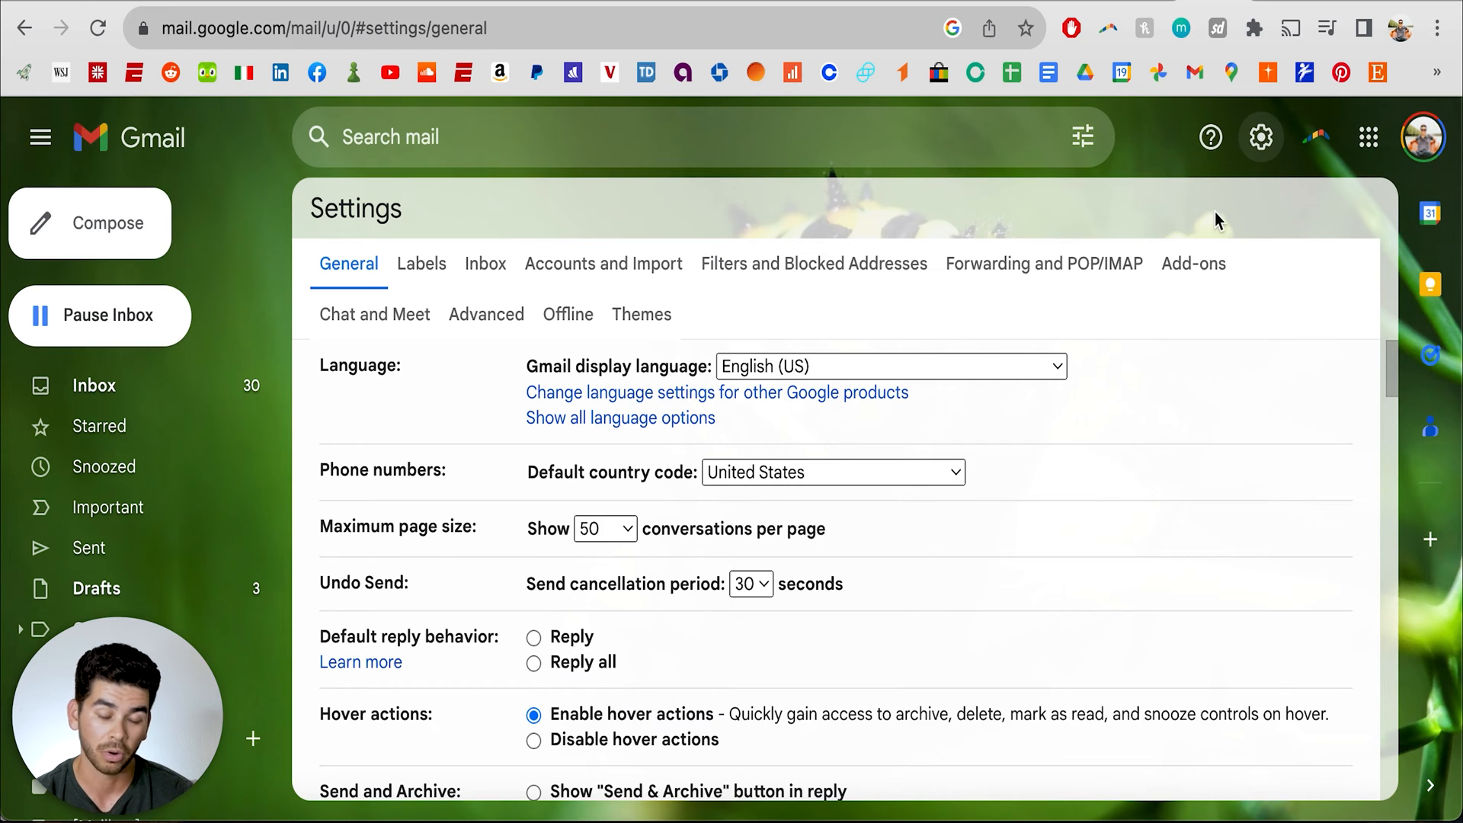
mouse_move(1260, 137)
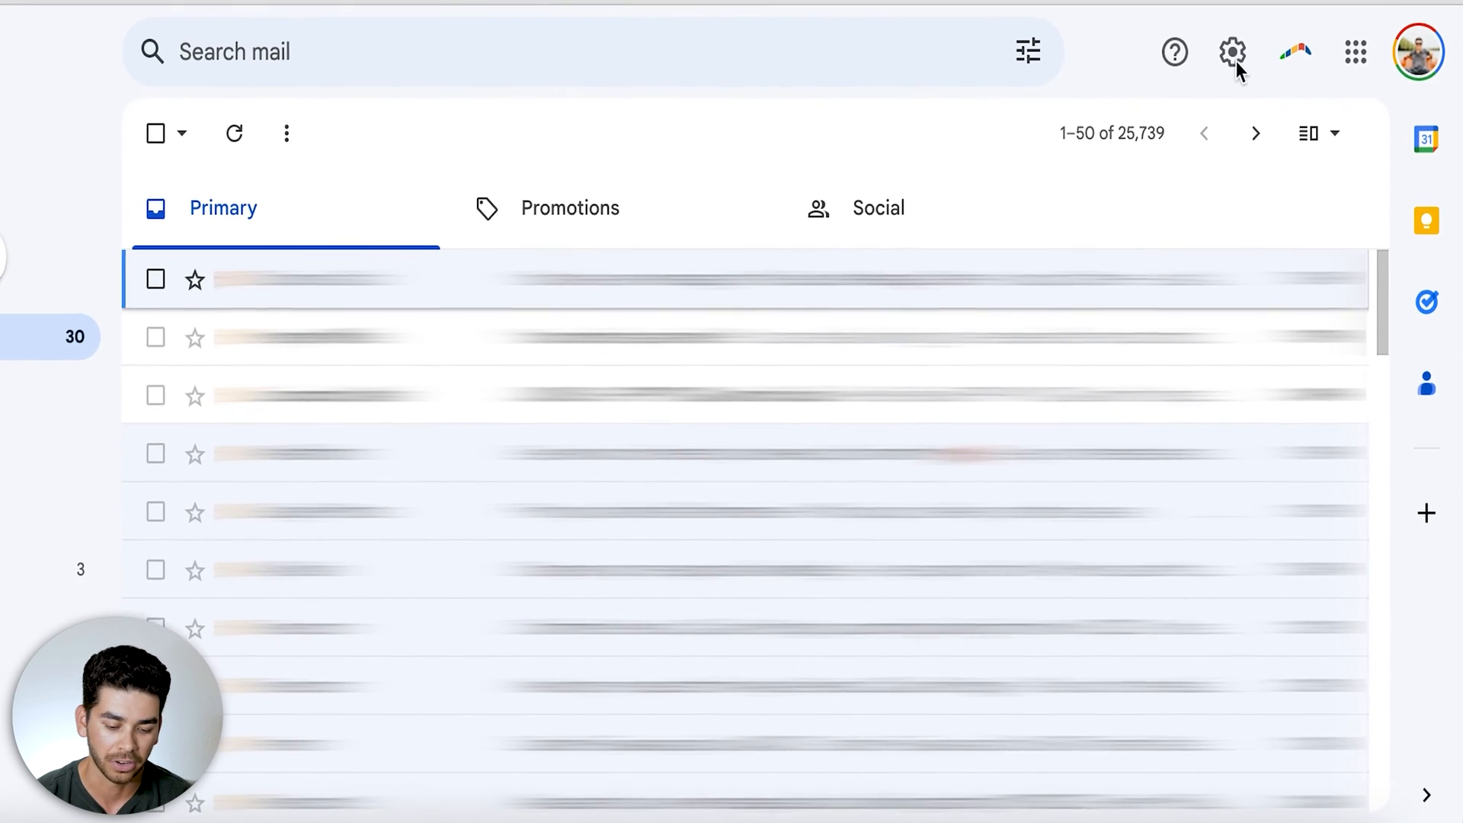
Enable Custom keyboard shortcuts on the Advanced settings tab and save the changes
left_click(1231, 52)
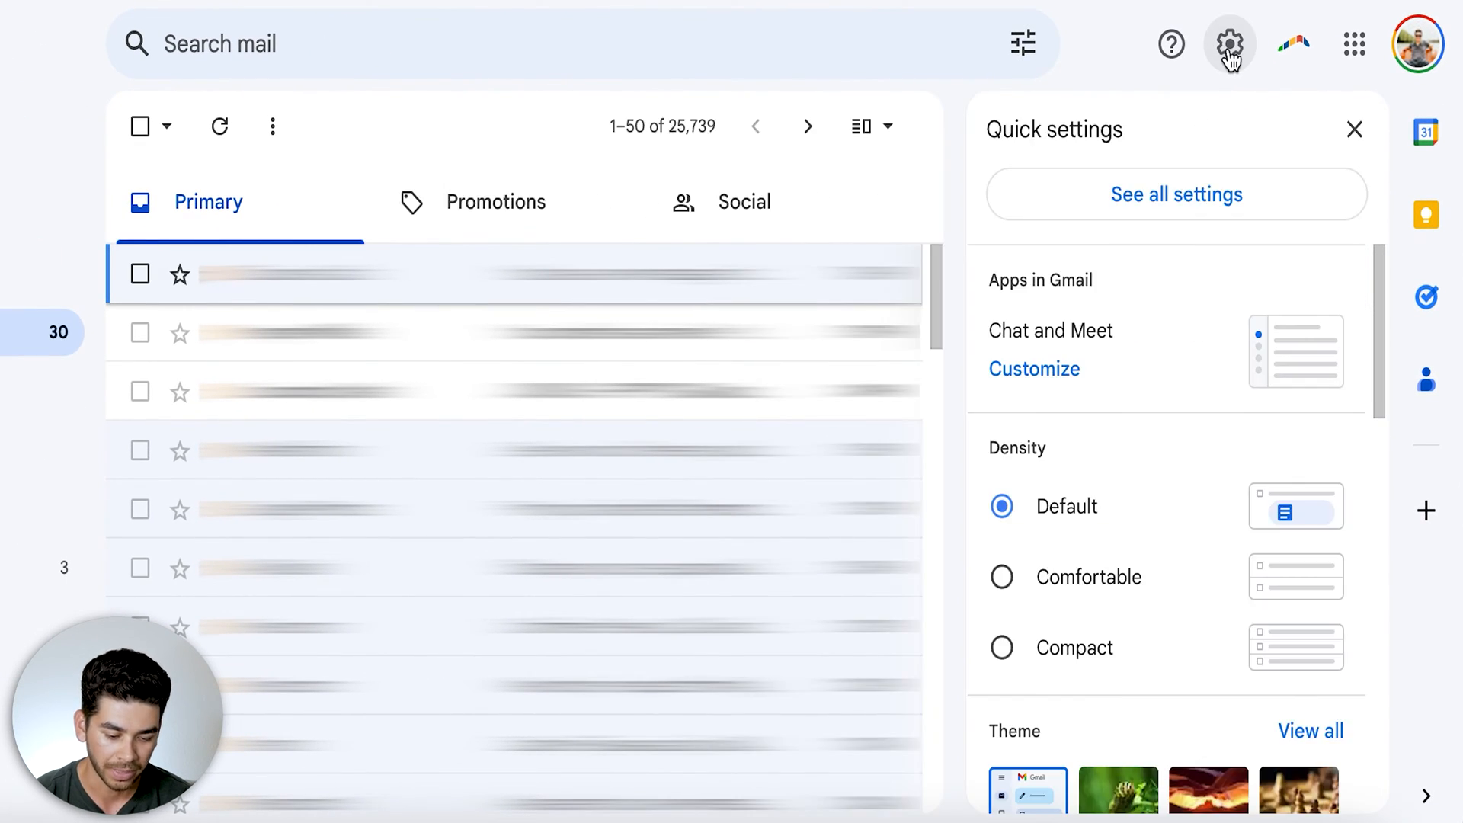
left_click(1176, 194)
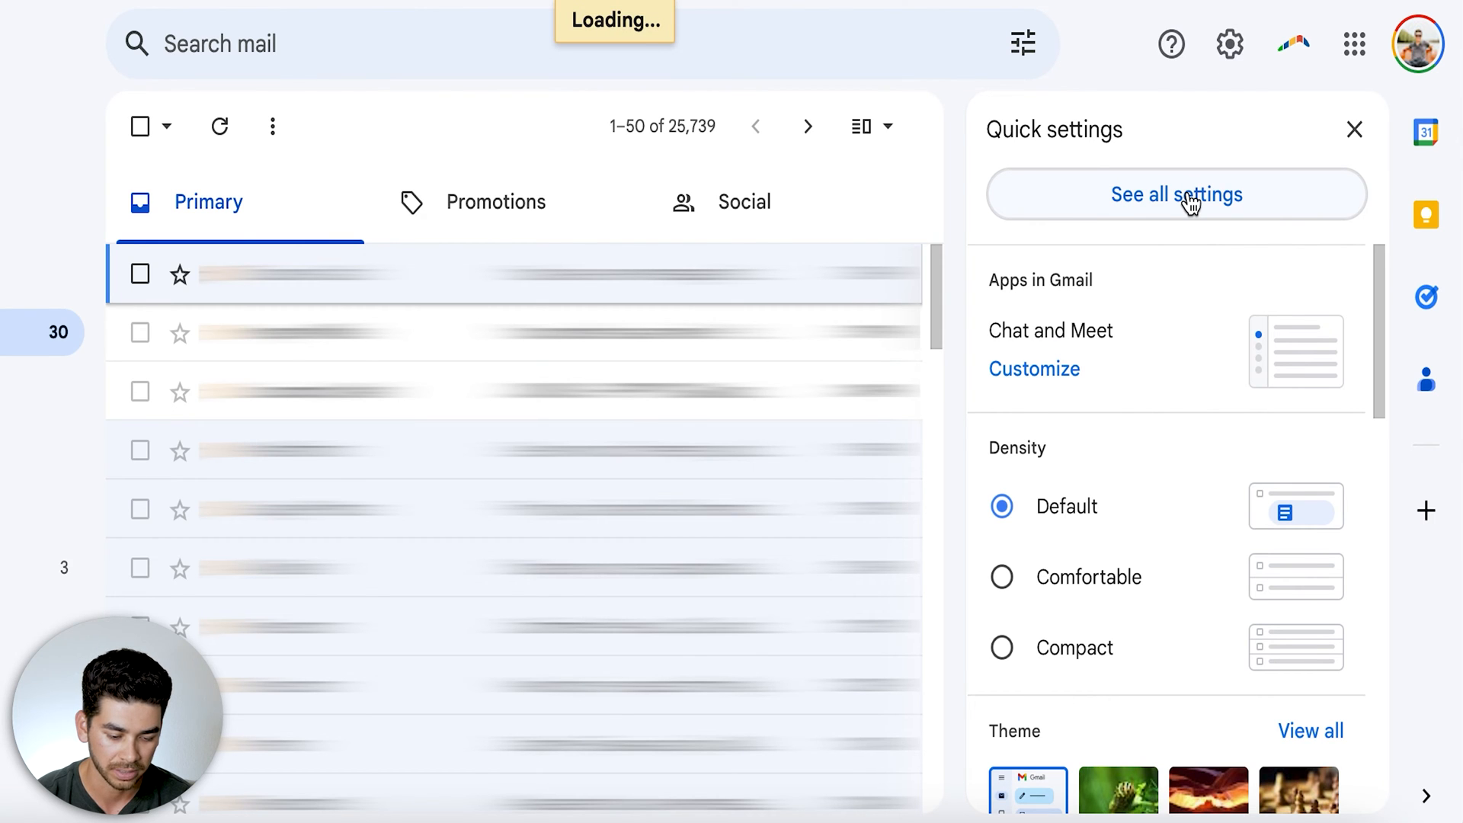
left_click(1176, 195)
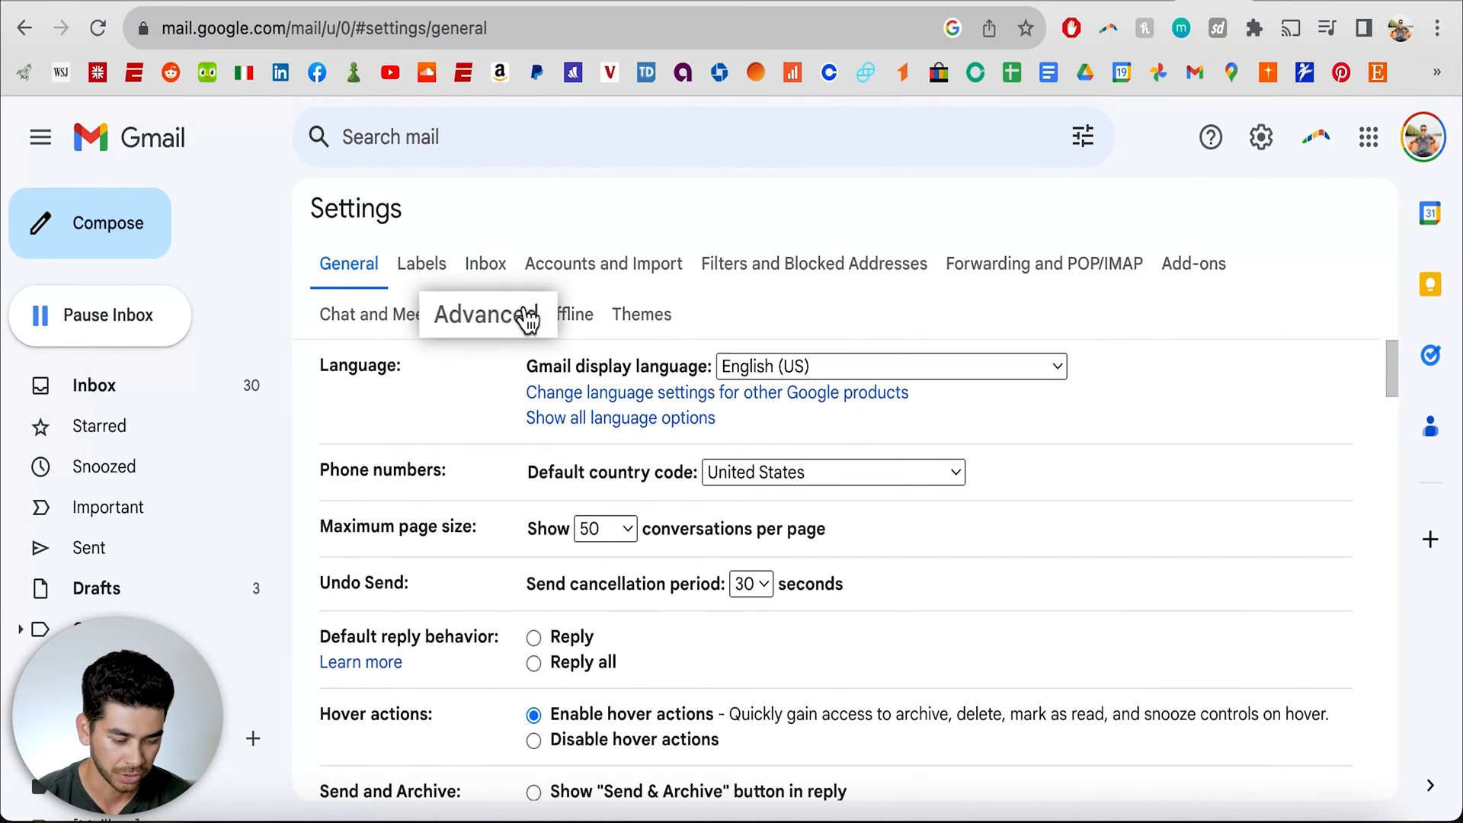
left_click(485, 313)
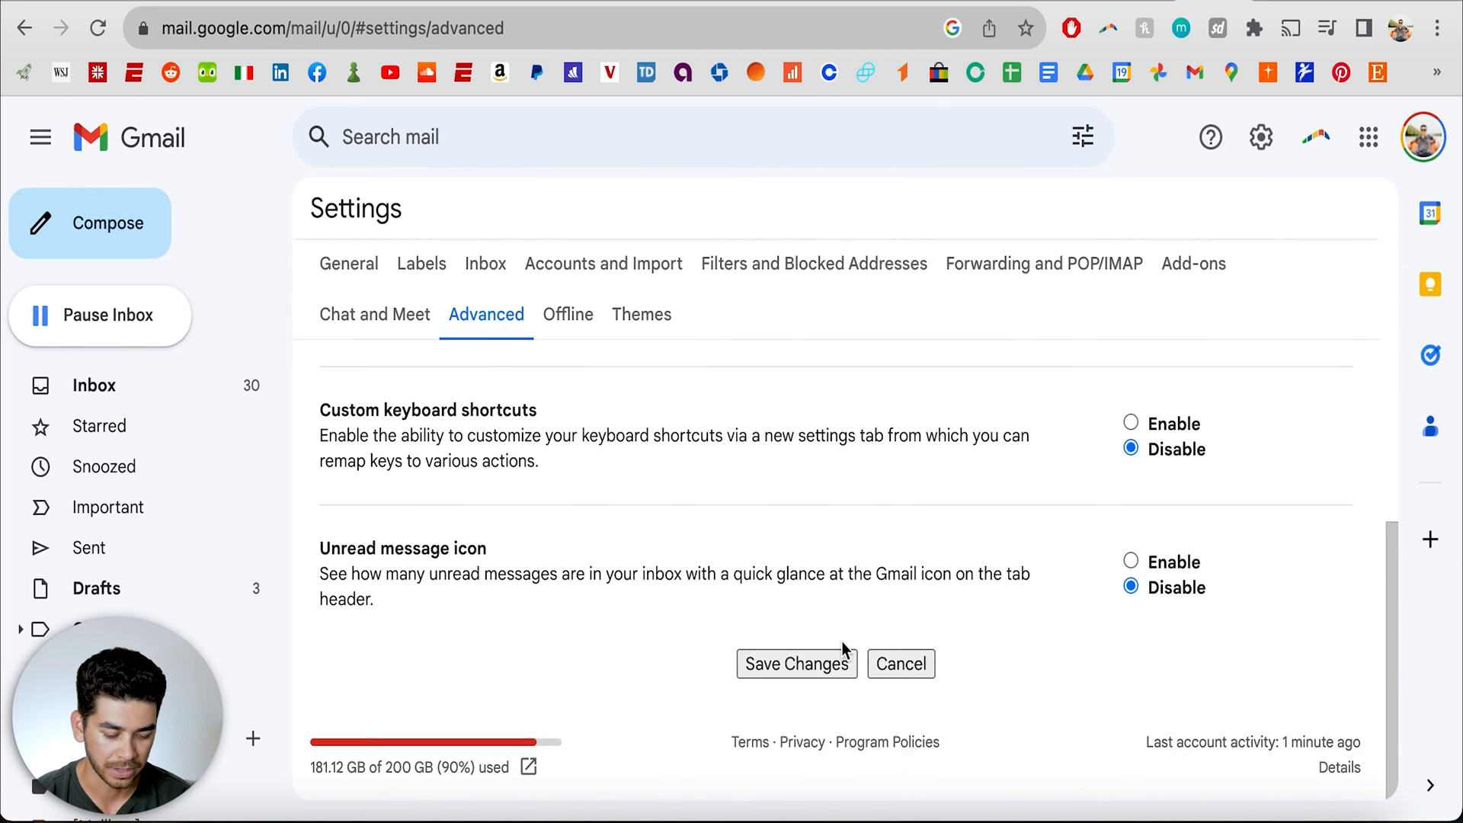
left_click(796, 663)
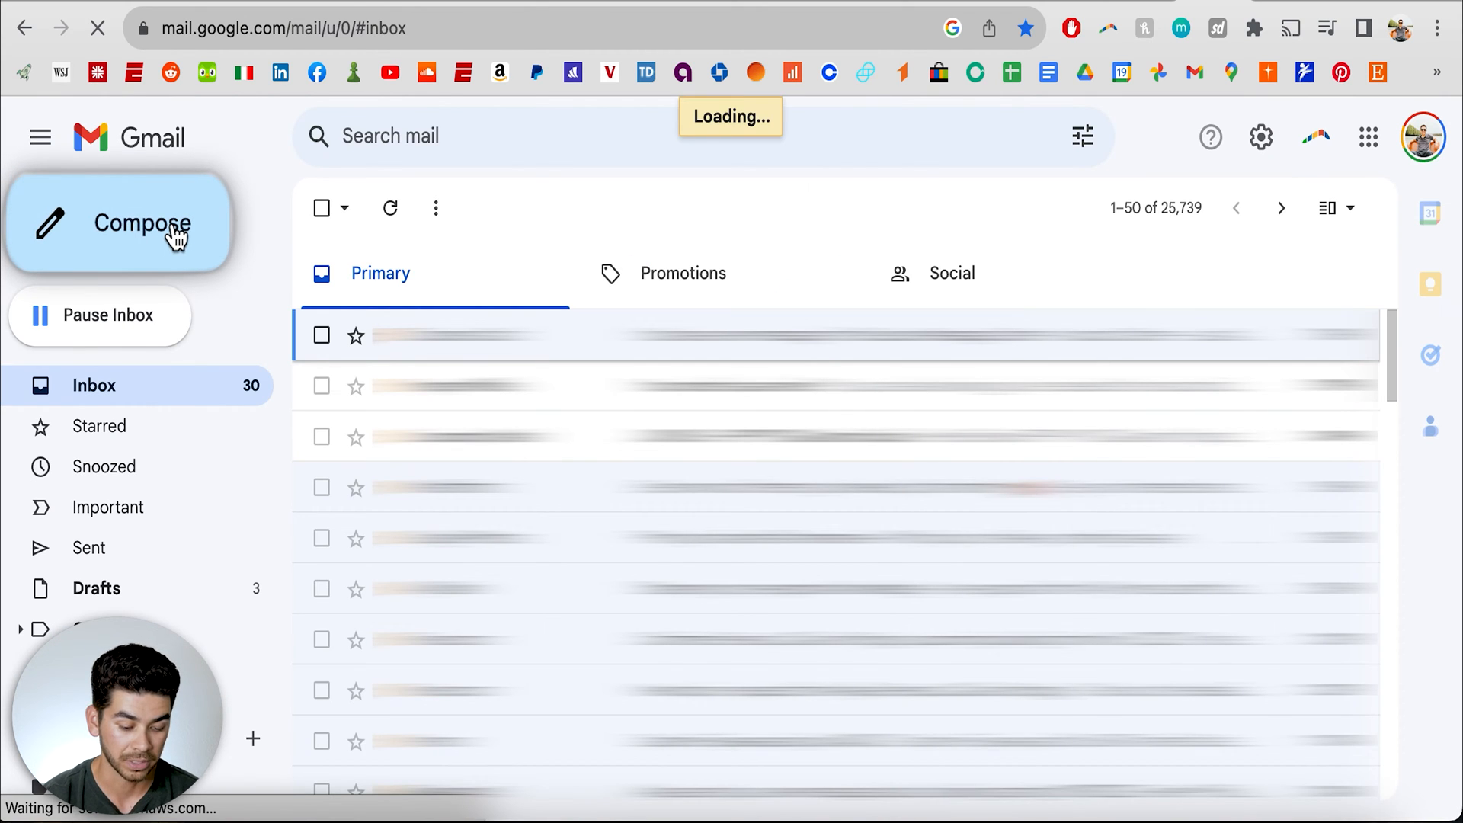
Start a new message and type the newsletter line into its body
left_click(117, 223)
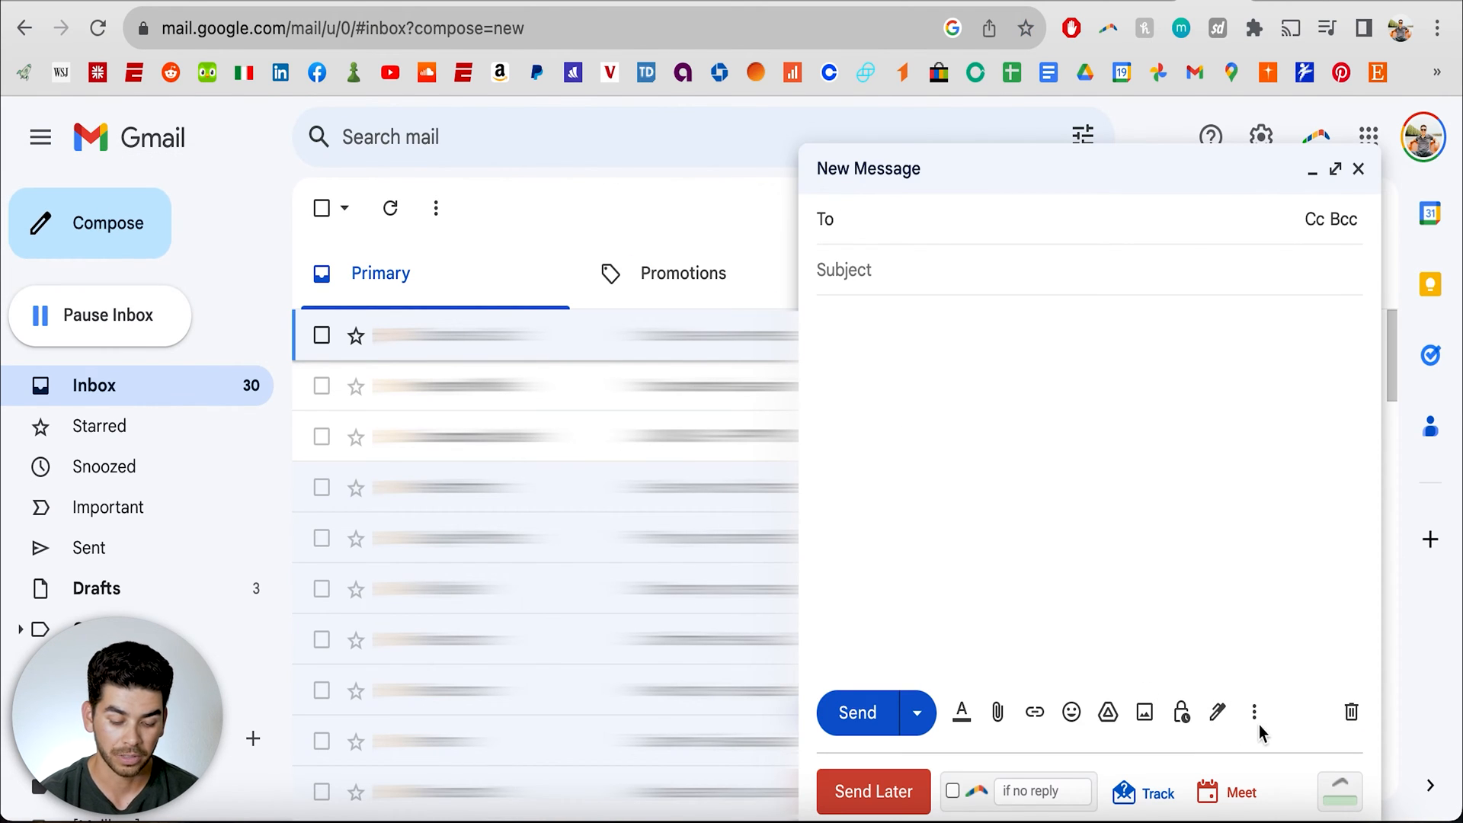
left_click(1255, 711)
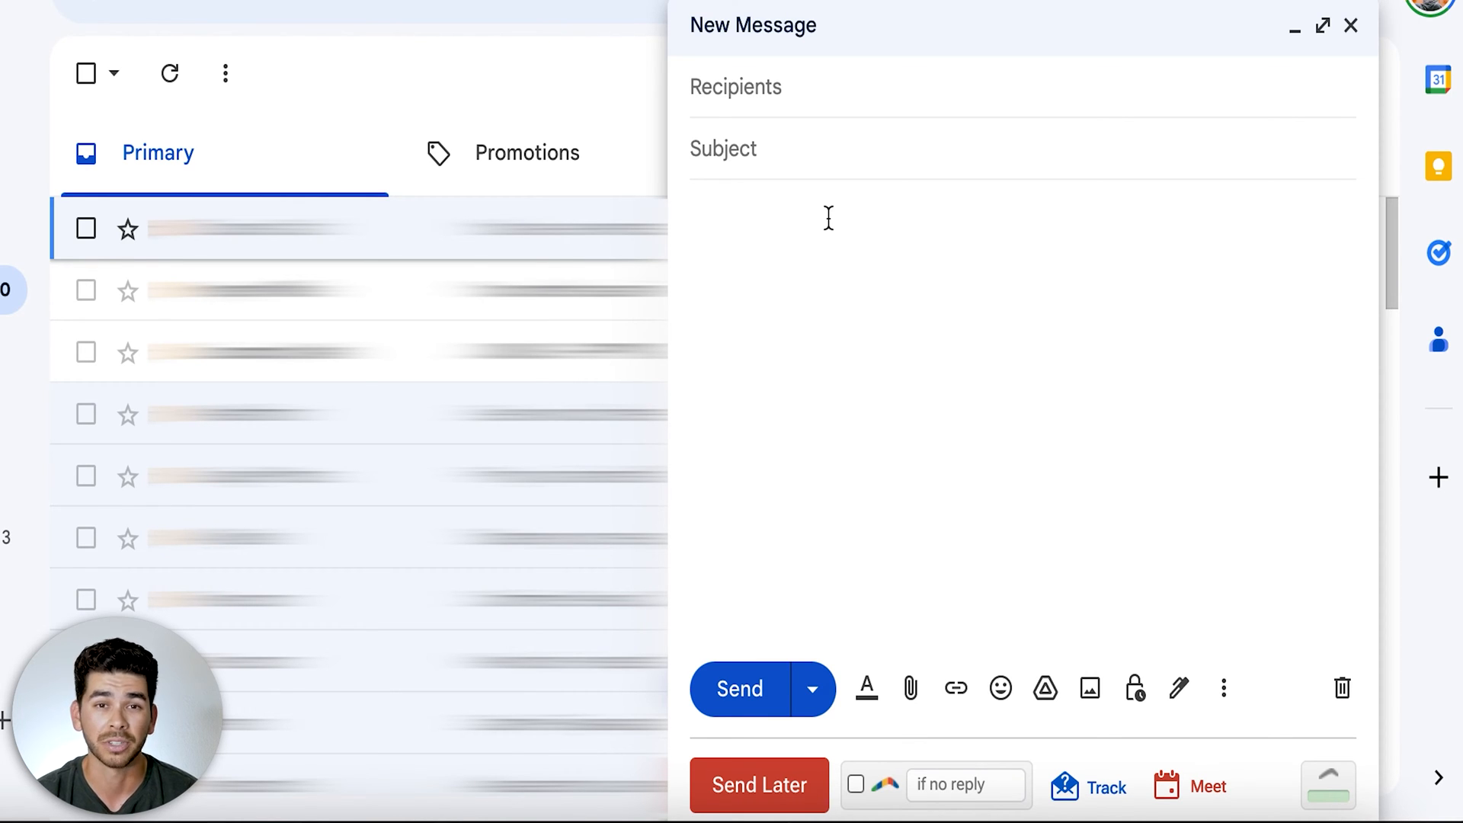
type("THe")
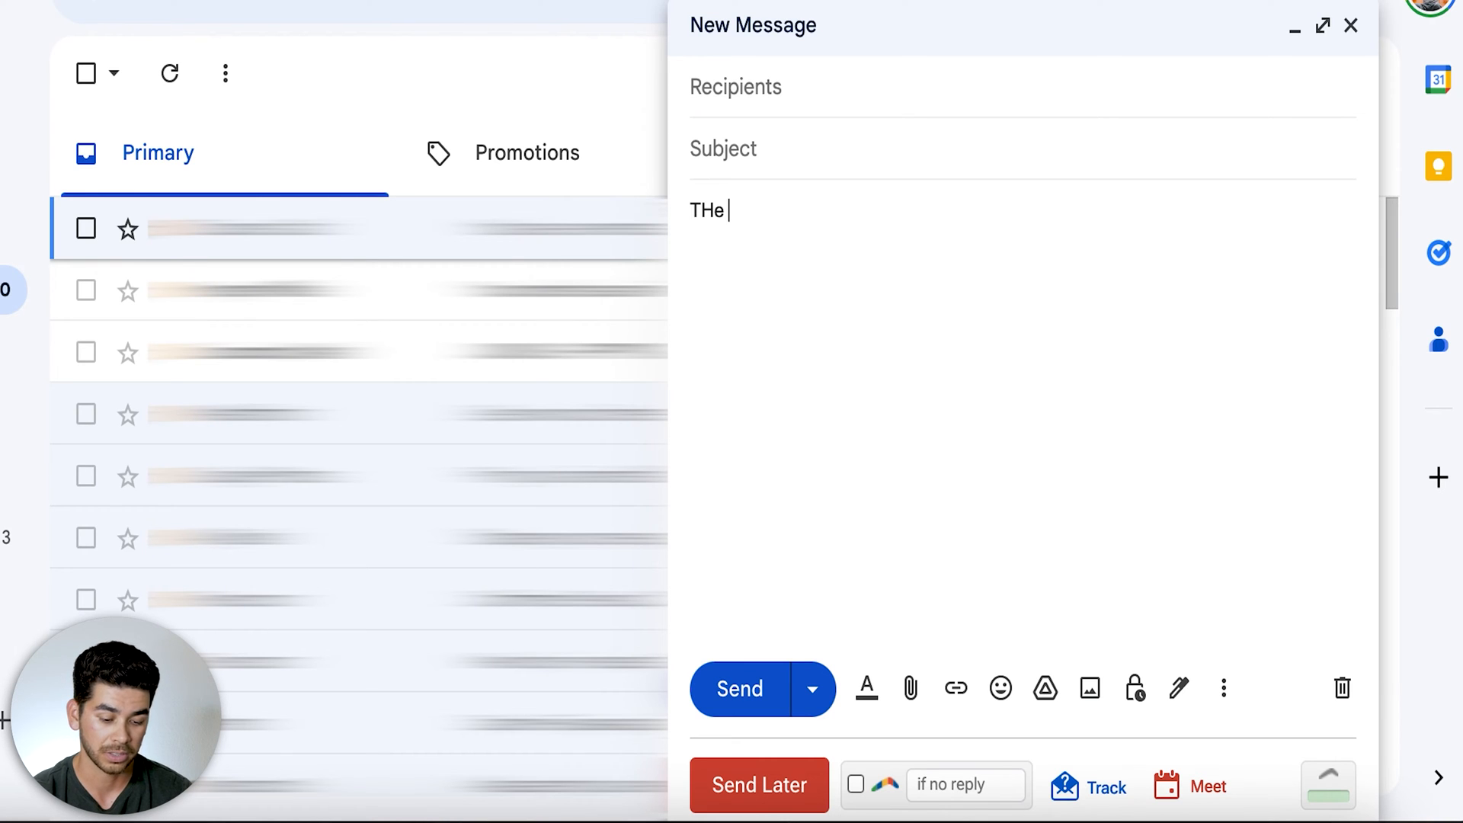
type("newlet")
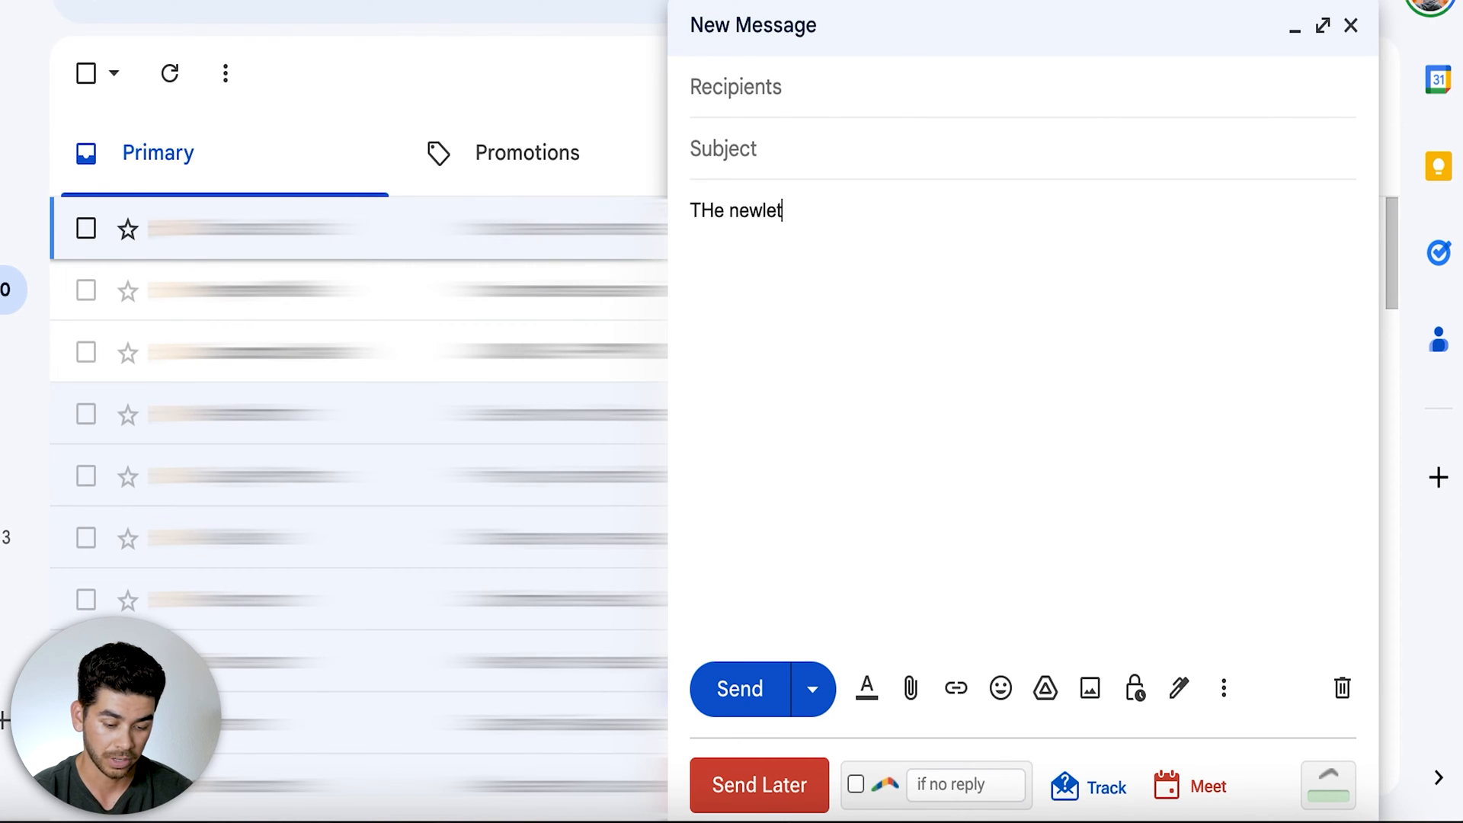
Save the draft as a new template named Newsletter and insert it into the message
left_click(1223, 689)
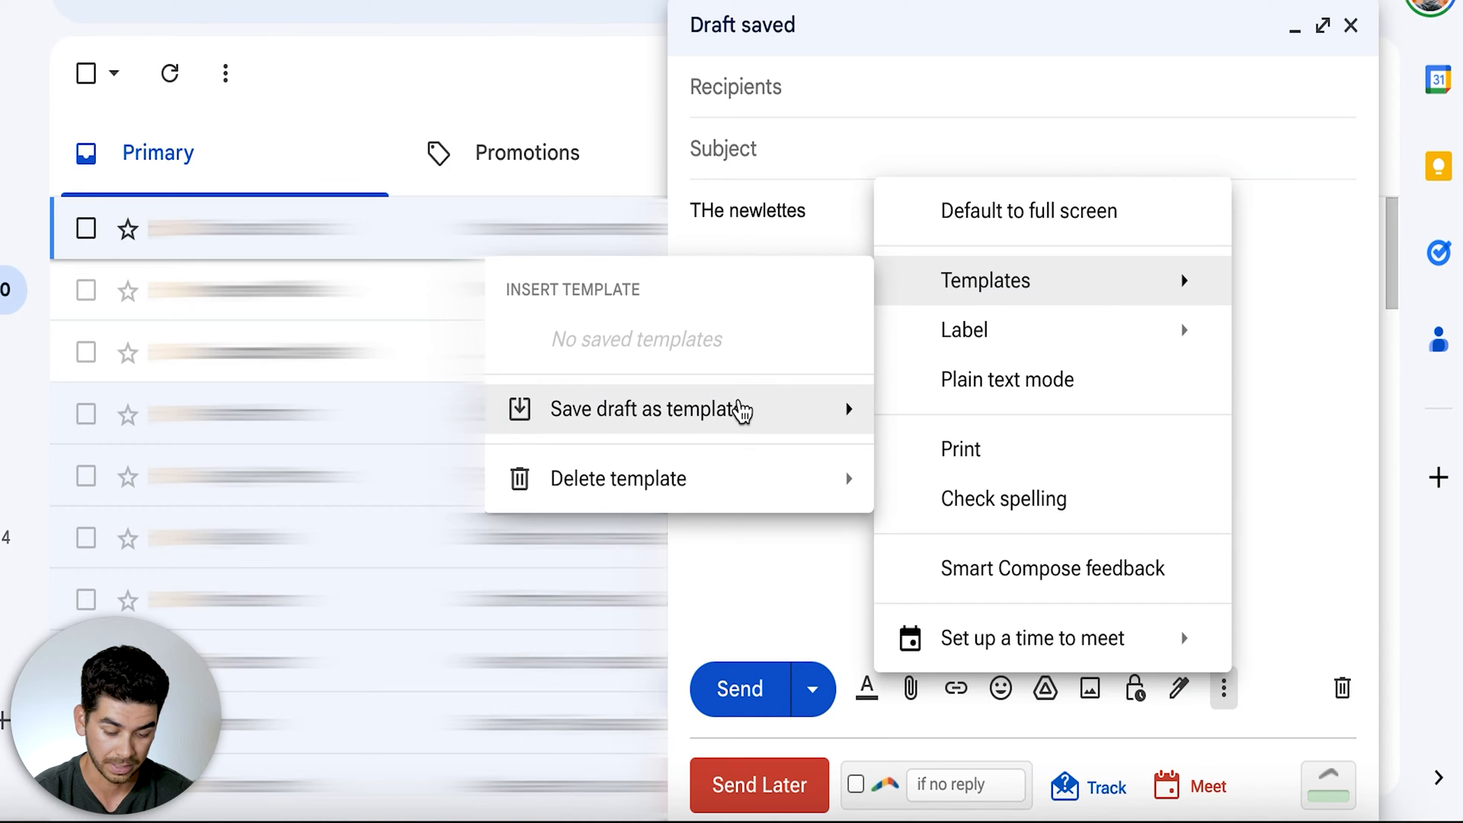
left_click(646, 409)
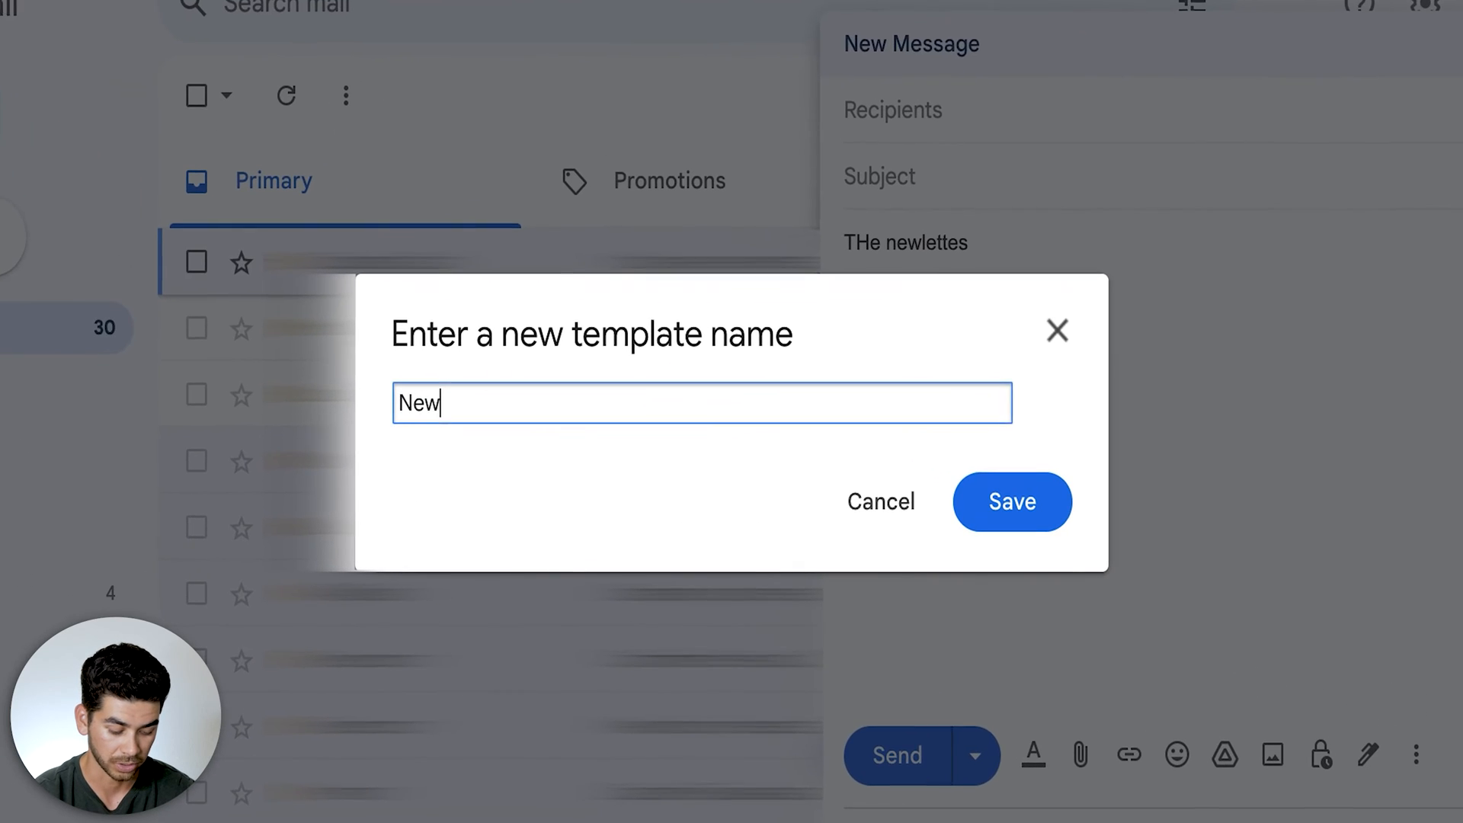
left_click(1012, 502)
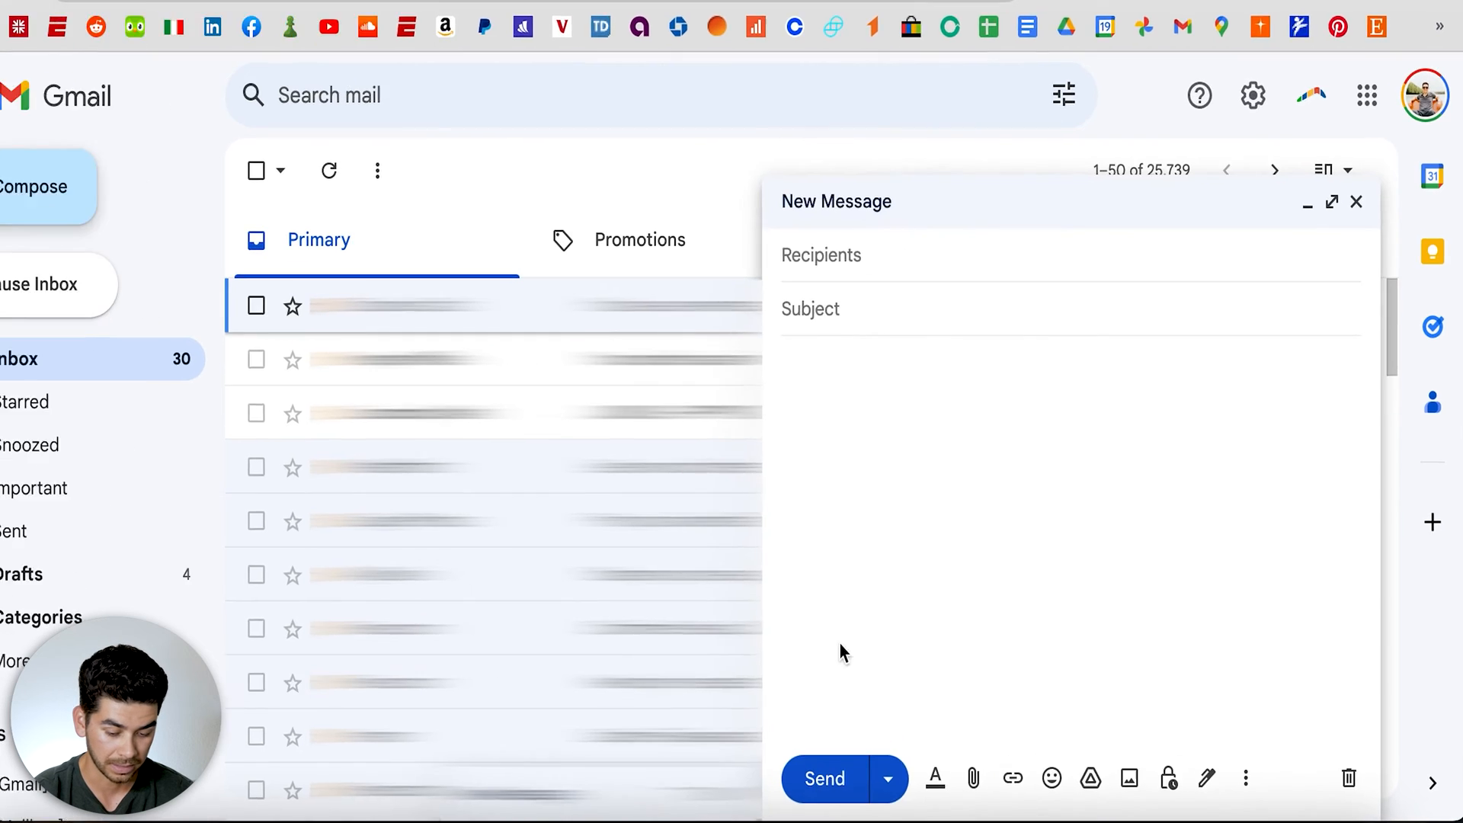
left_click(1245, 777)
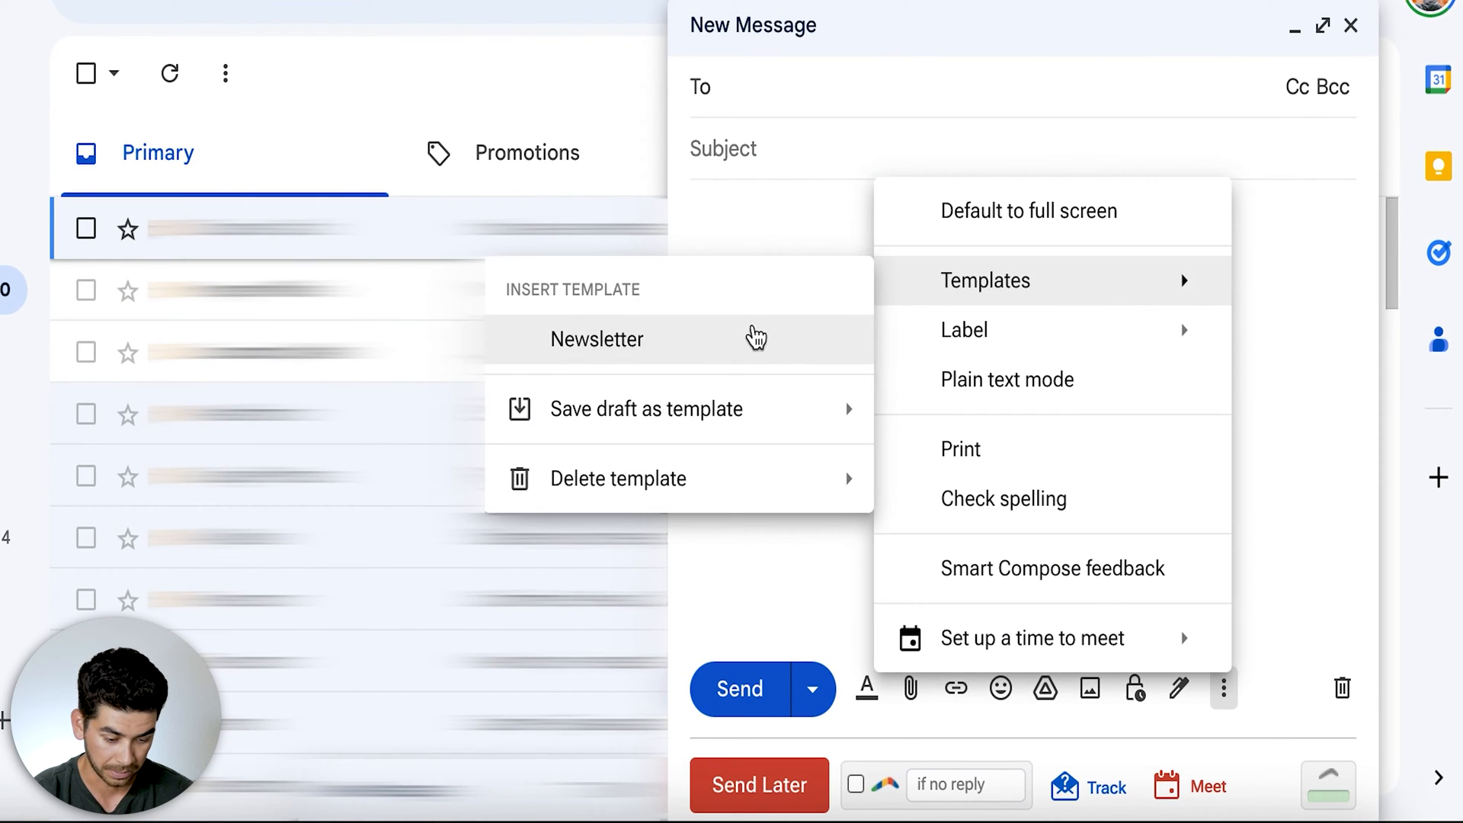
left_click(596, 339)
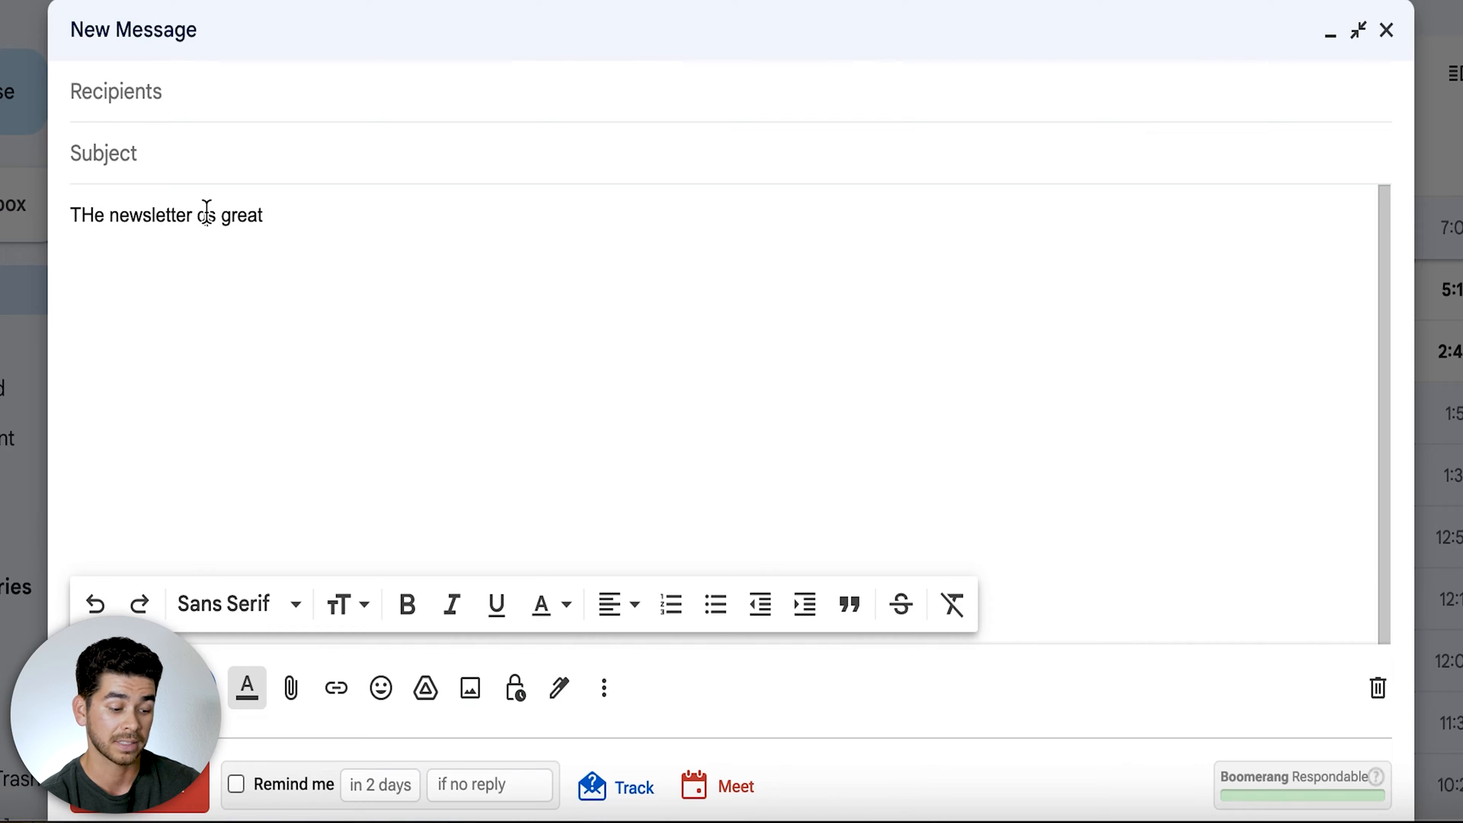
Select a word in the 'THe newsletter is great' message body by double-clicking it
double_click(205, 215)
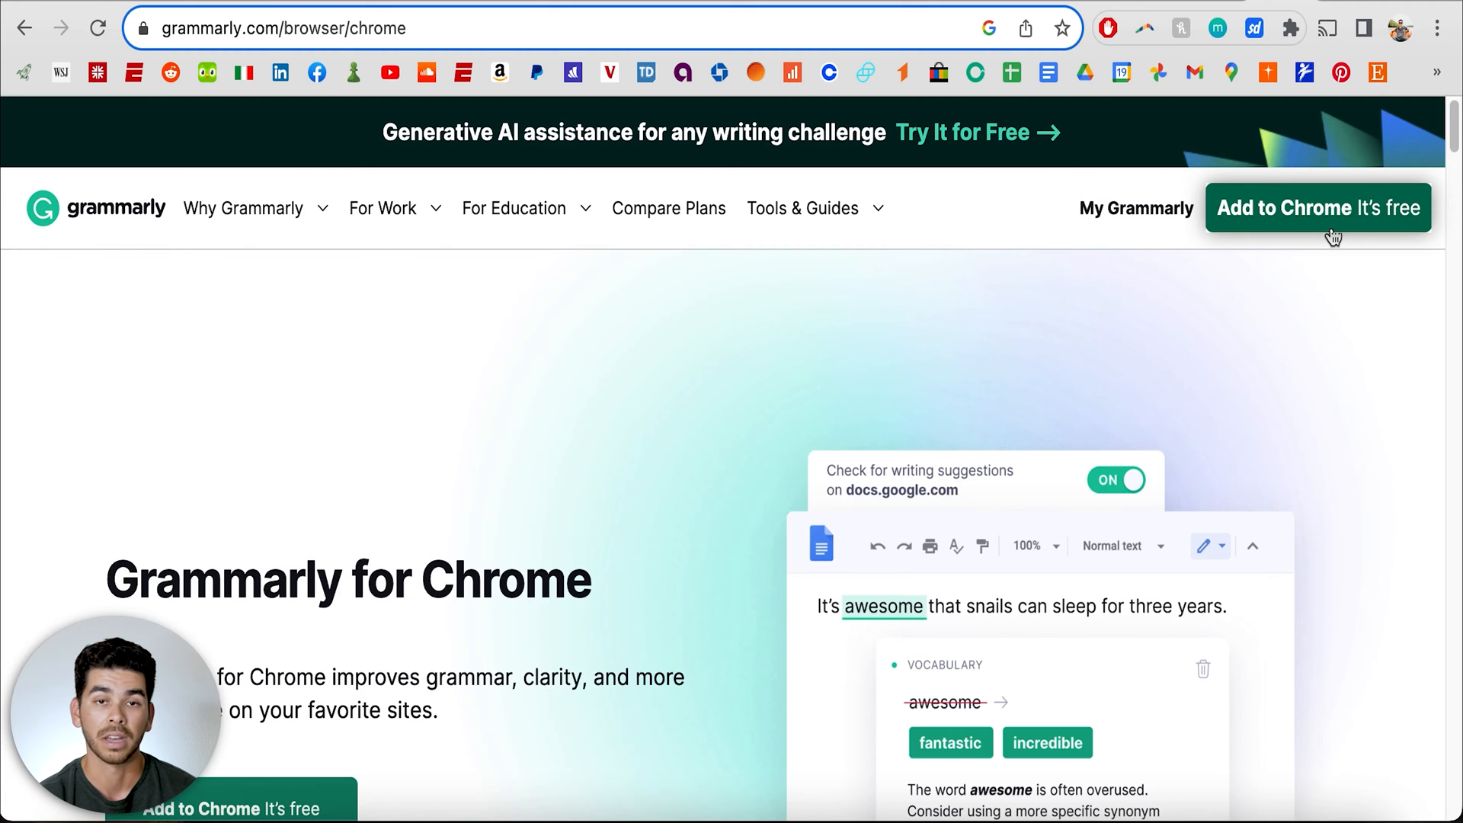
Install the Grammarly extension from the Chrome Web Store, confirming Add extension
left_click(1318, 207)
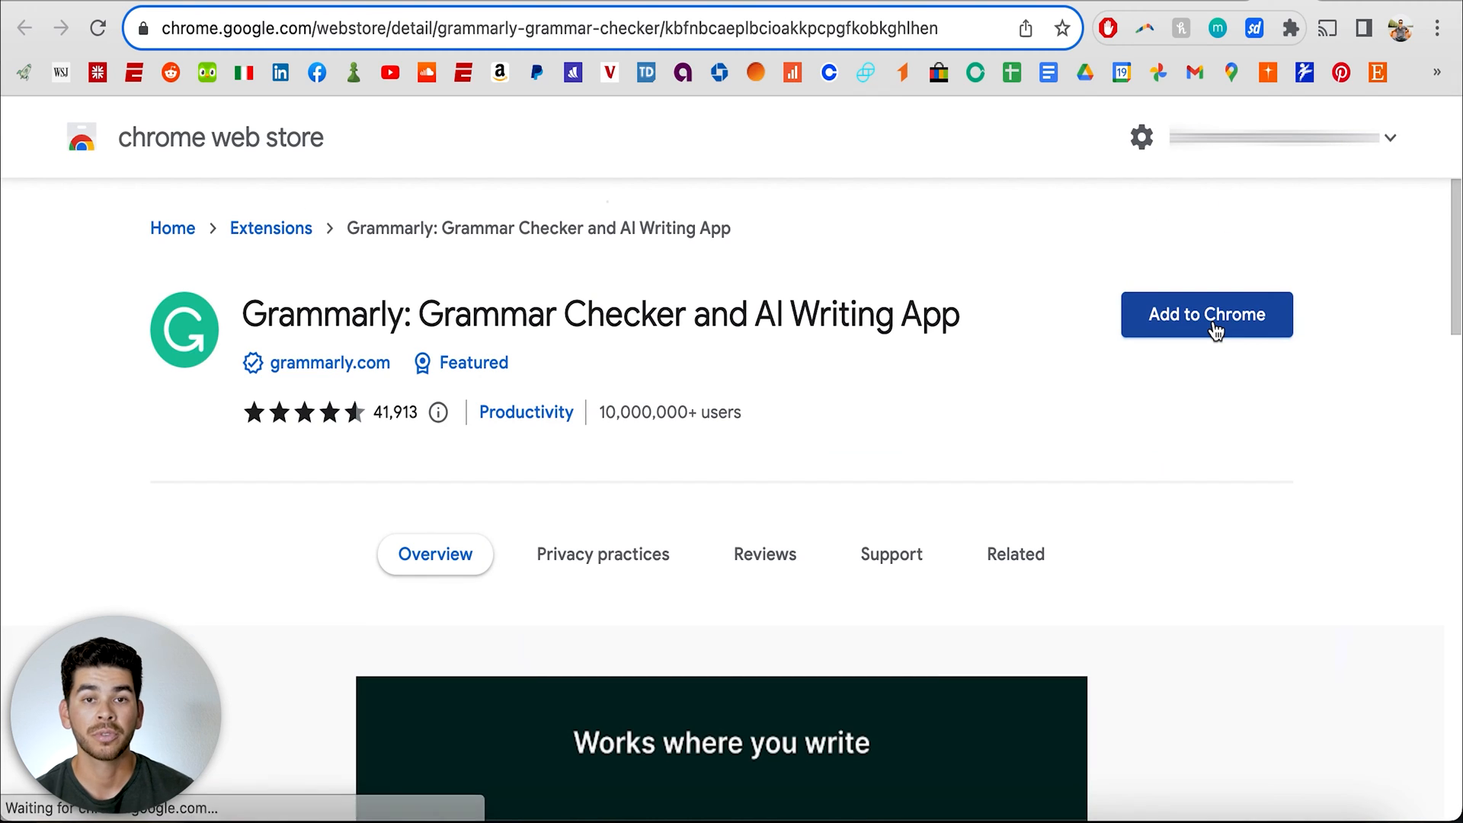
left_click(1207, 312)
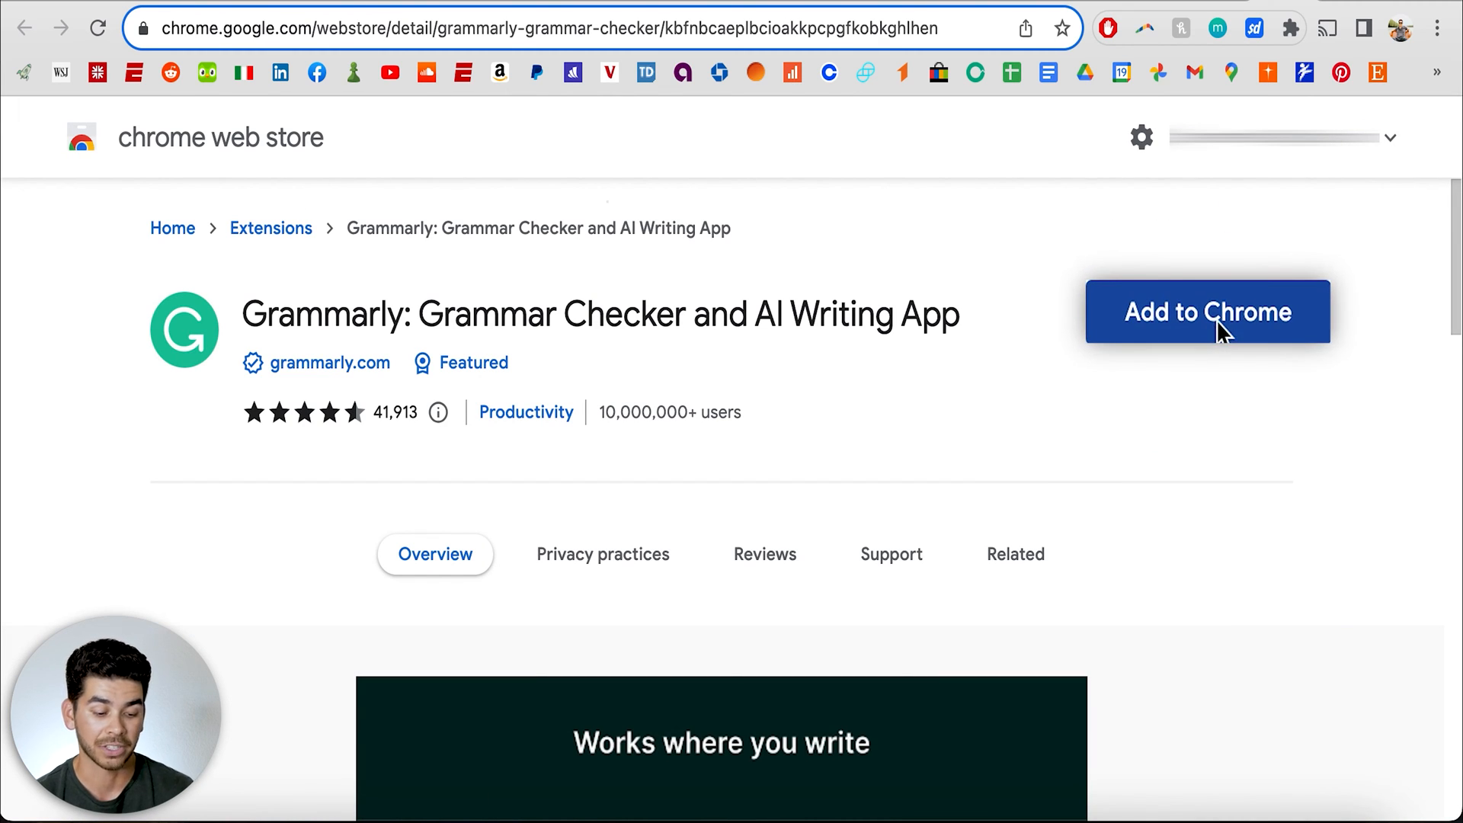
left_click(1206, 312)
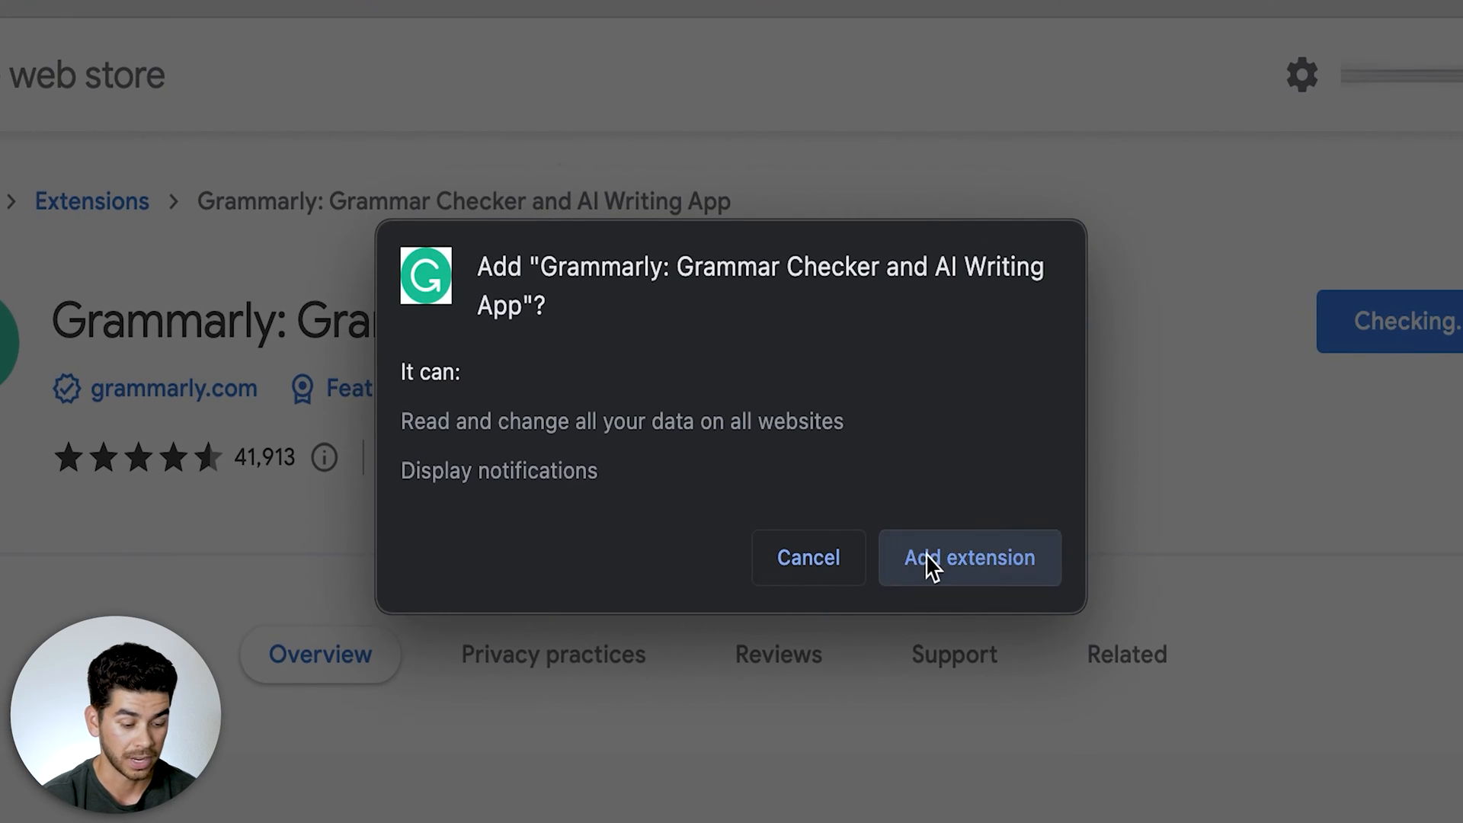
left_click(969, 557)
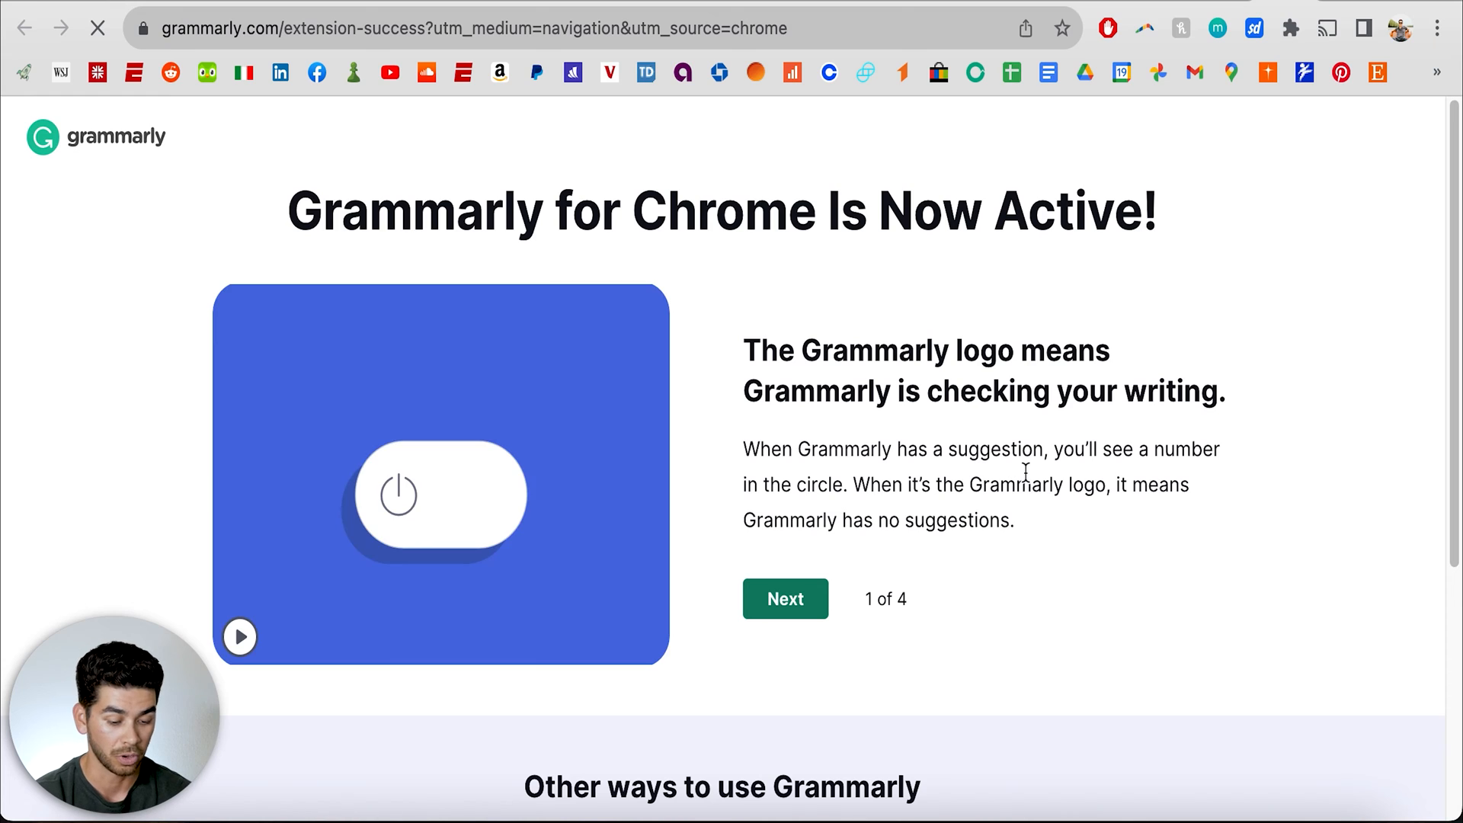
left_click(239, 636)
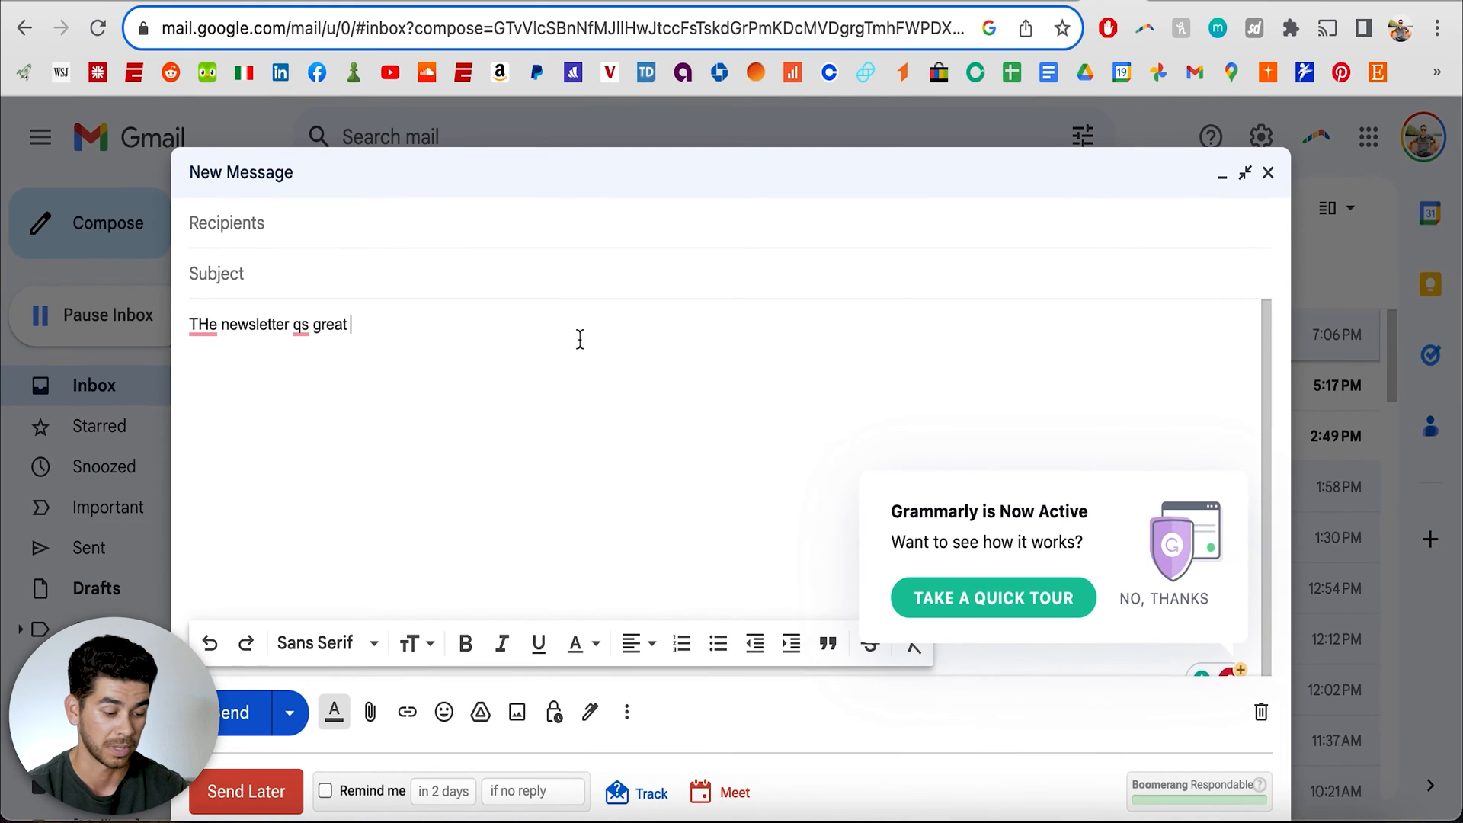
Select a misspelled word in the newsletter draft to trigger Grammarly's prompt
double_click(299, 324)
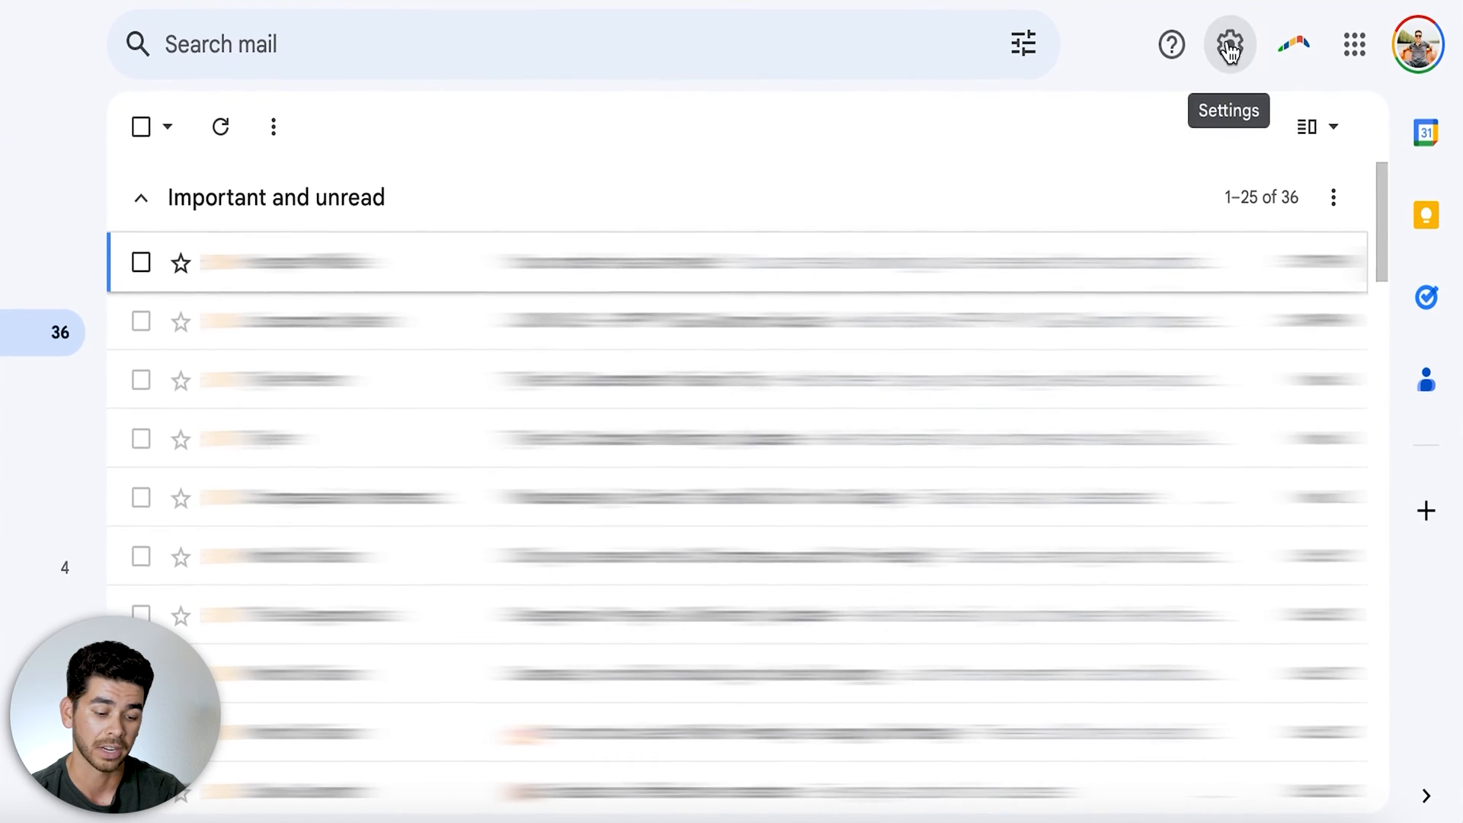
Create a new label named Newsletters on the Labels settings tab
left_click(1230, 44)
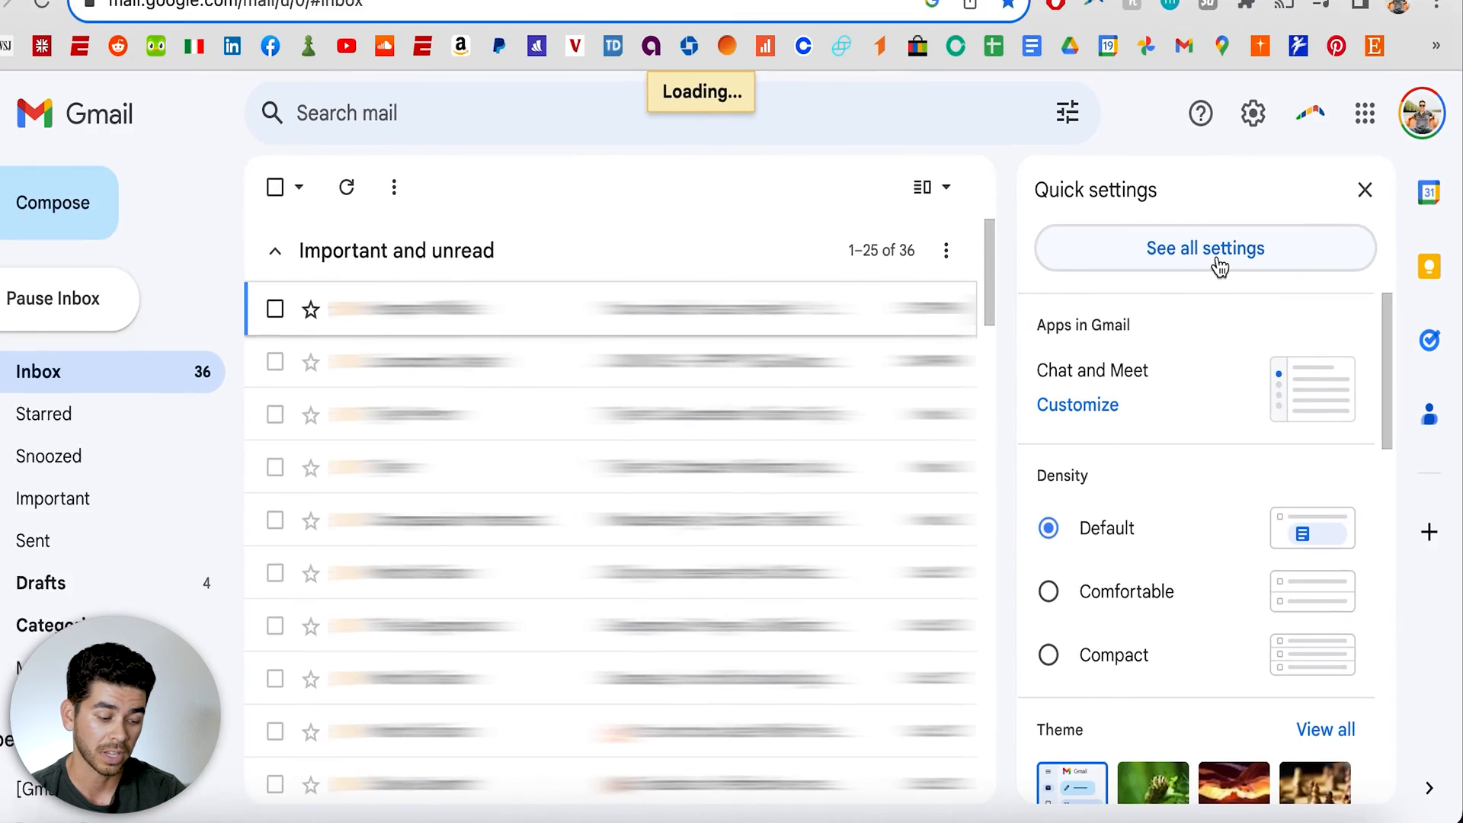
left_click(1205, 249)
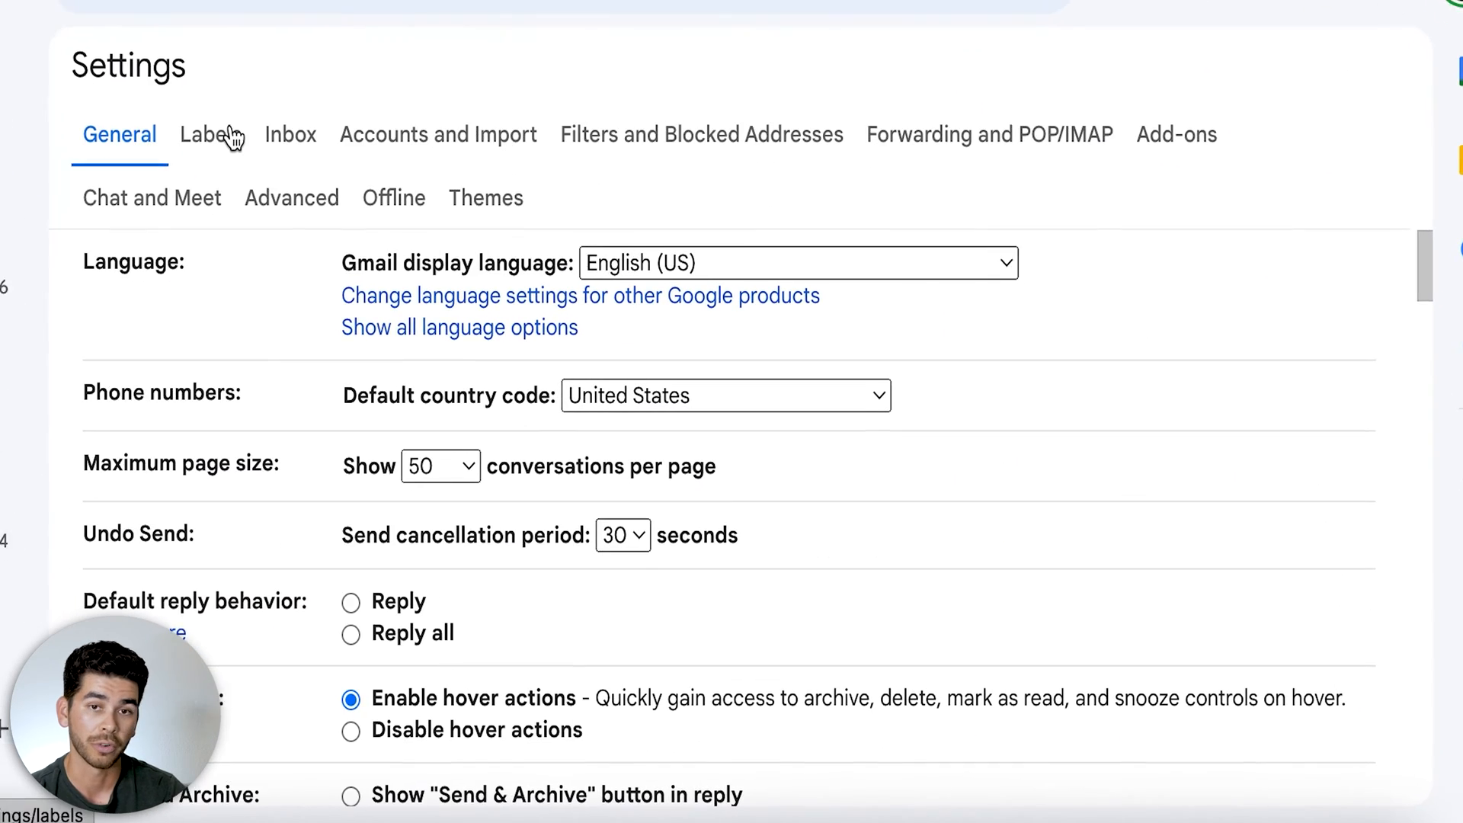
left_click(211, 134)
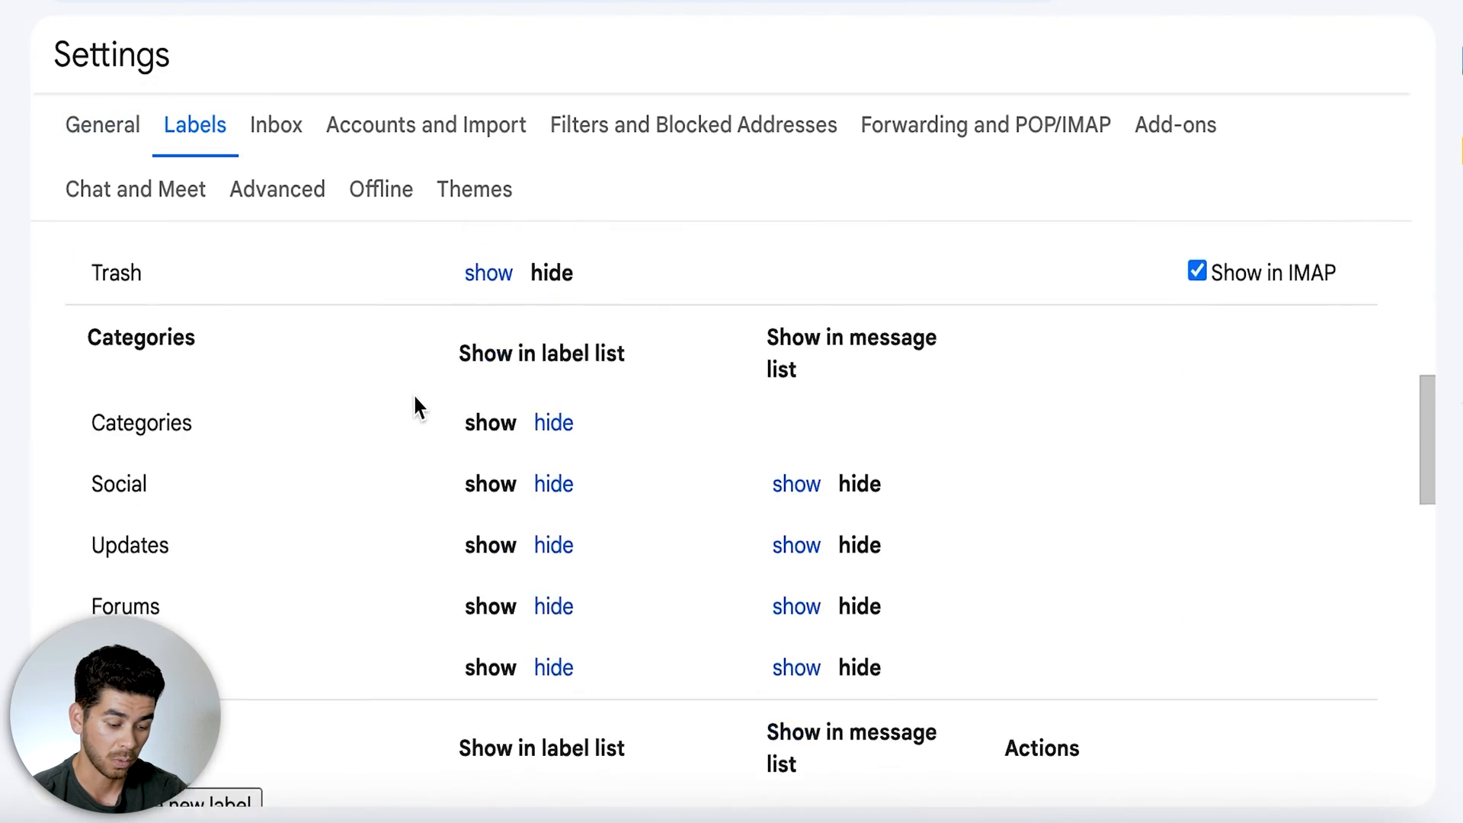
scroll("down", 3)
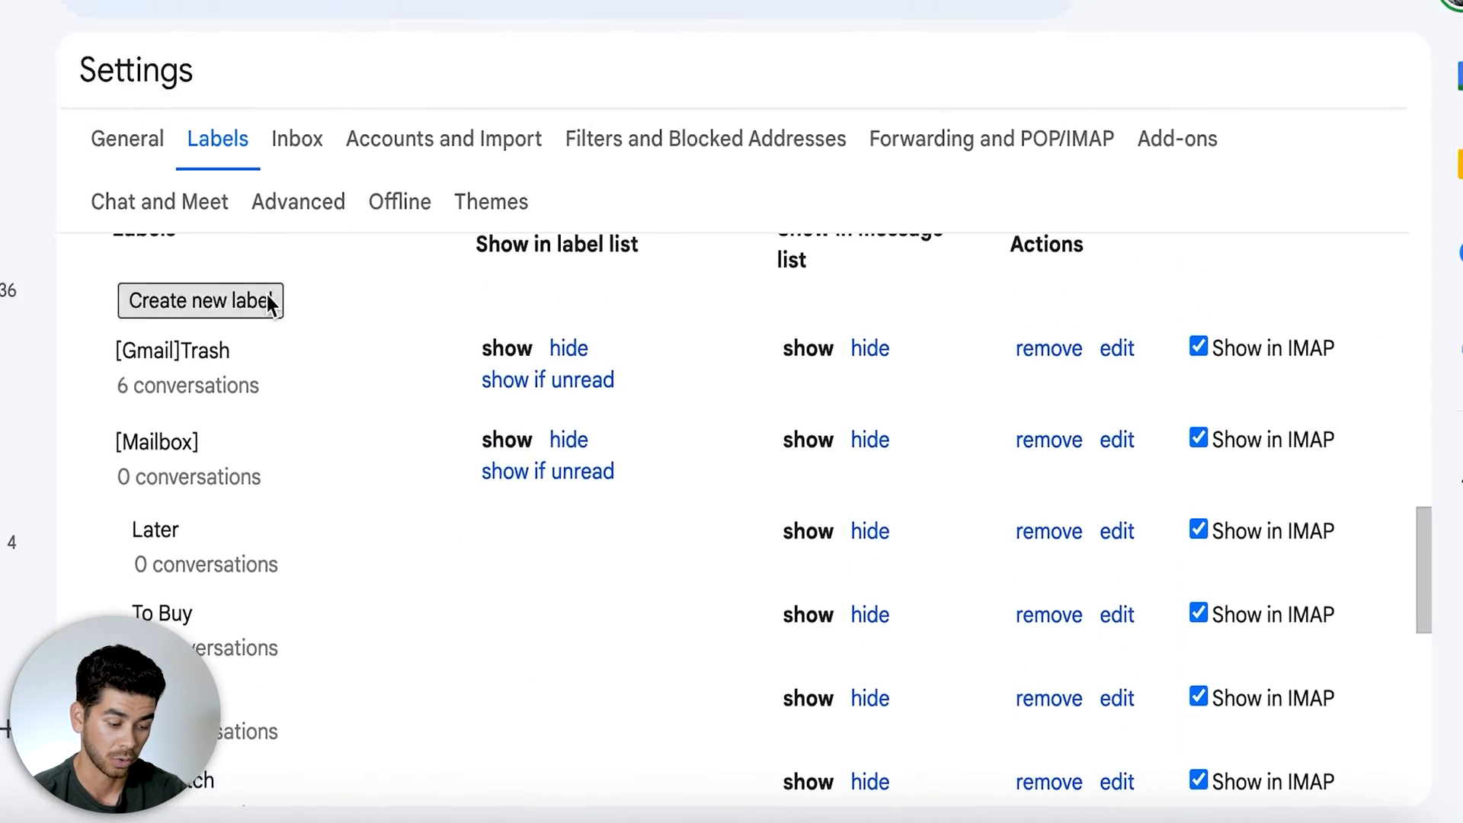
left_click(199, 301)
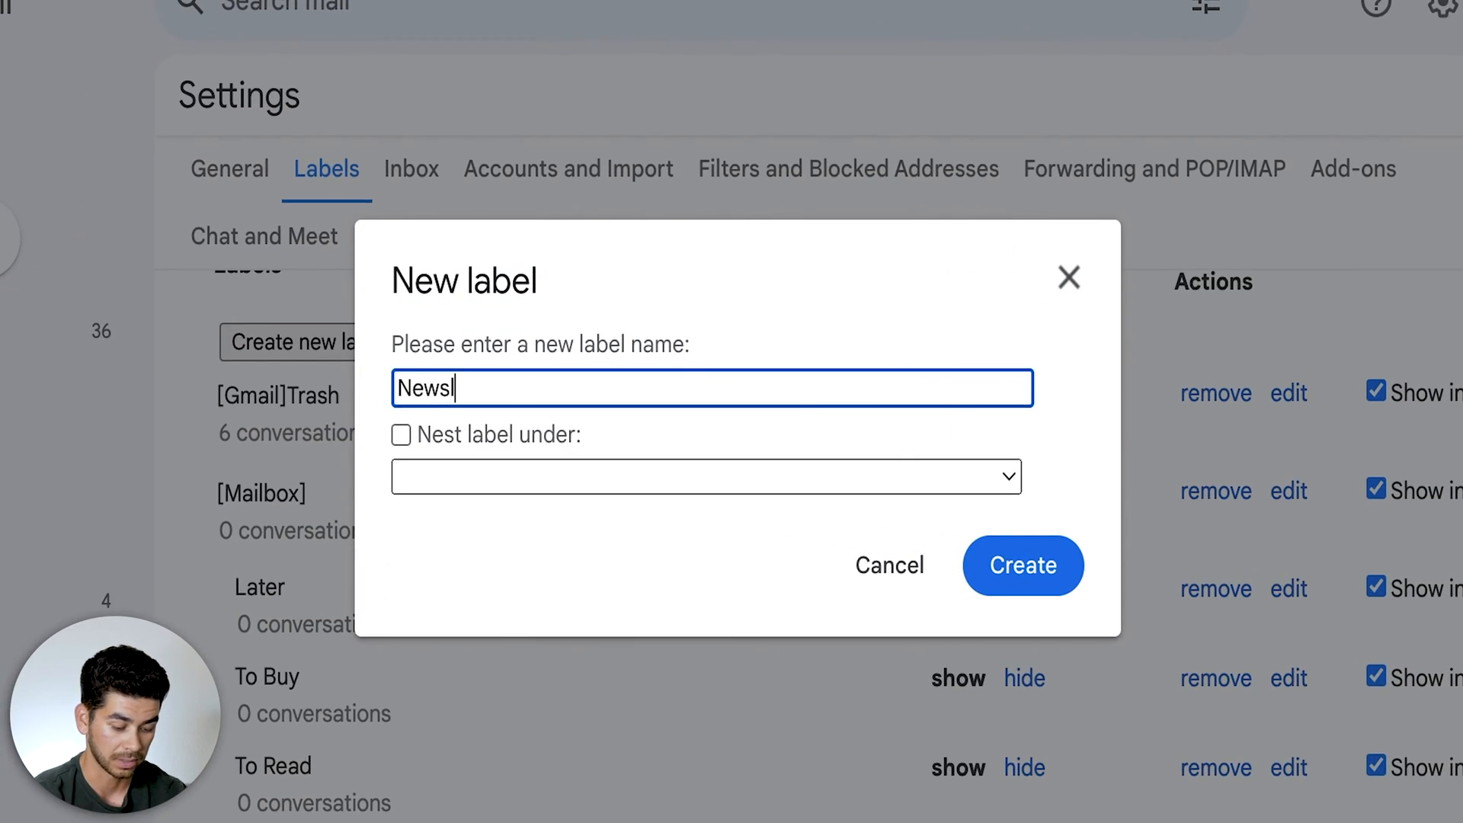
left_click(1022, 565)
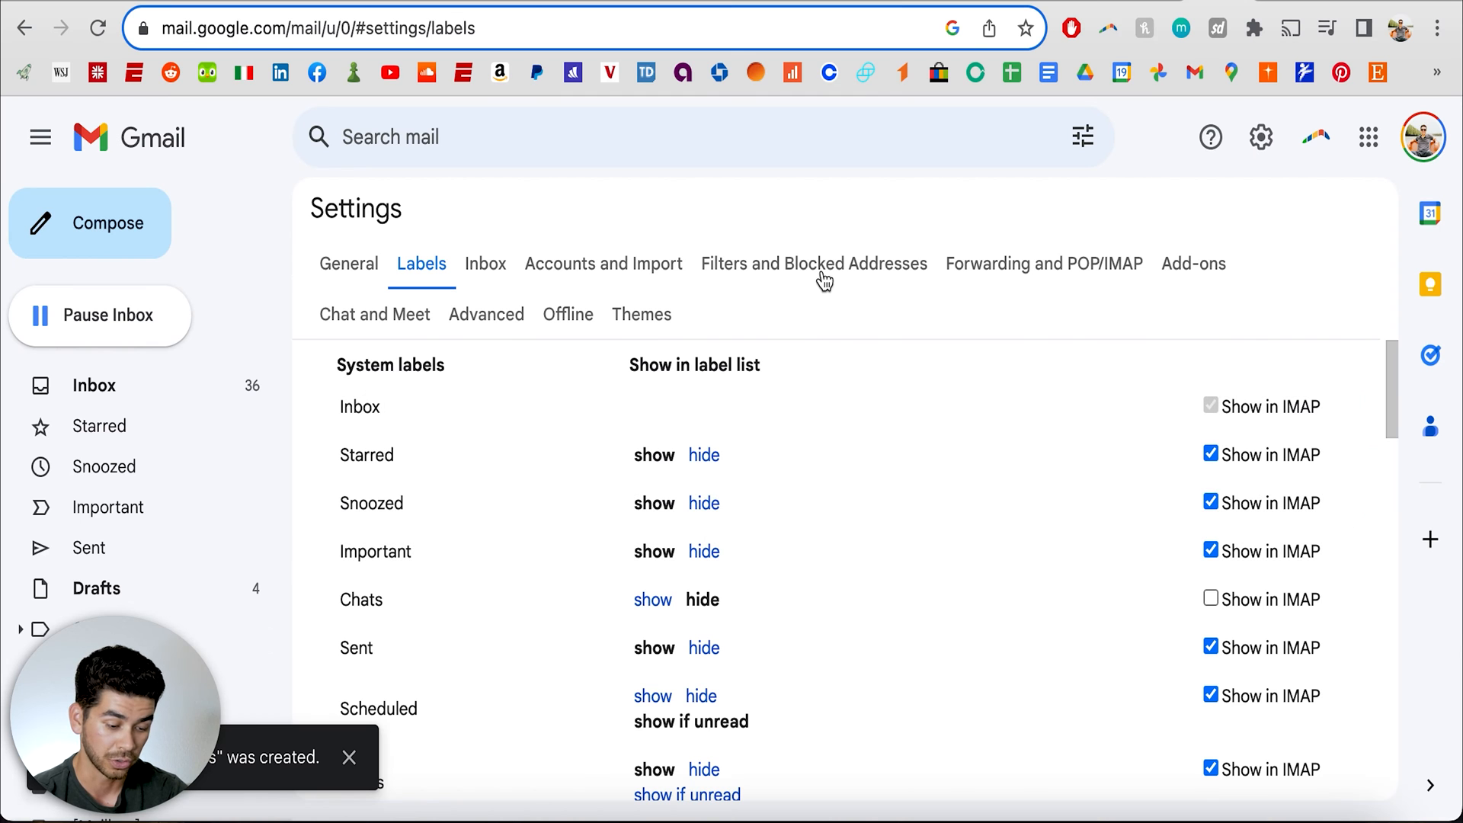
left_click(813, 263)
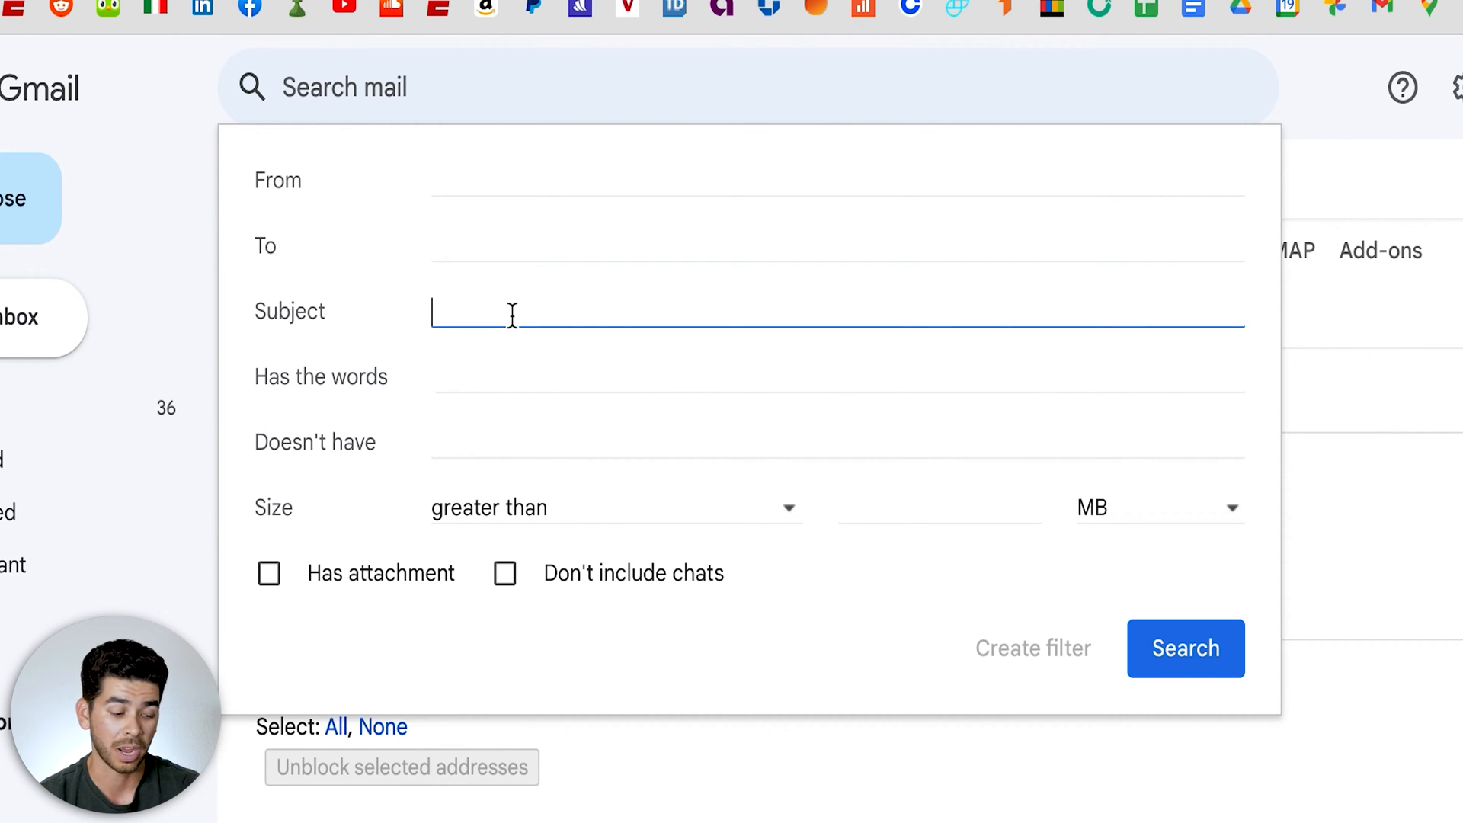
Start a filter for messages containing 'unsubscribe' and continue to its actions
left_click(831, 376)
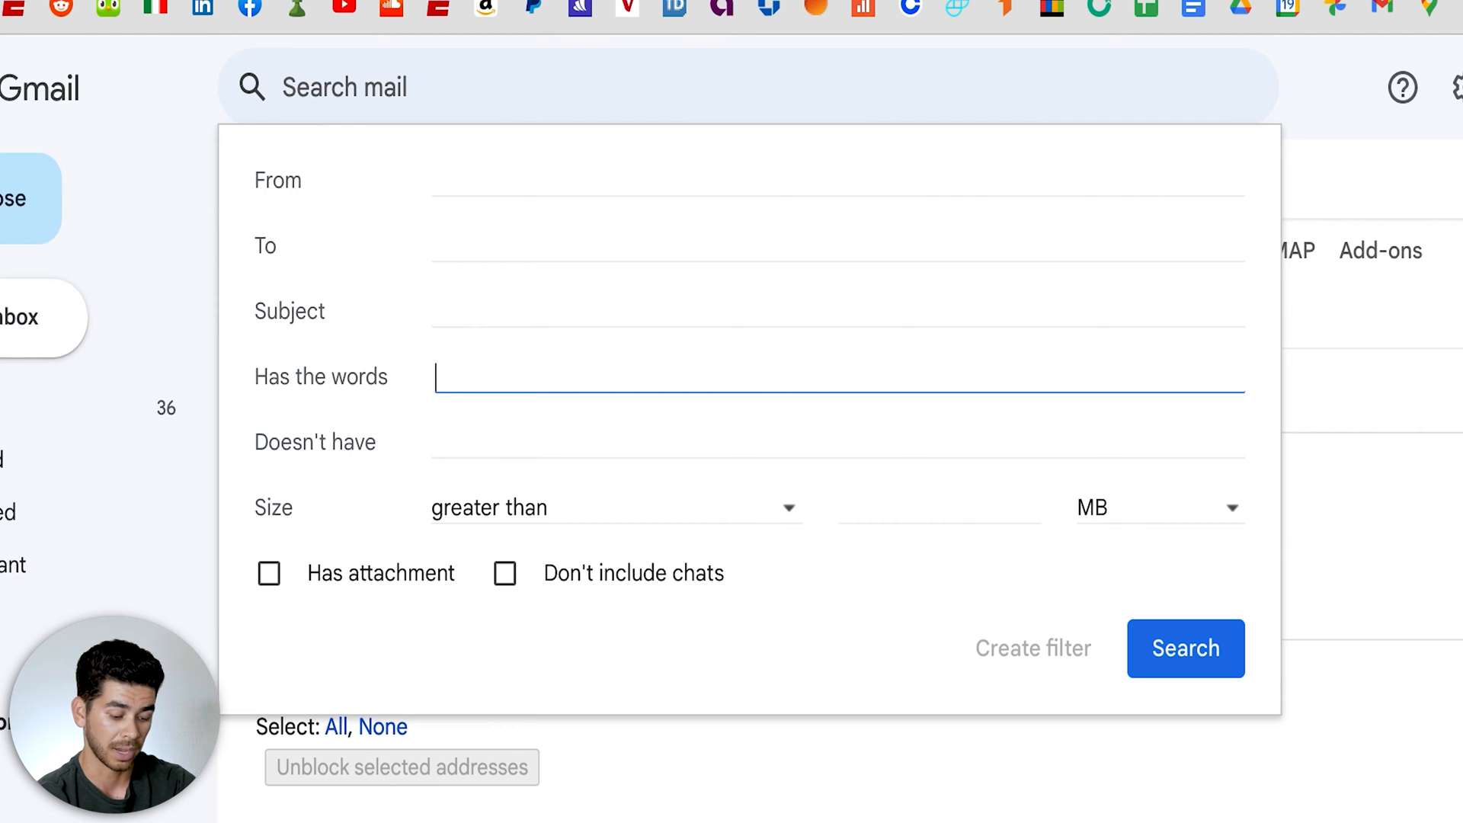
type("unsubscrib")
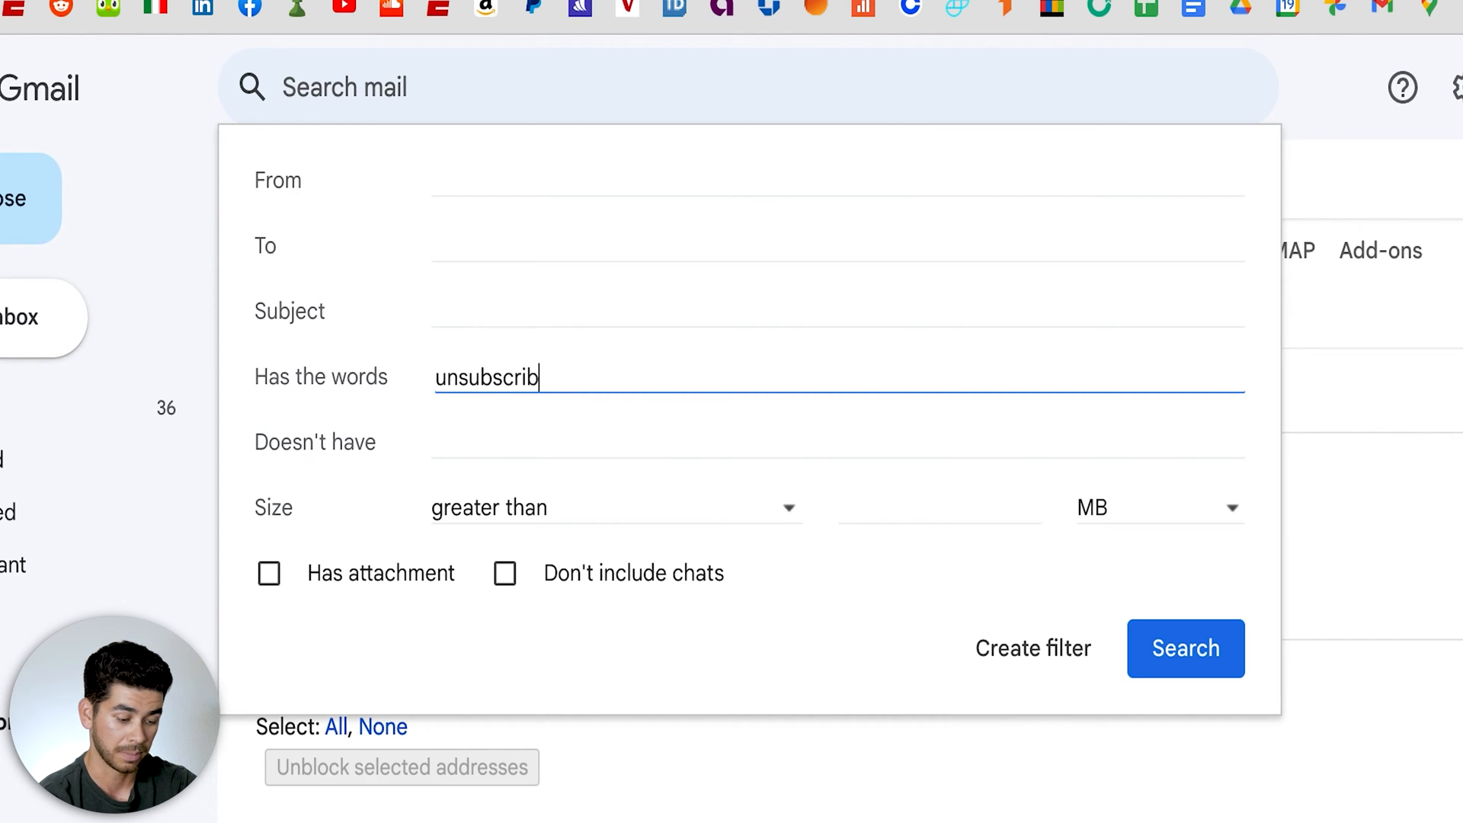
type("e")
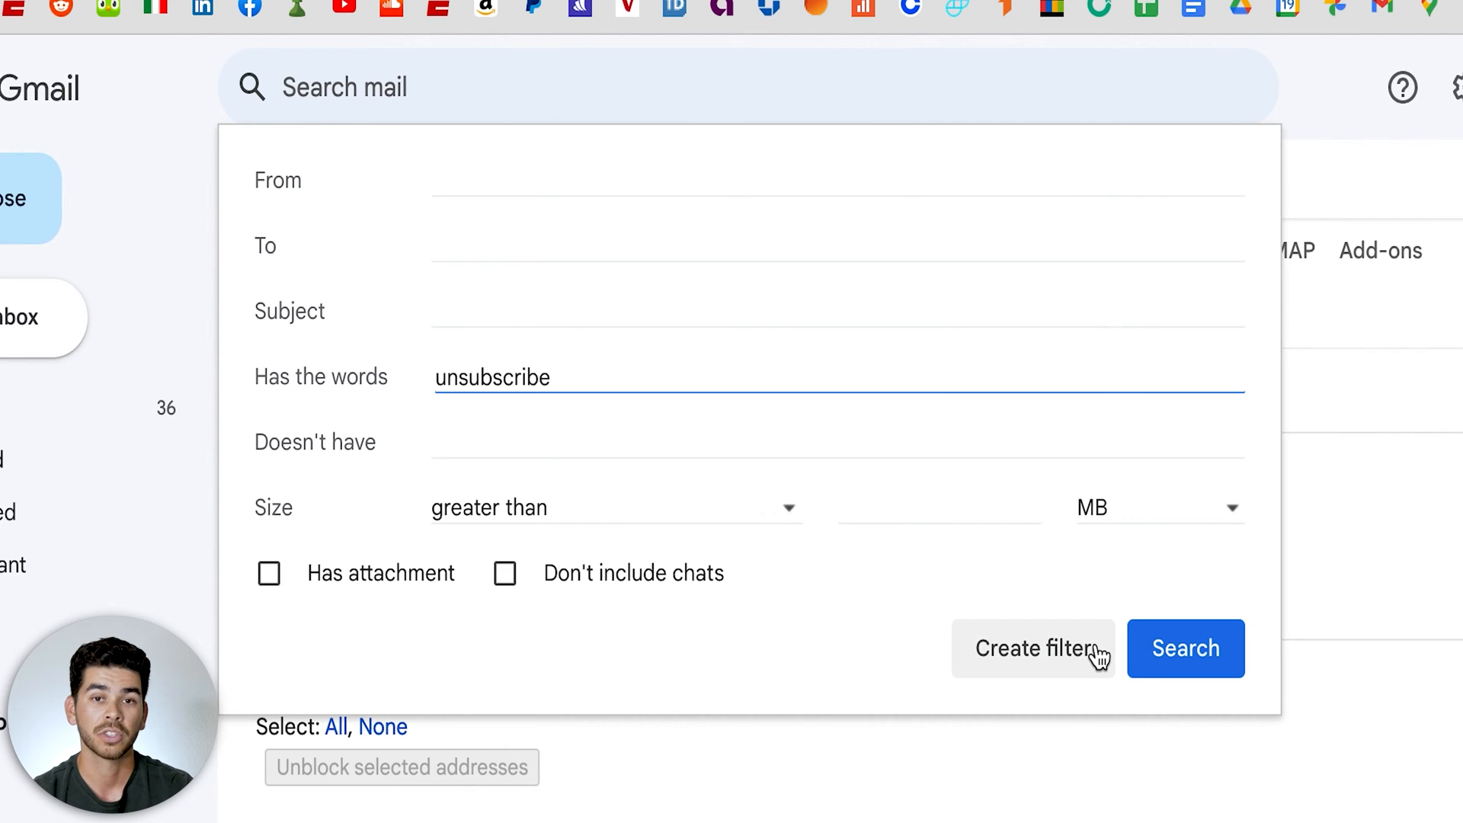
mouse_move(990, 560)
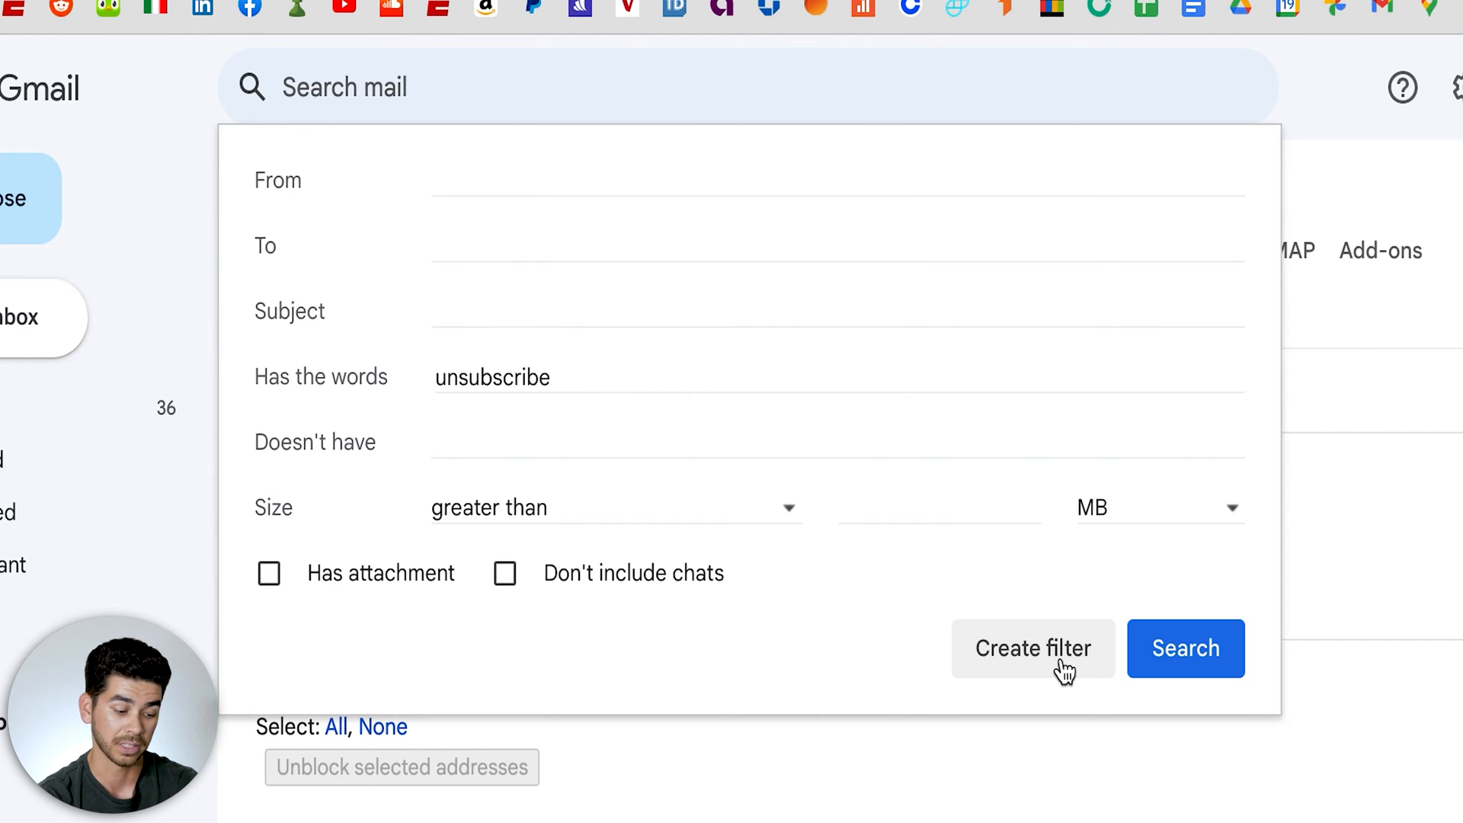
left_click(1032, 648)
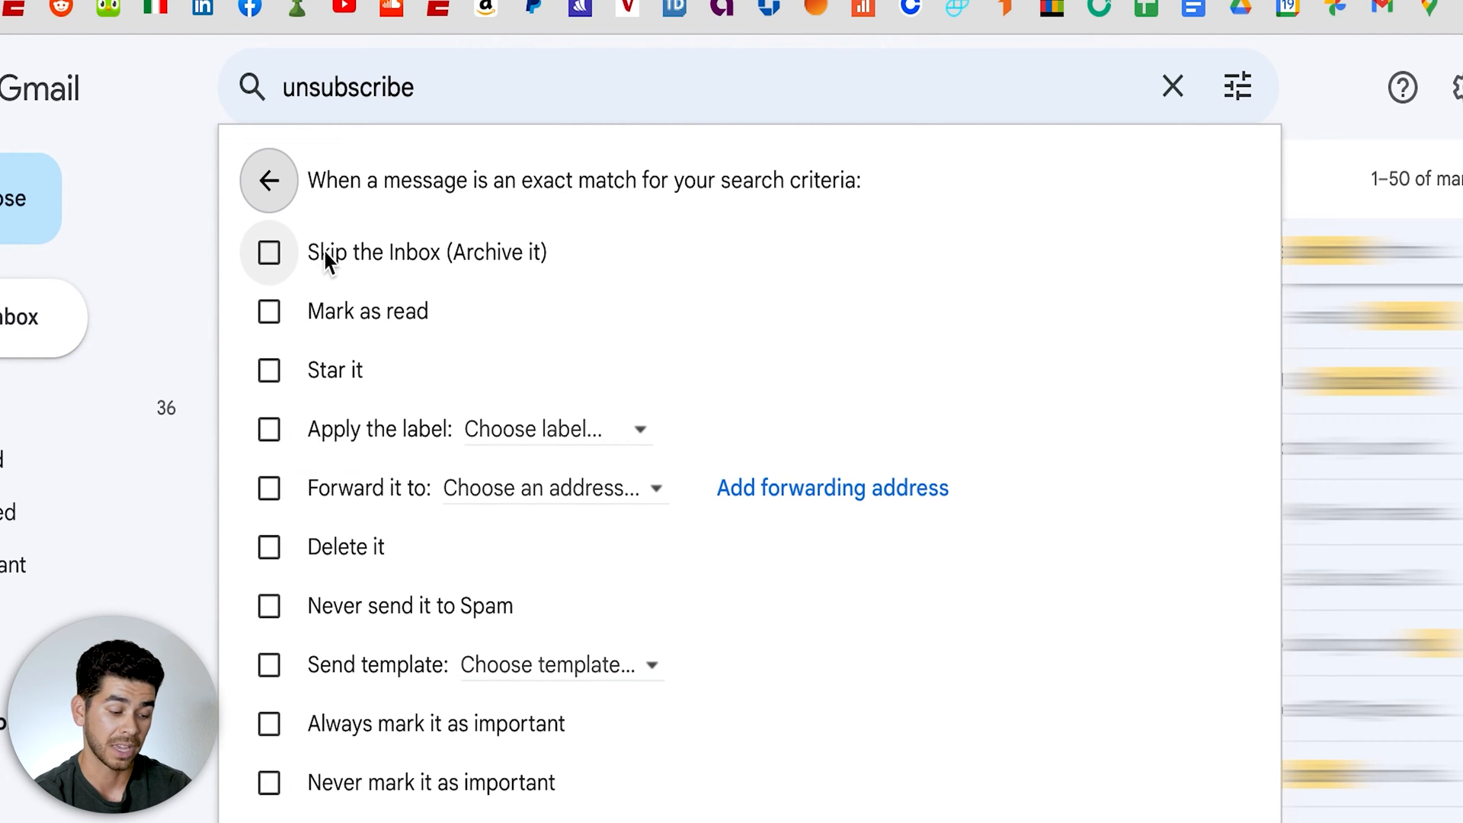
Make the unsubscribe filter skip the Inbox and apply the Newsletters label, then create it
left_click(269, 252)
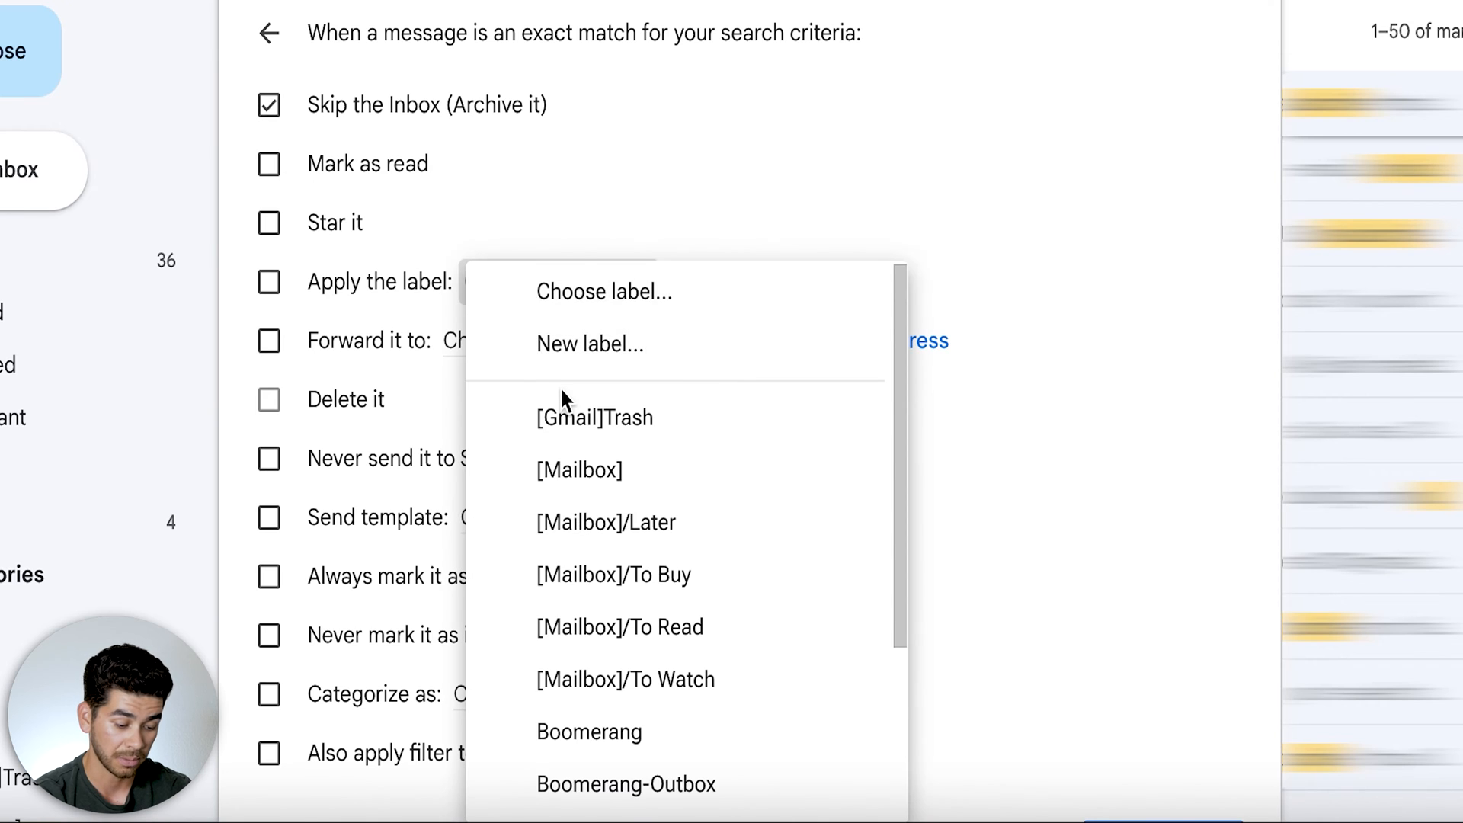
scroll("down", 3)
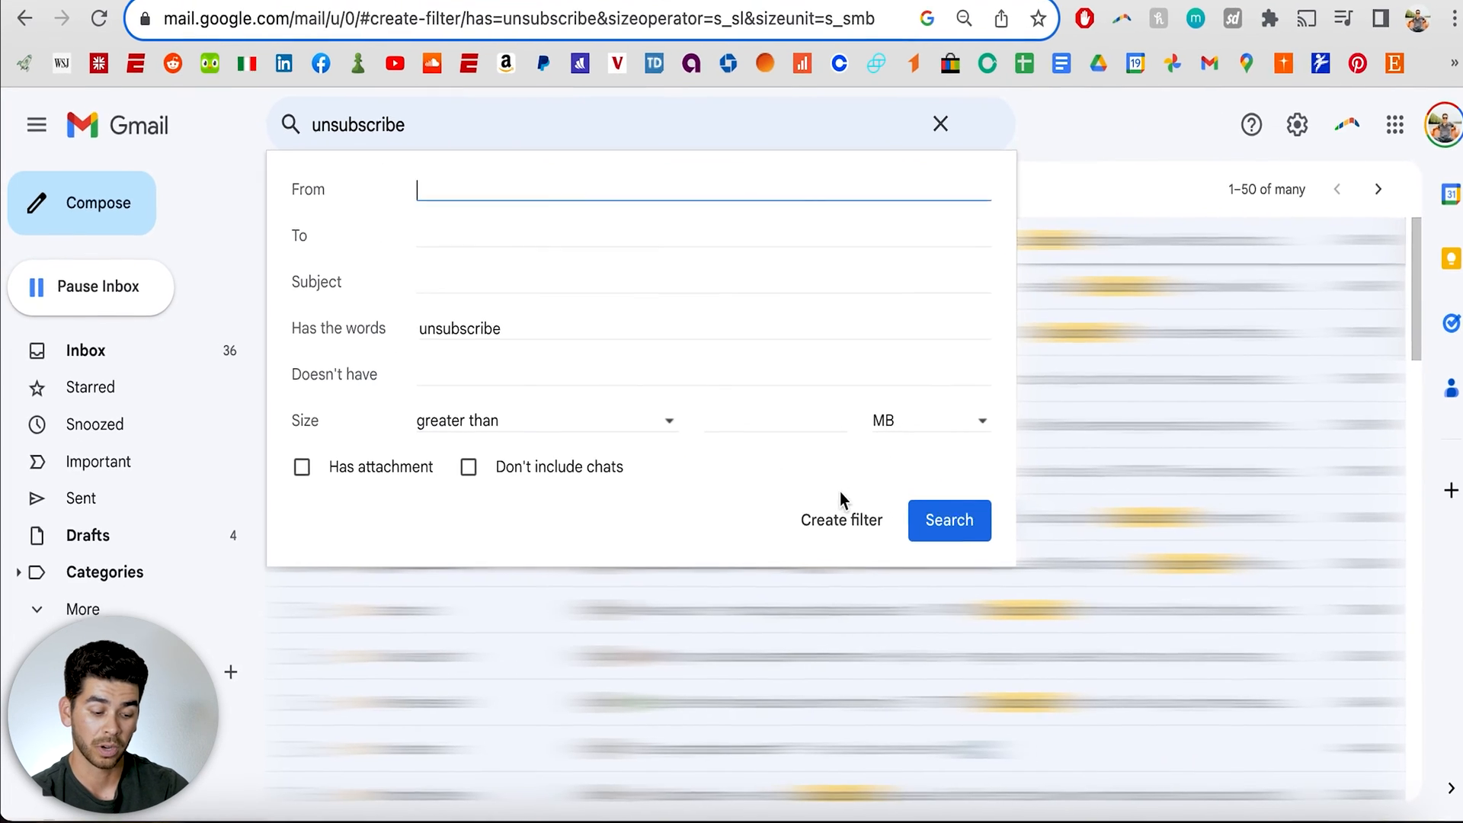
left_click(840, 519)
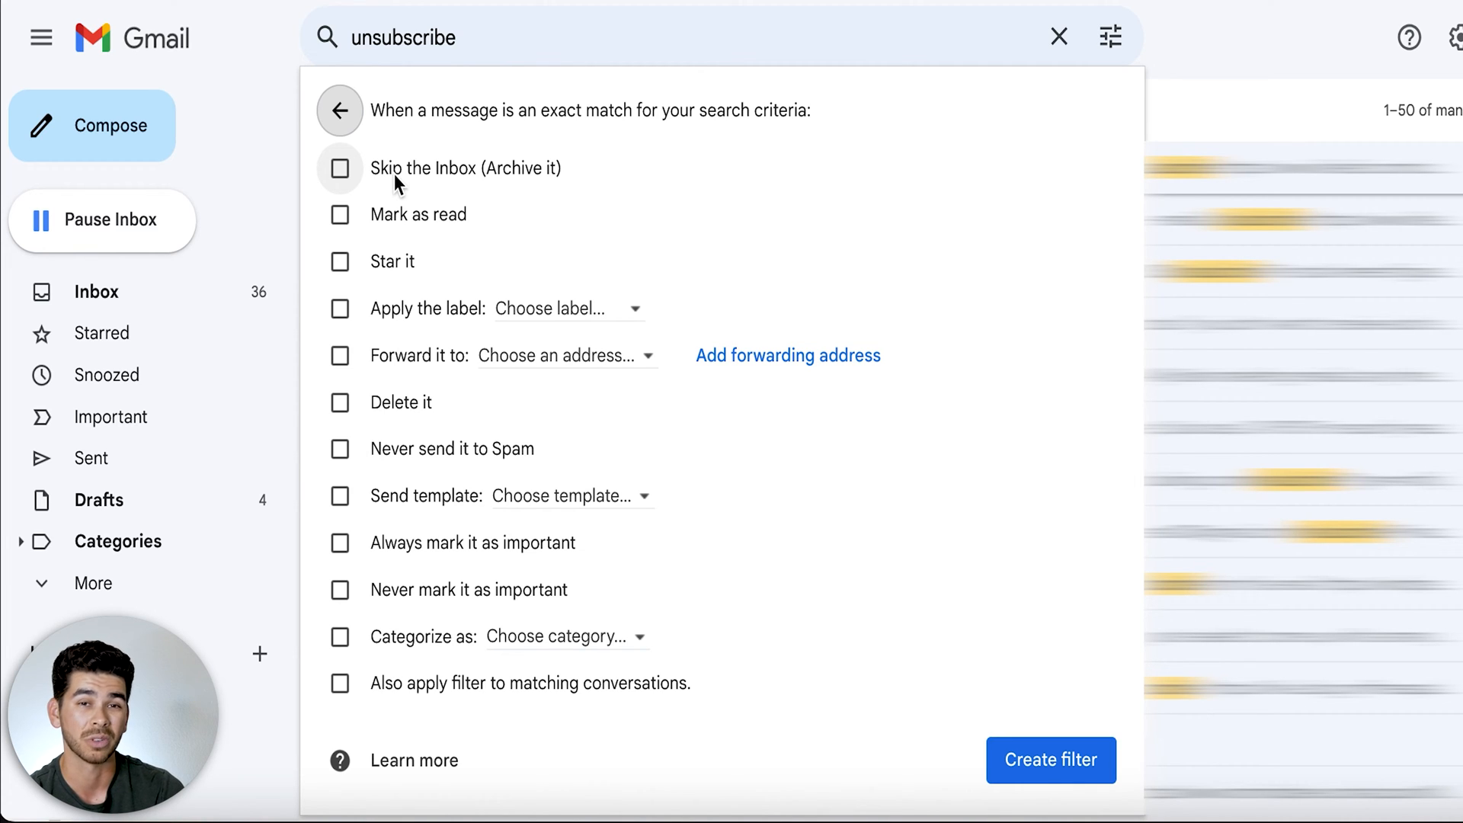
left_click(338, 168)
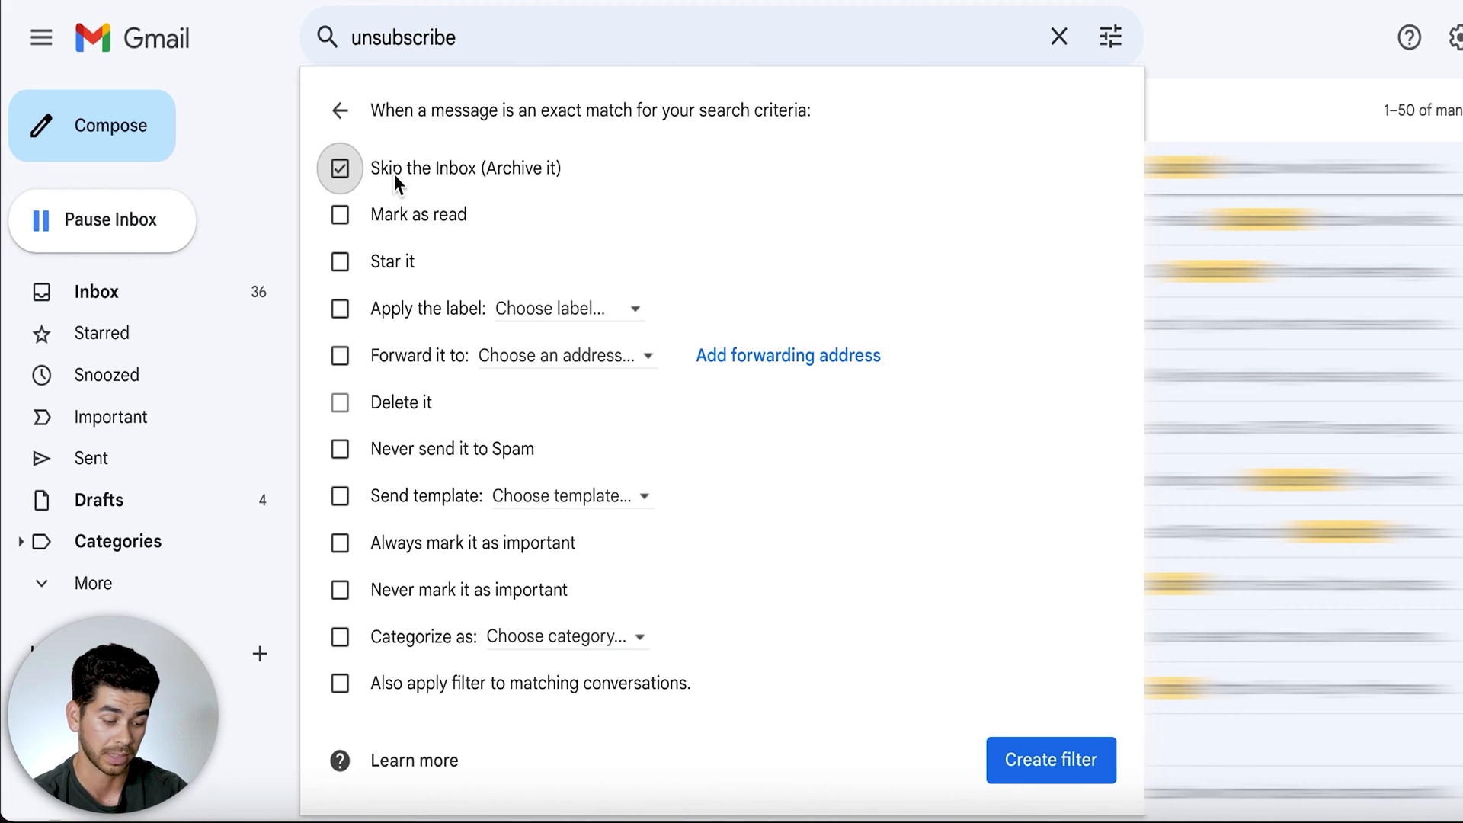
left_click(339, 308)
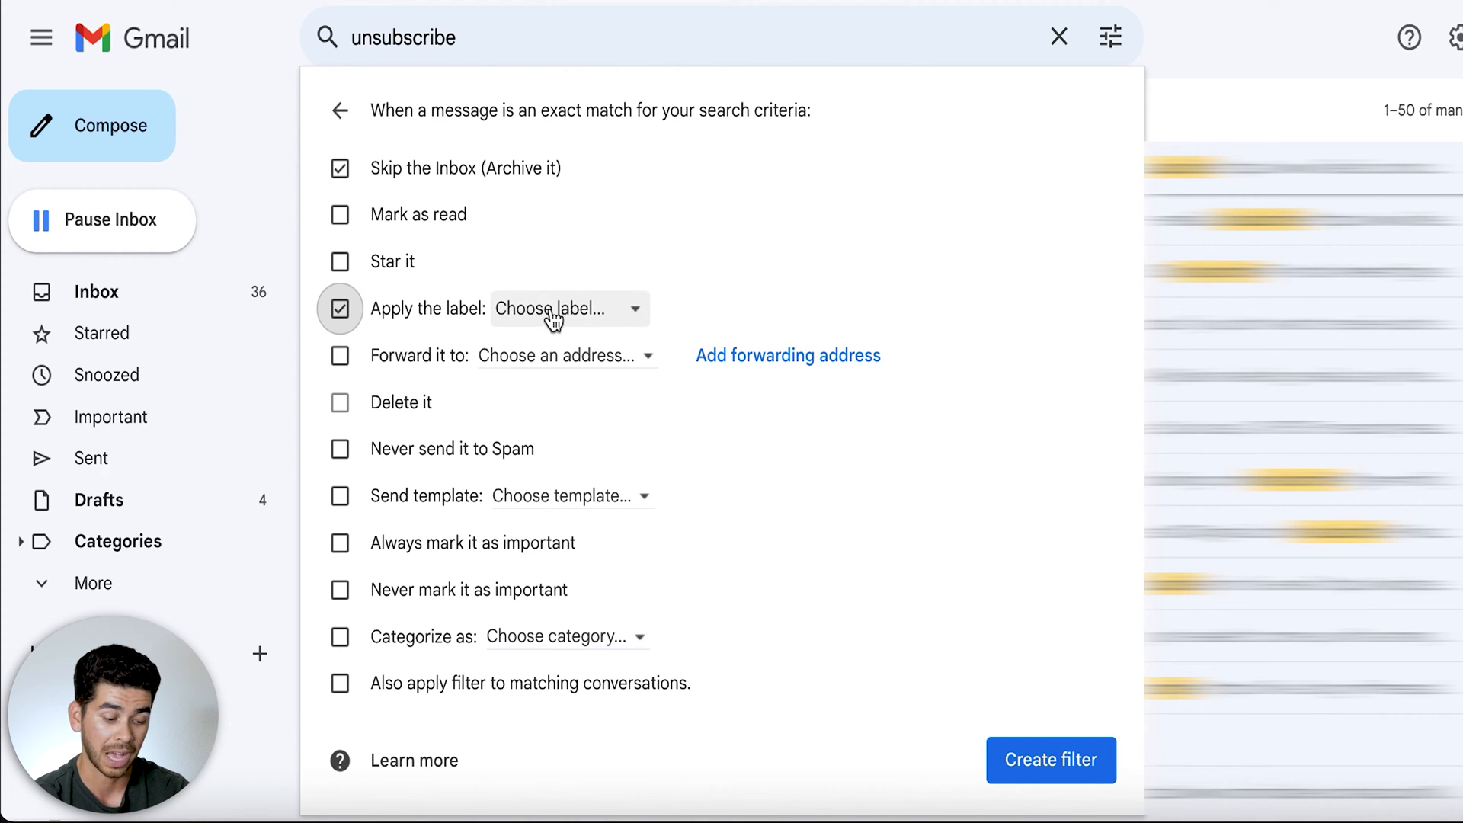
left_click(566, 308)
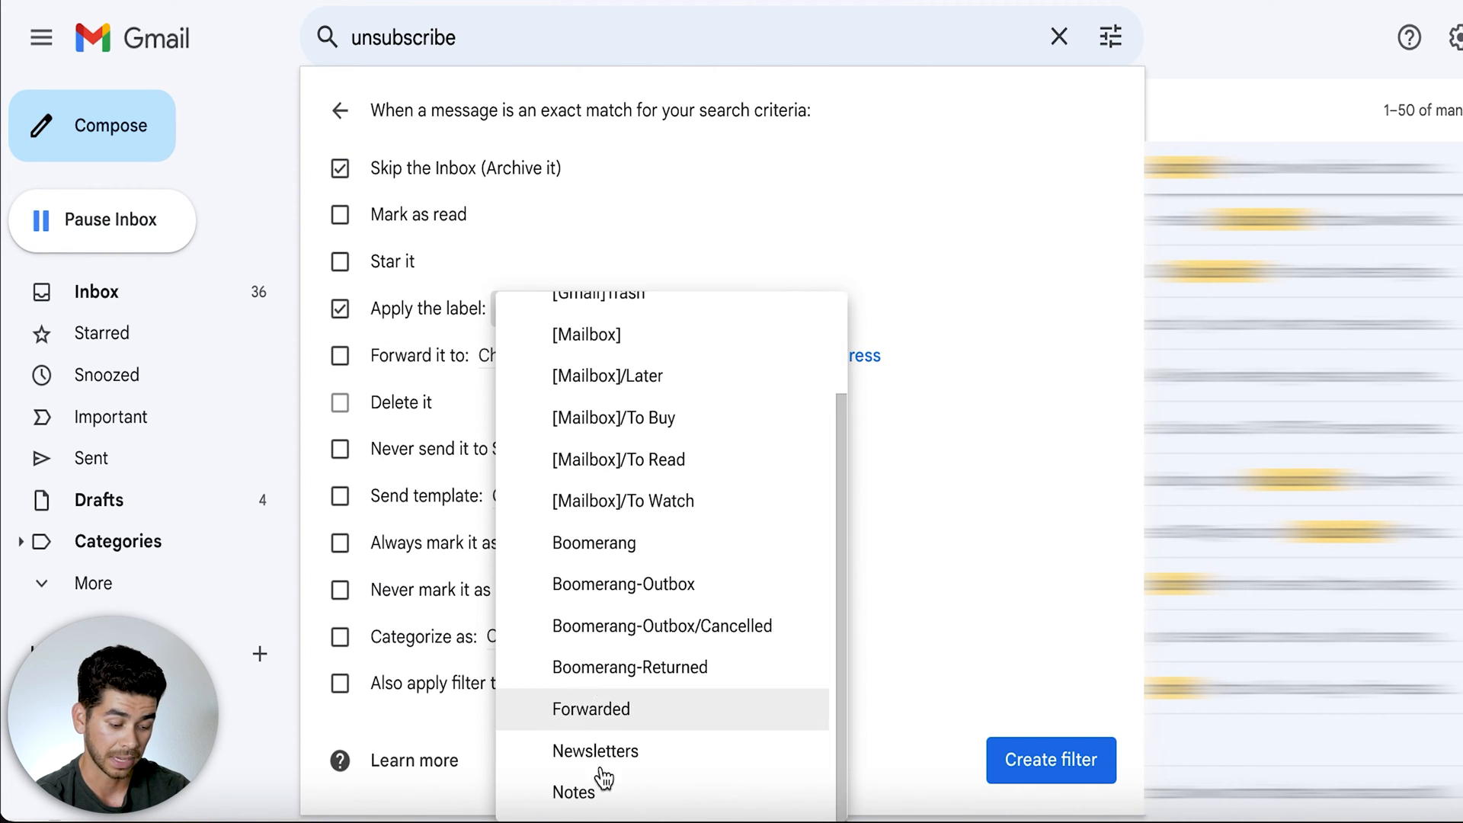
left_click(595, 752)
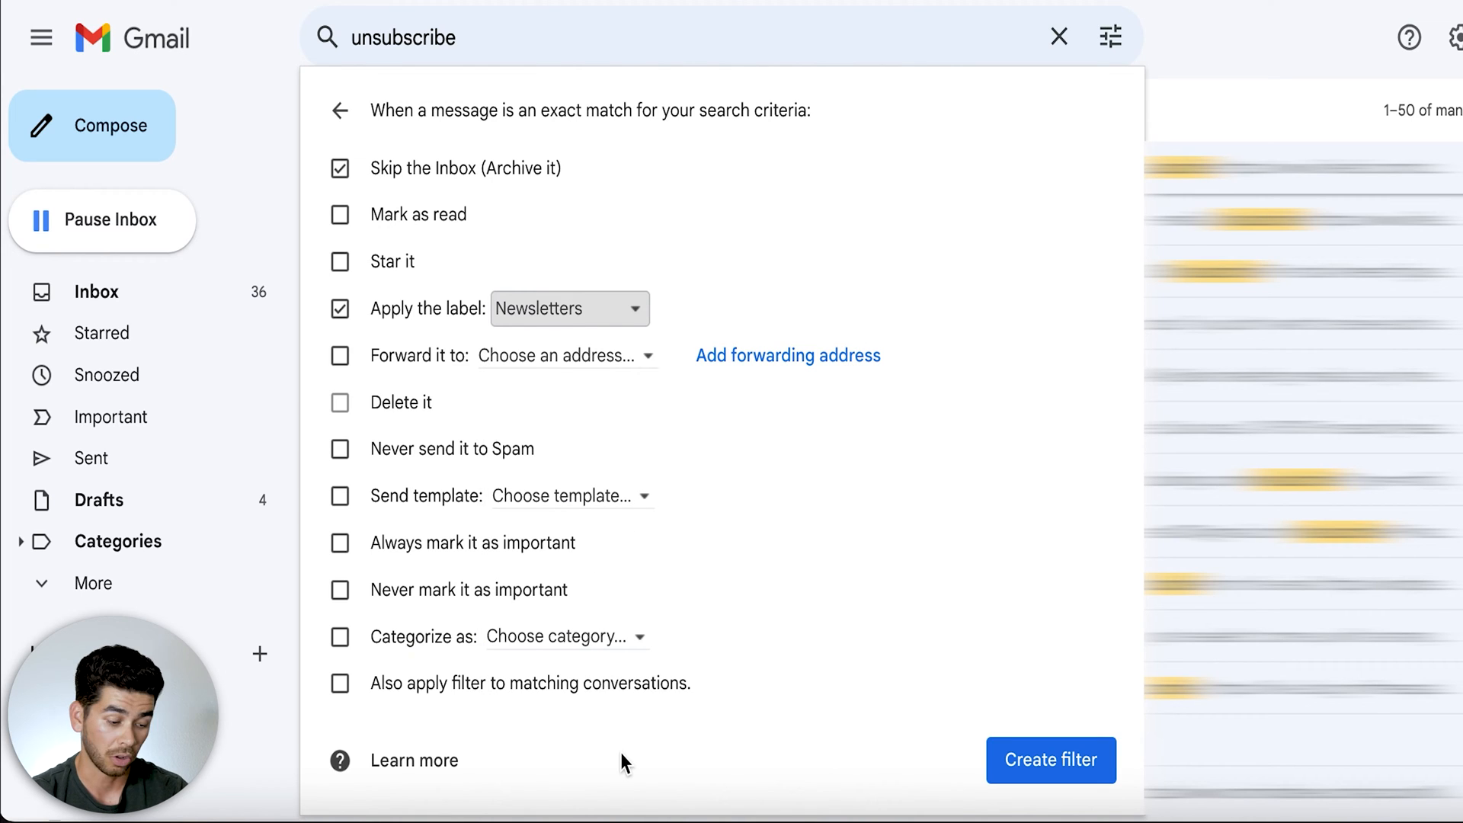
mouse_move(581, 327)
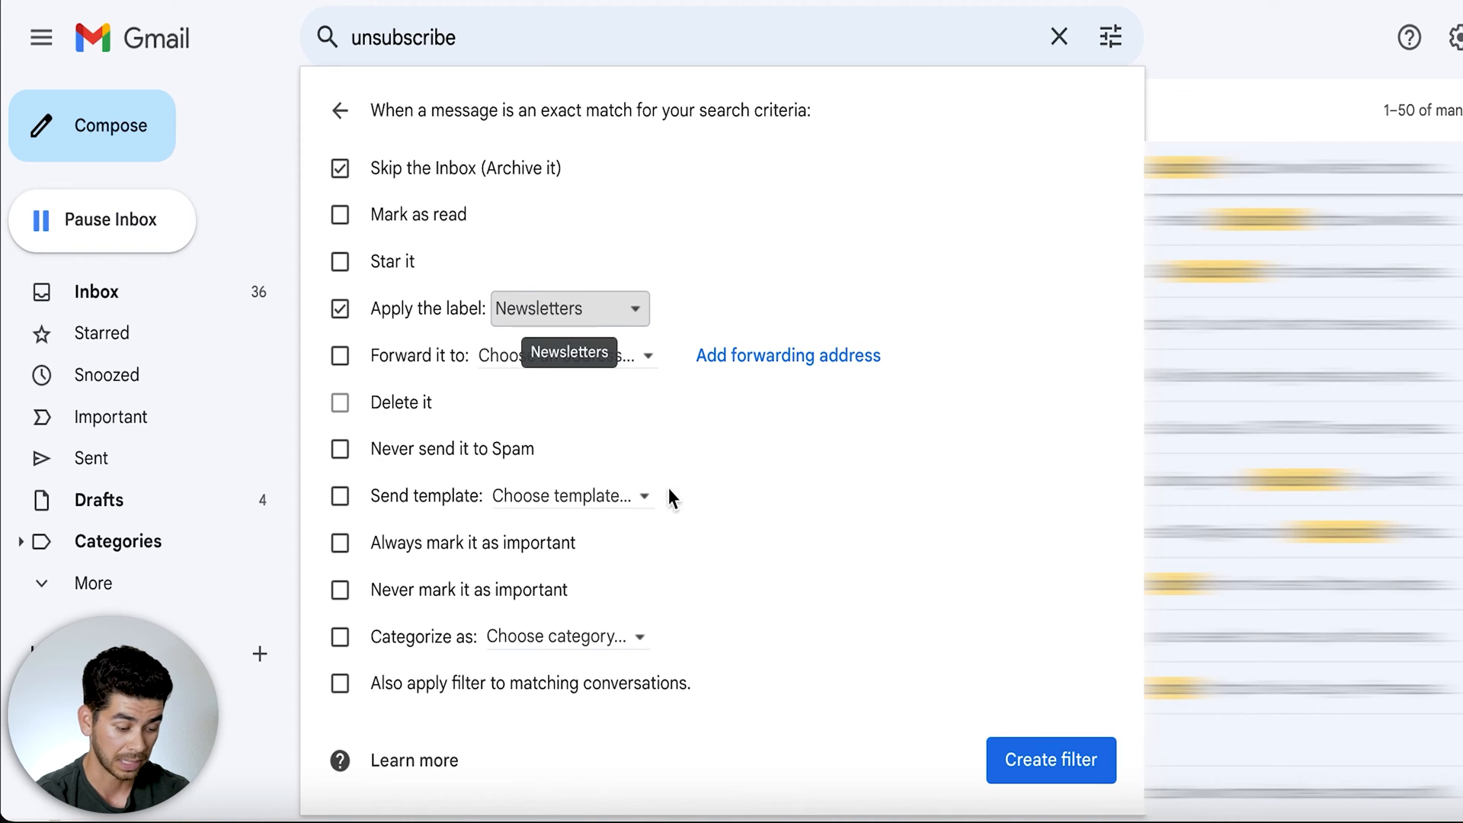
mouse_move(518, 746)
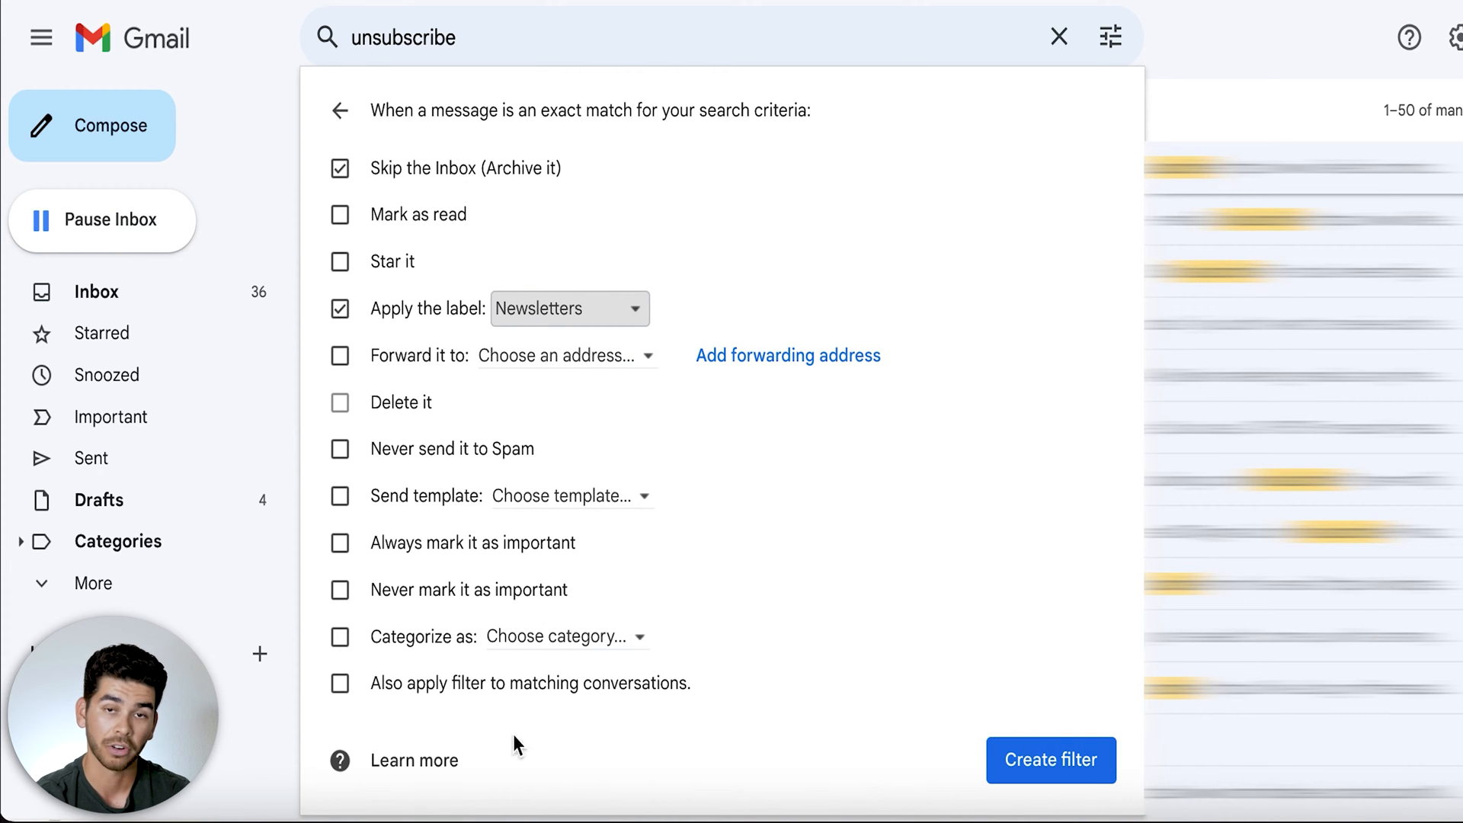
mouse_move(604, 670)
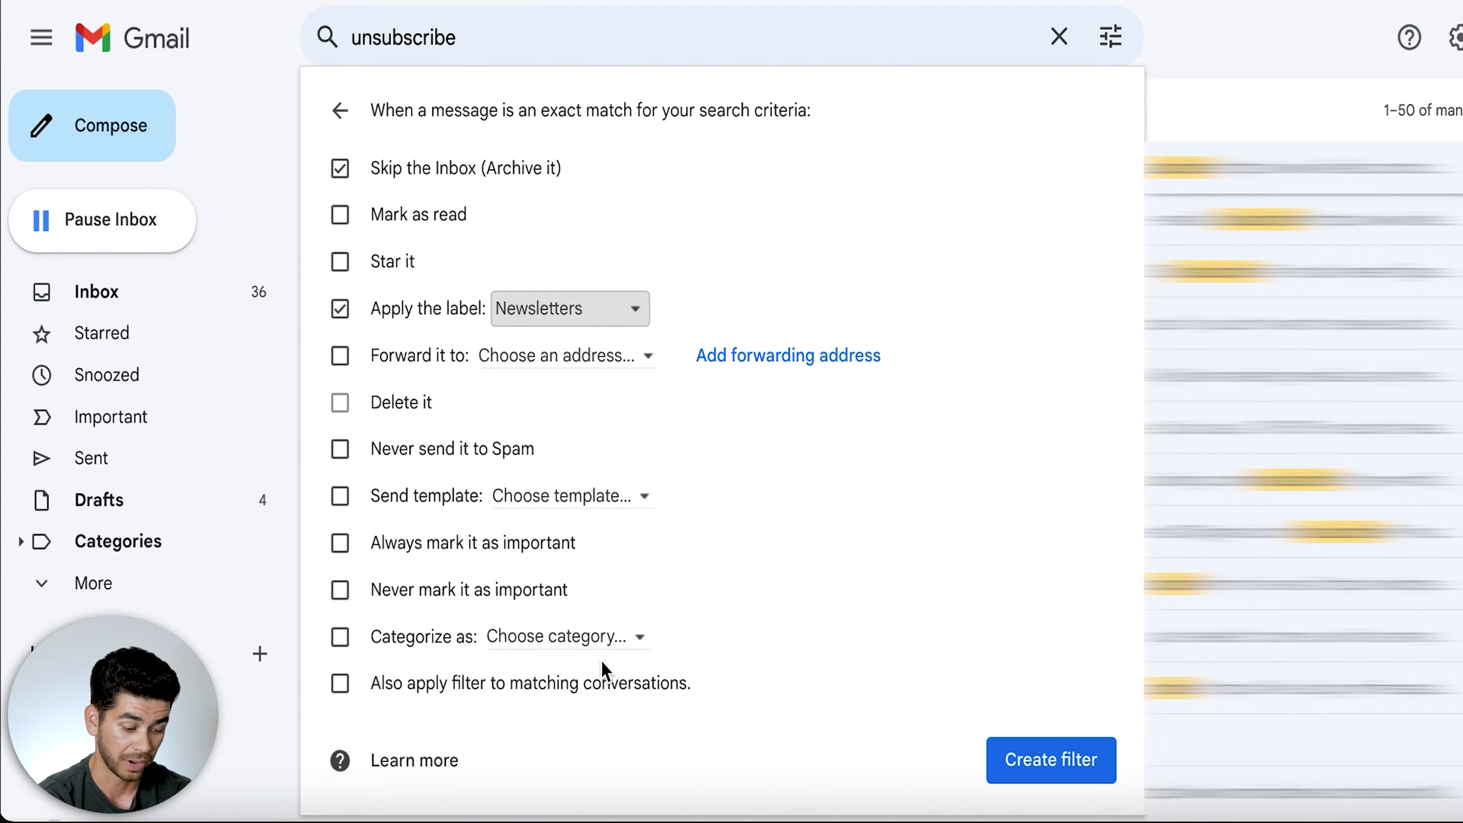
left_click(1050, 760)
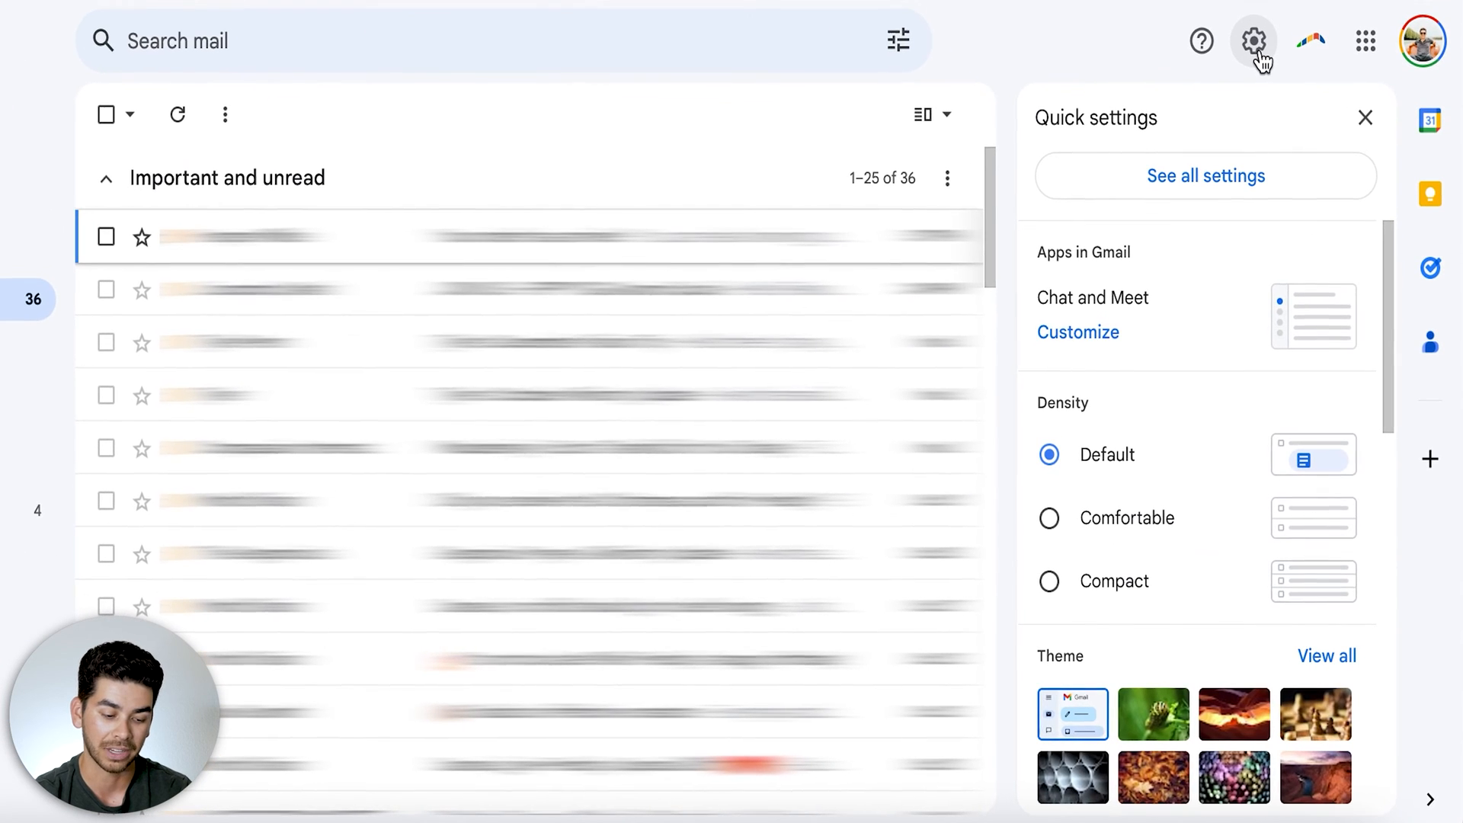
Scroll to Inbox type and open the Priority Inbox customization settings
scroll("down", 3)
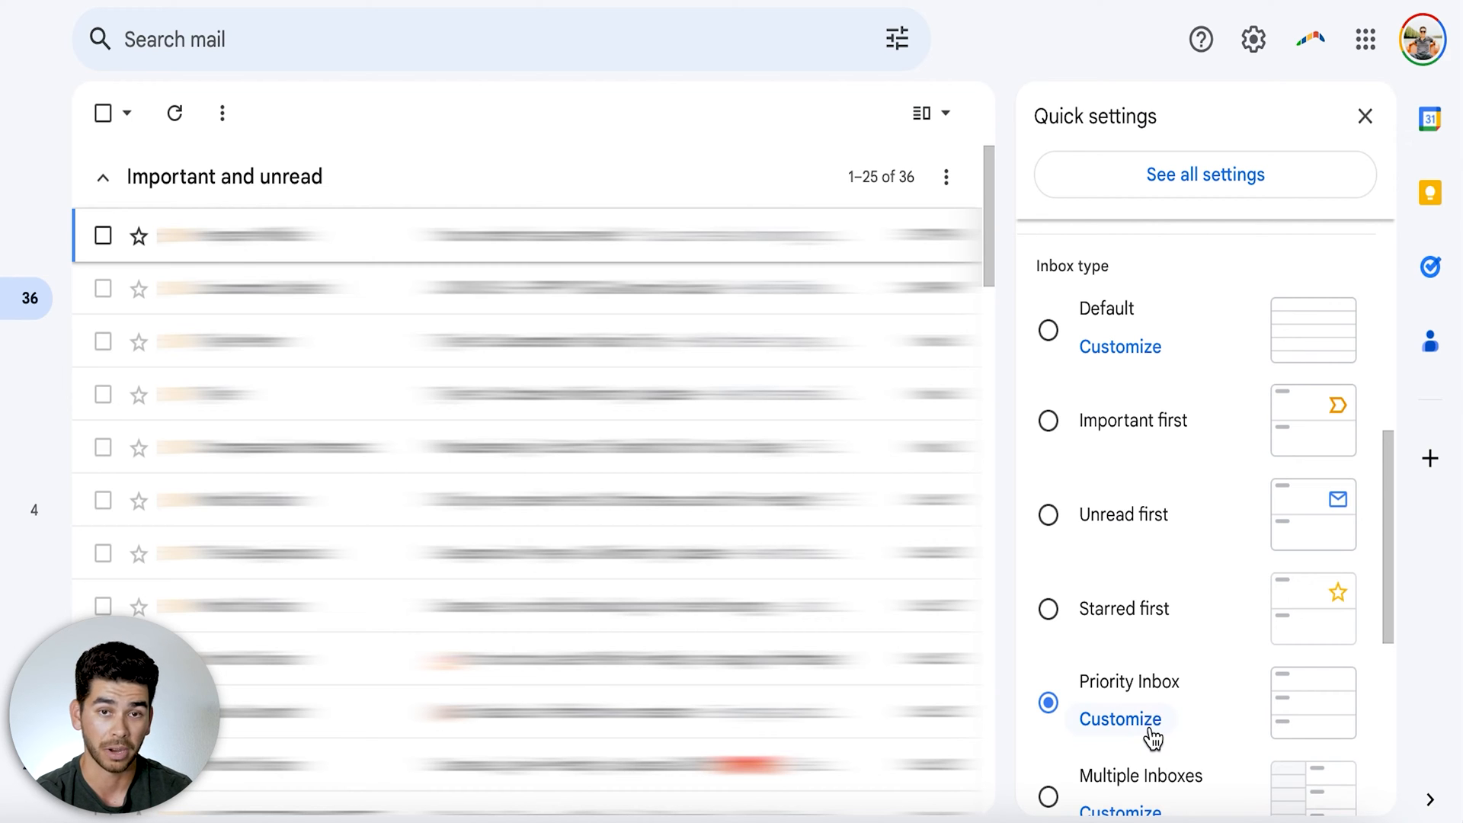
left_click(1119, 719)
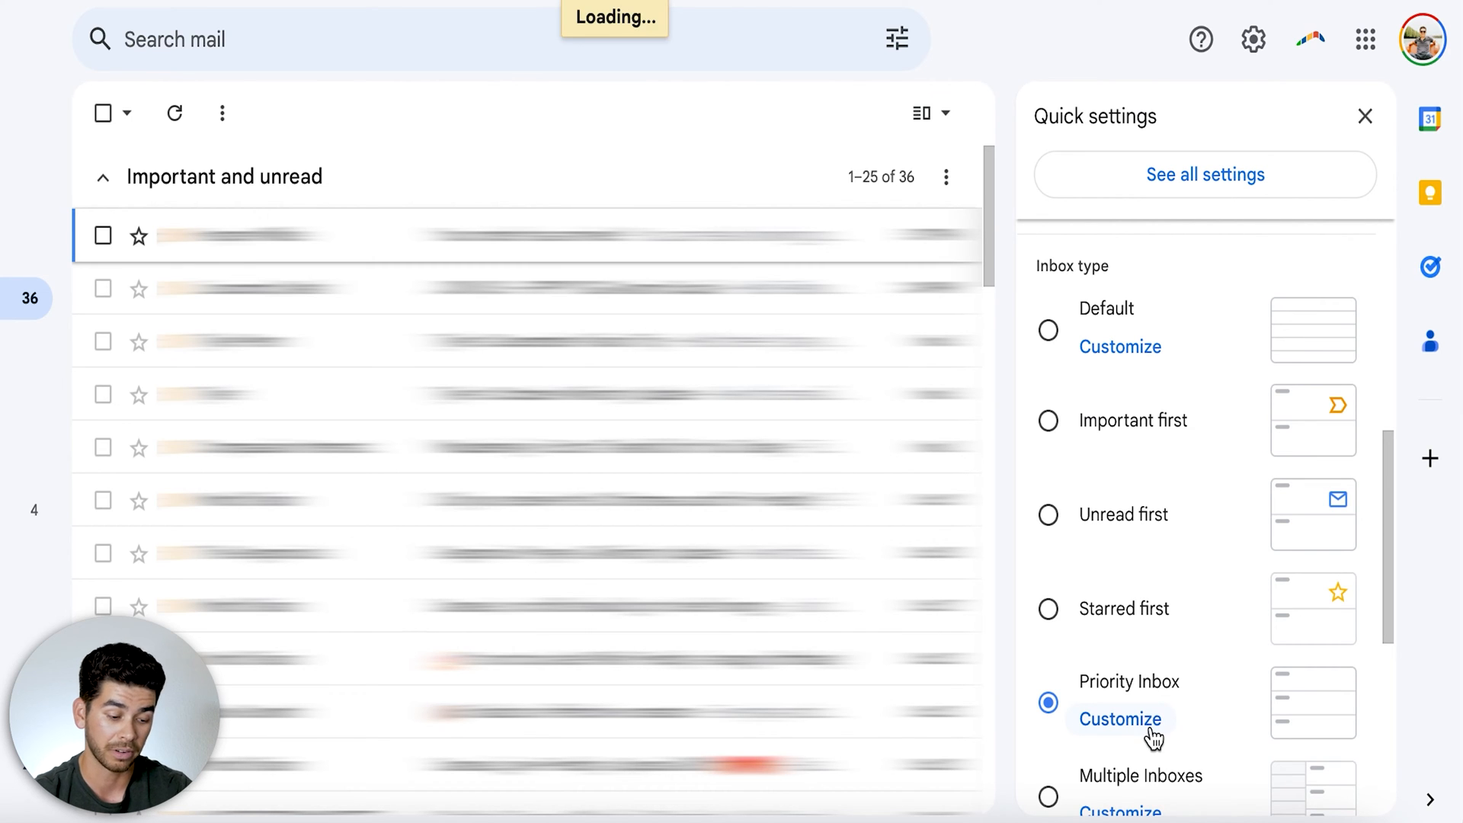
left_click(1119, 719)
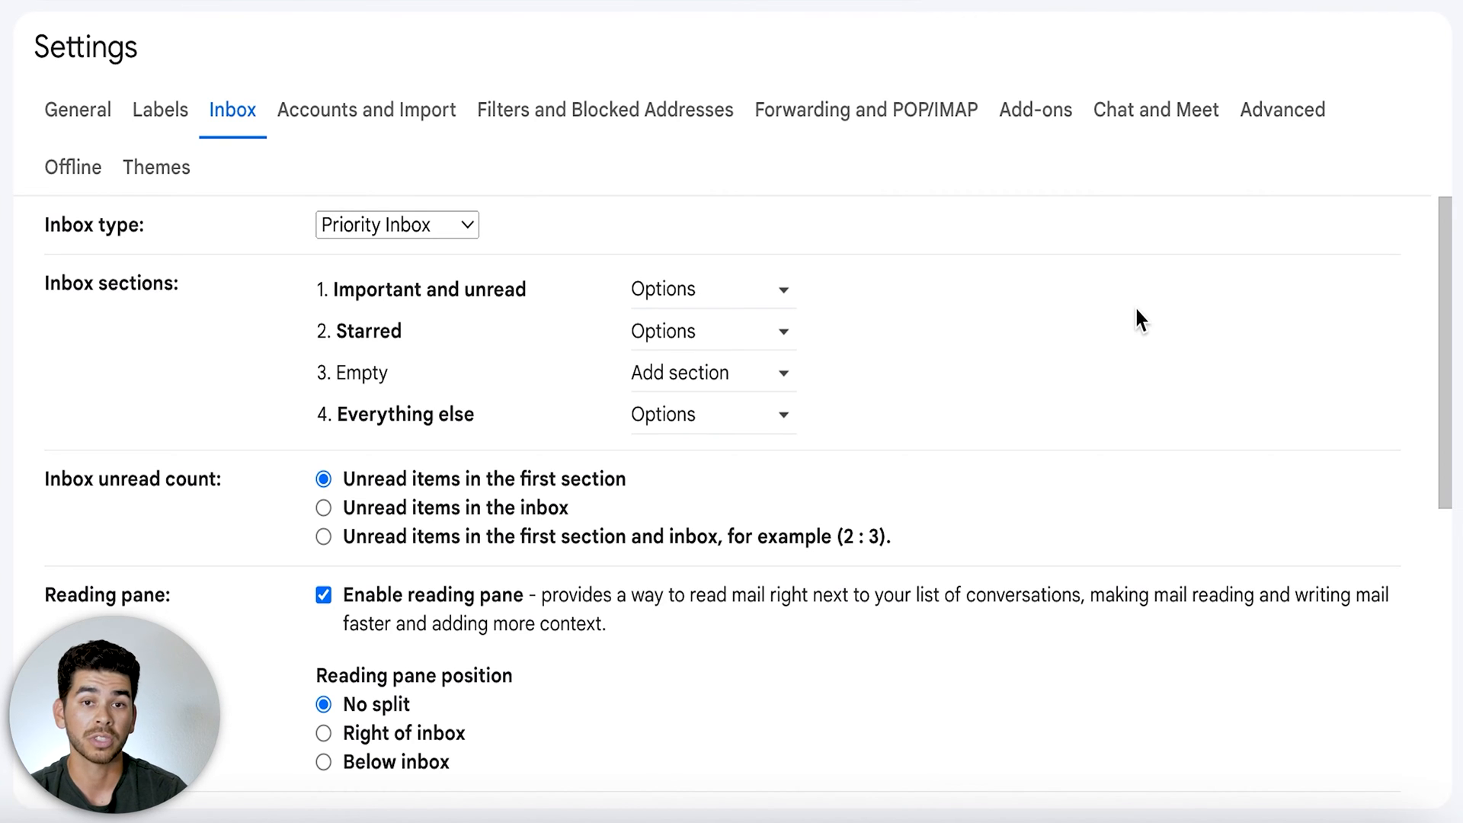
mouse_move(805, 287)
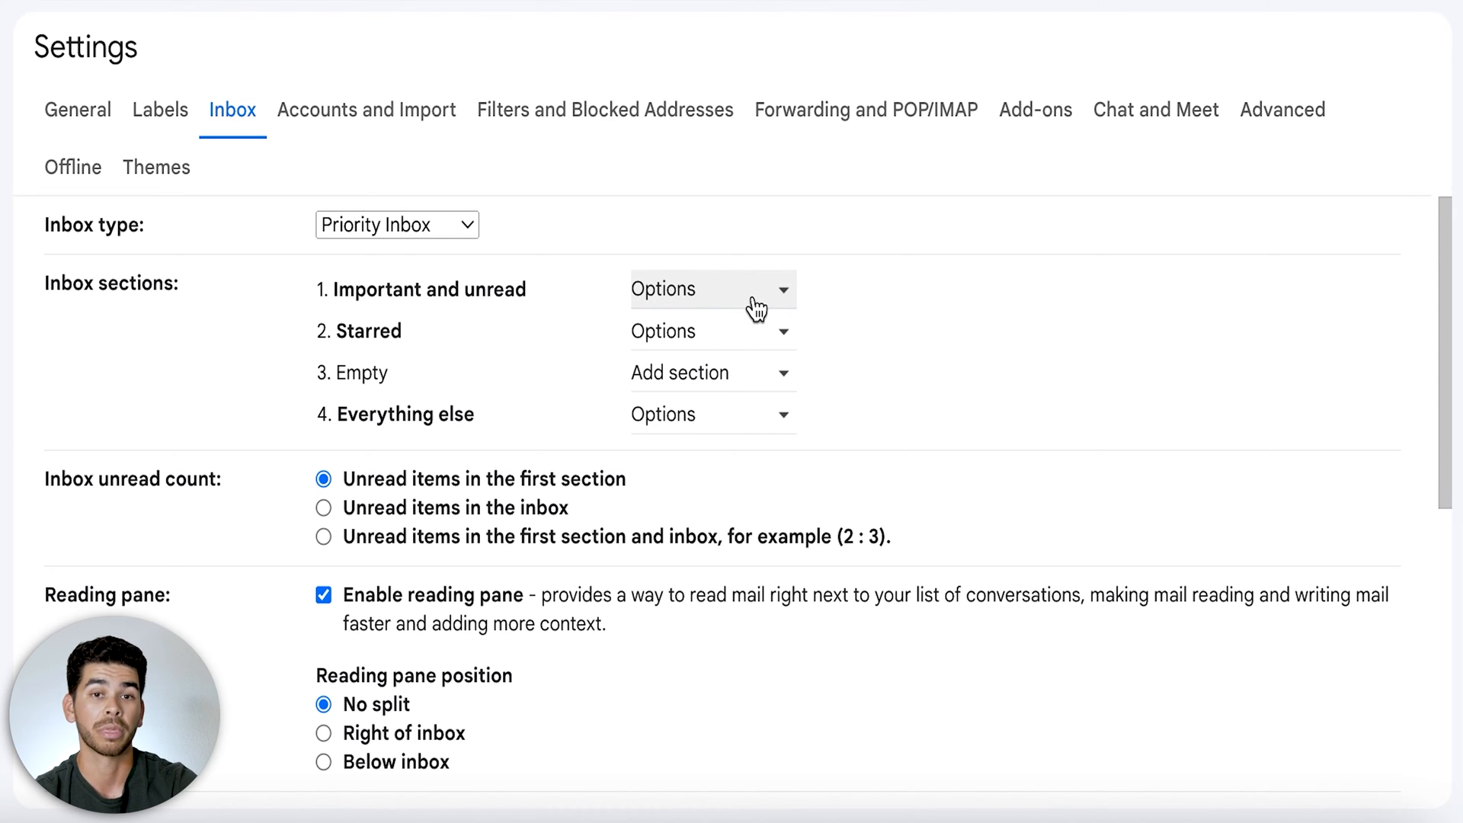
left_click(711, 288)
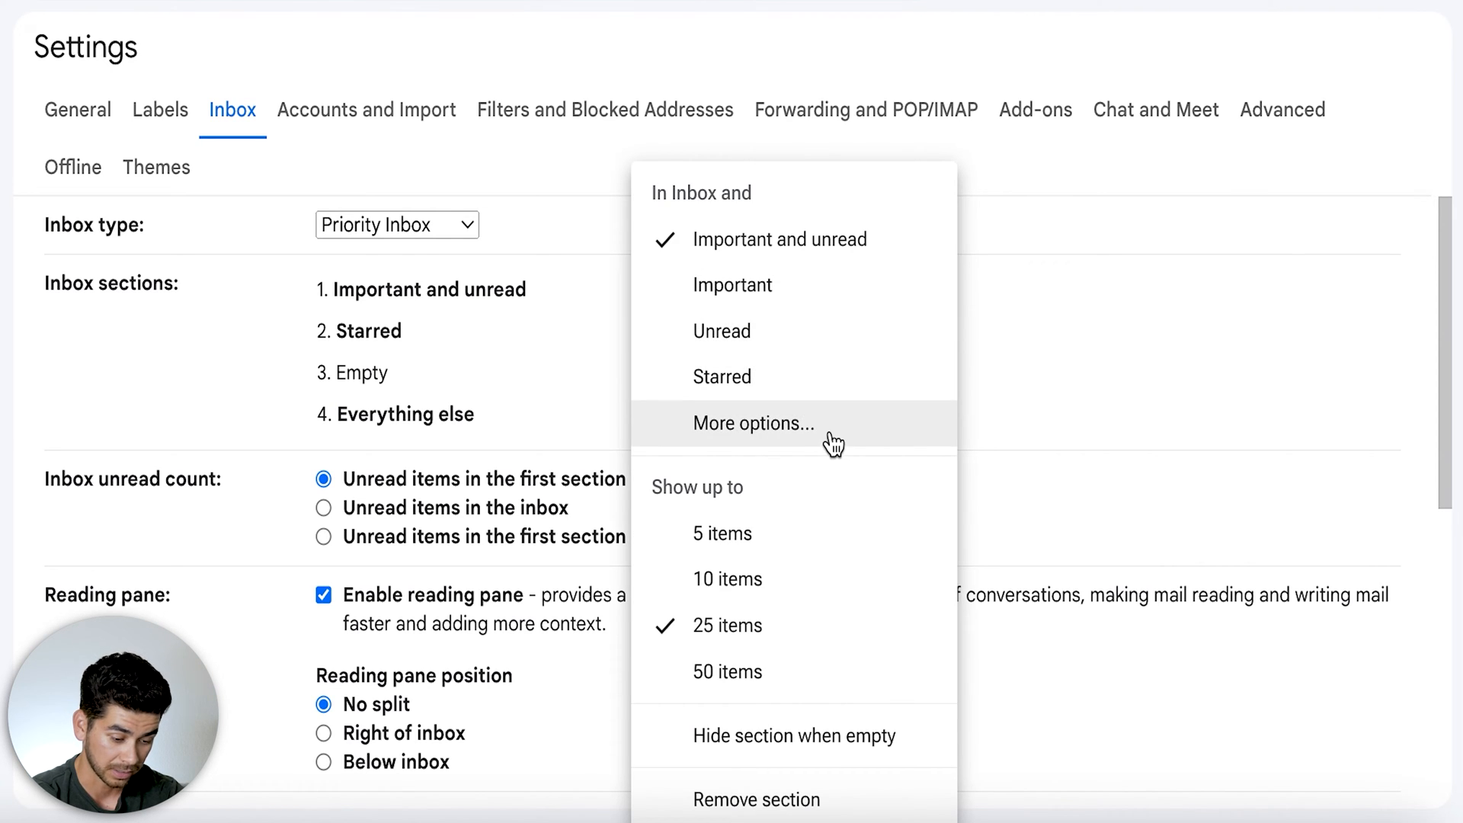
left_click(753, 423)
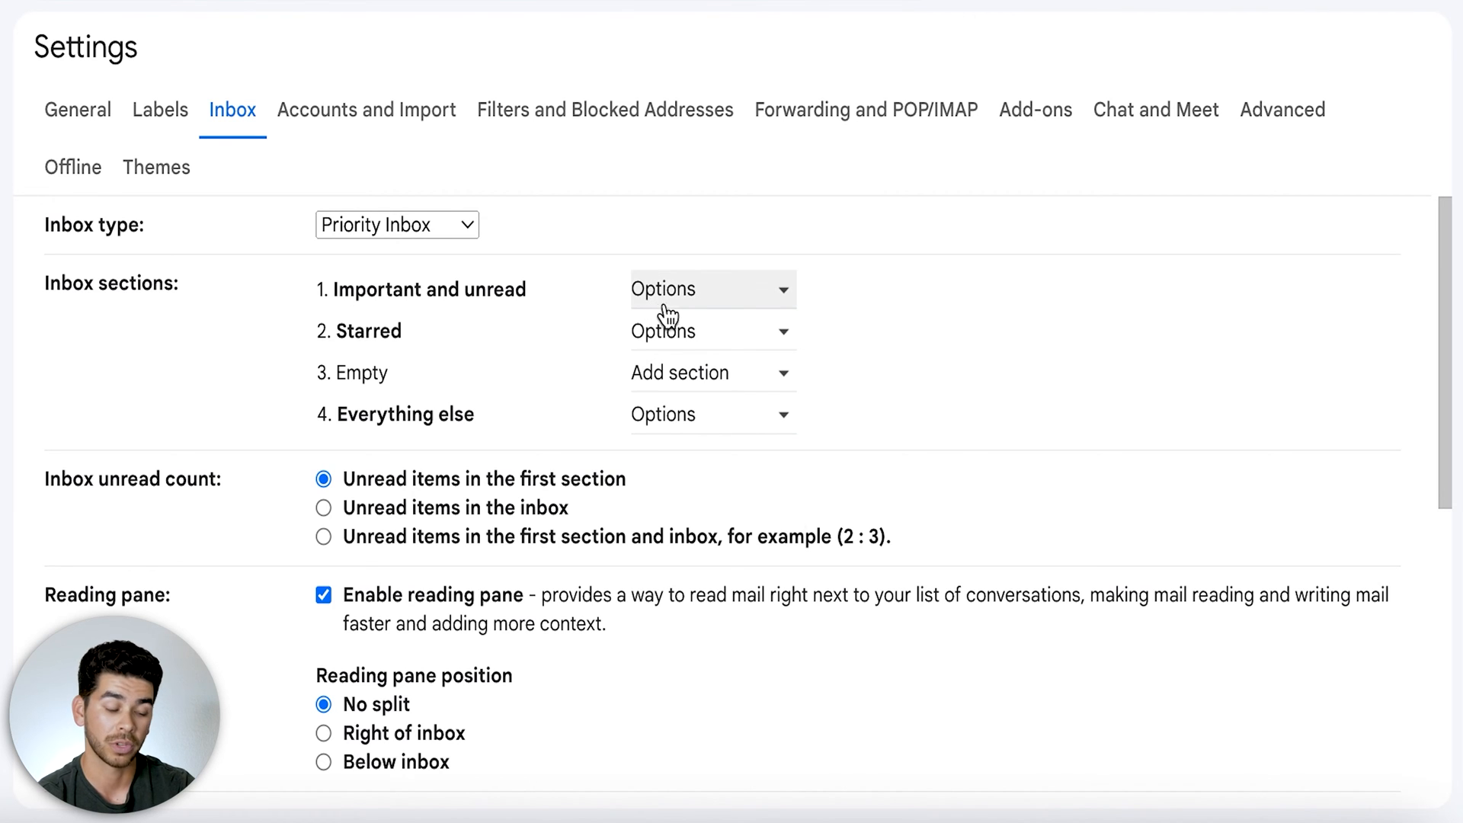
left_click(712, 288)
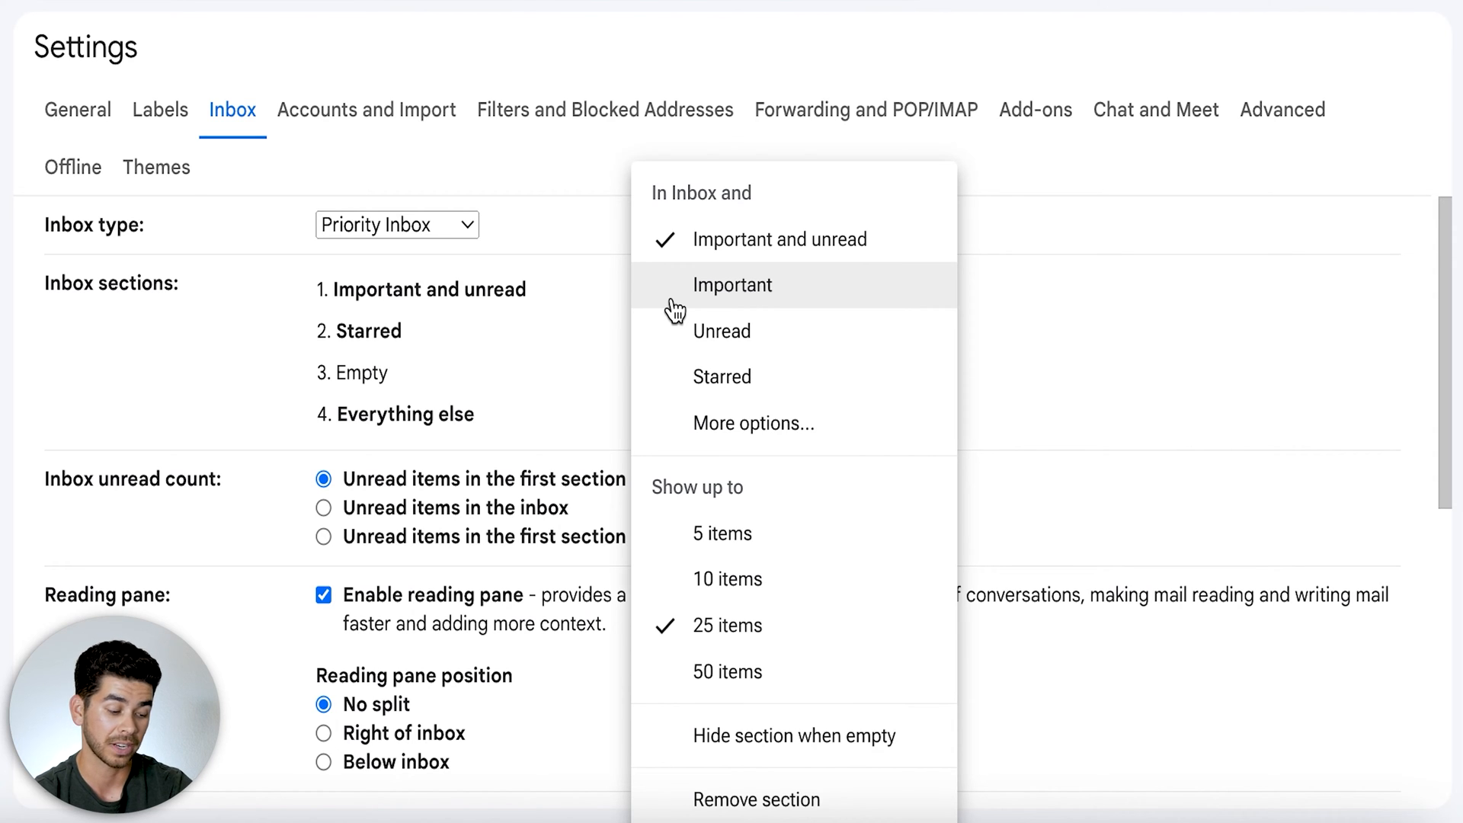
mouse_move(684, 334)
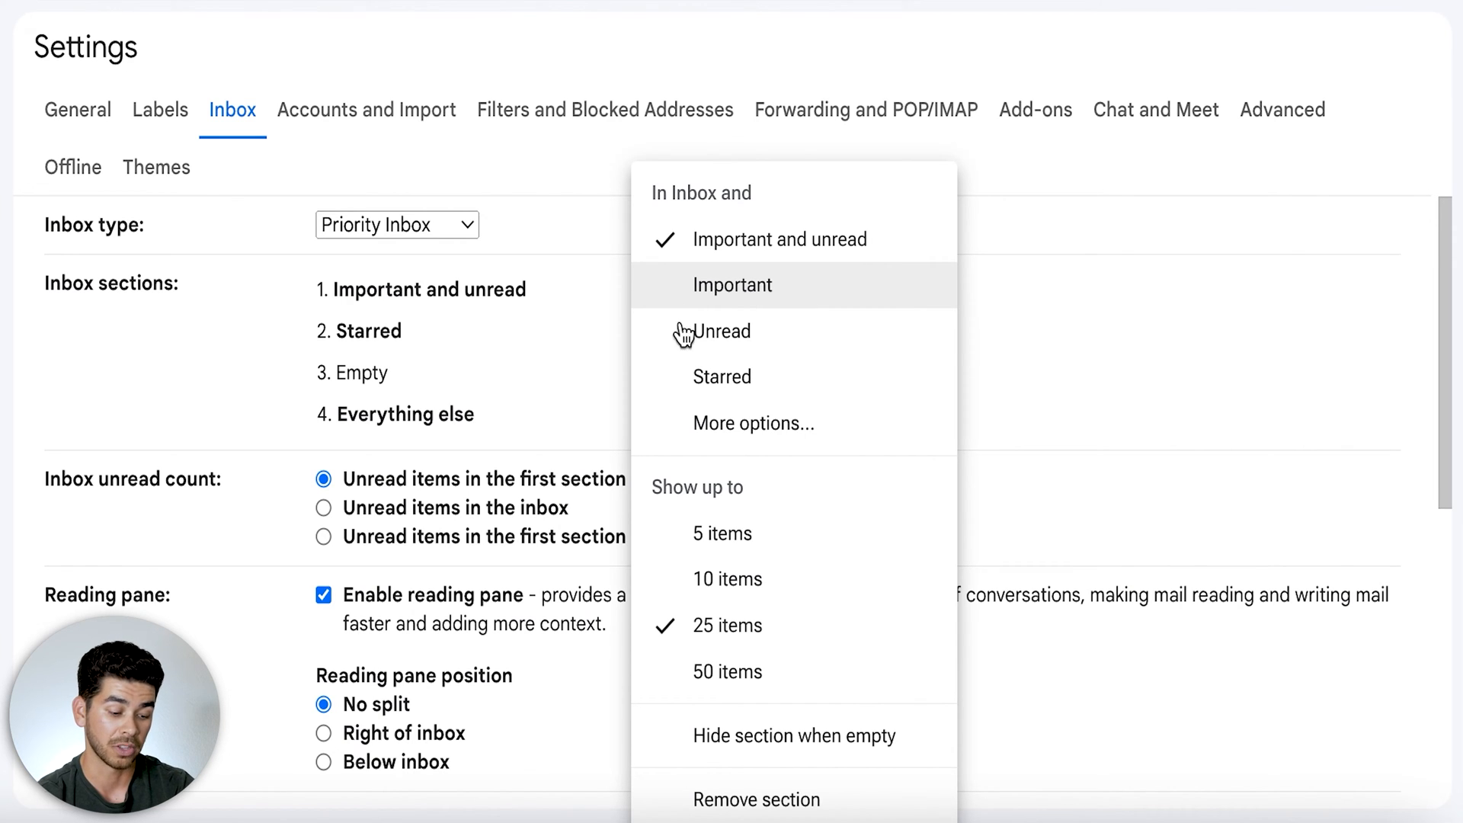
mouse_move(775, 423)
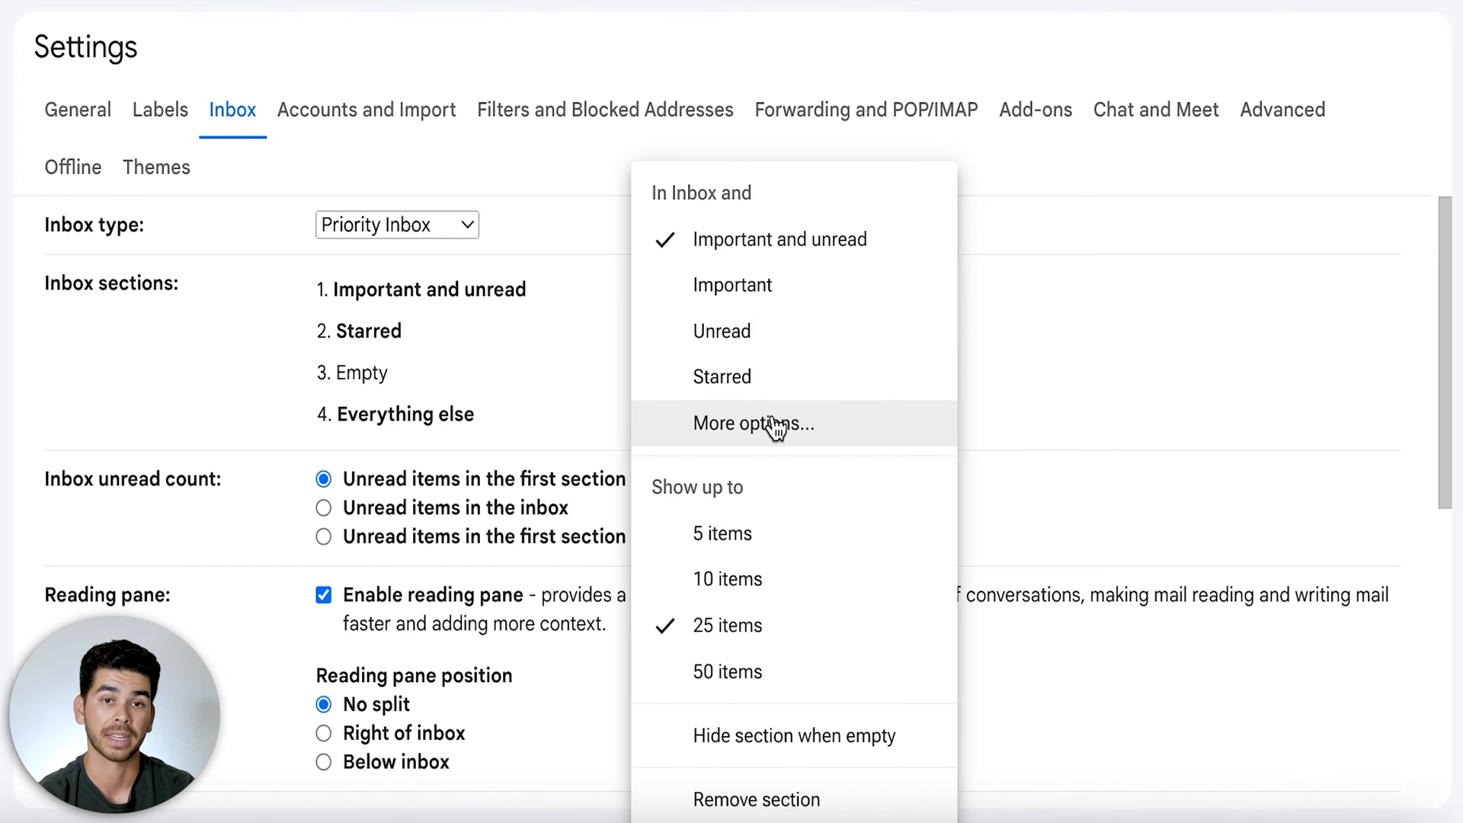
left_click(752, 423)
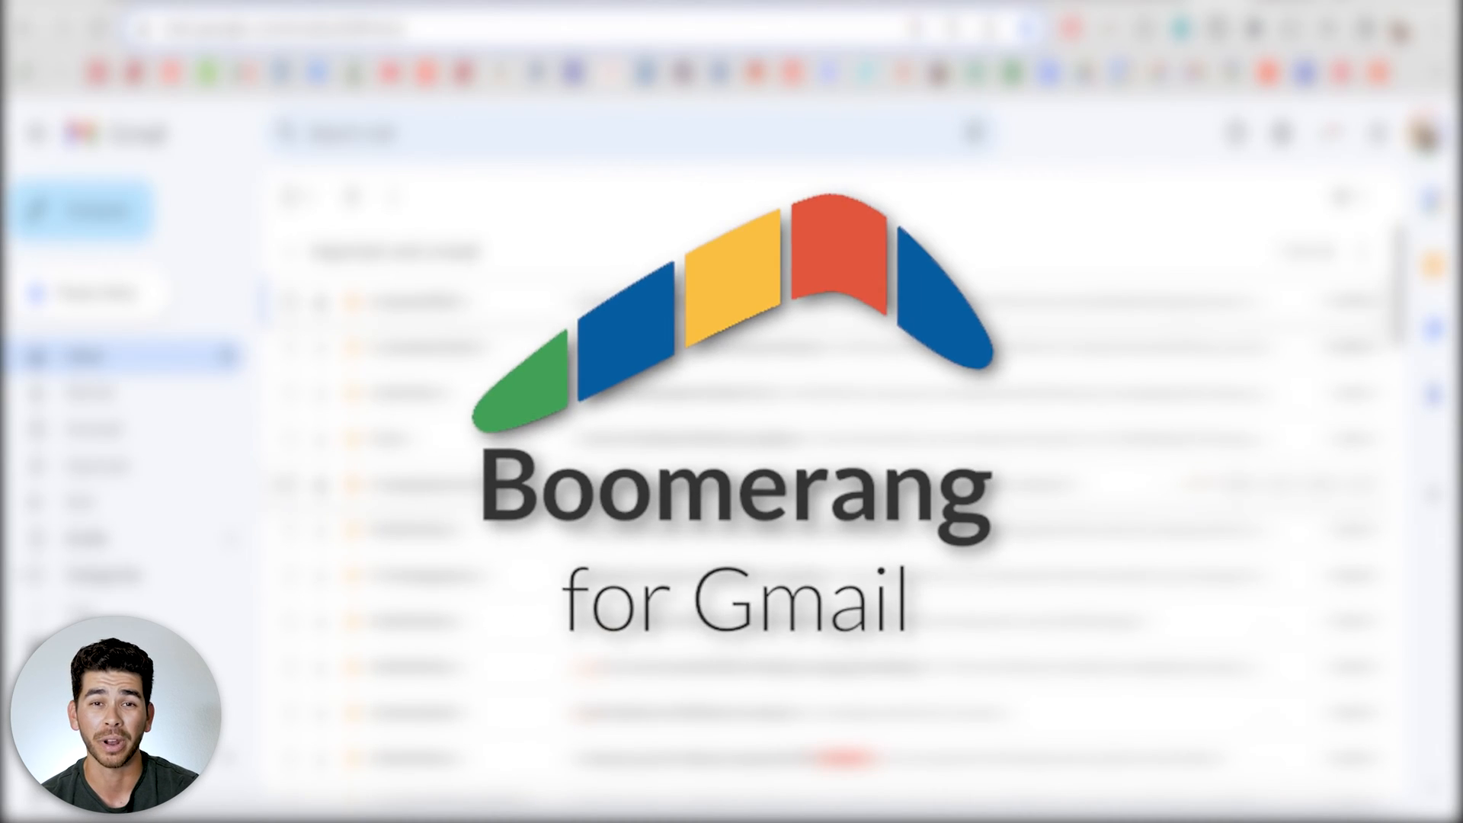
Visit the Boomerang for Gmail homepage and scroll through its add-to-Gmail offer
left_click(97, 211)
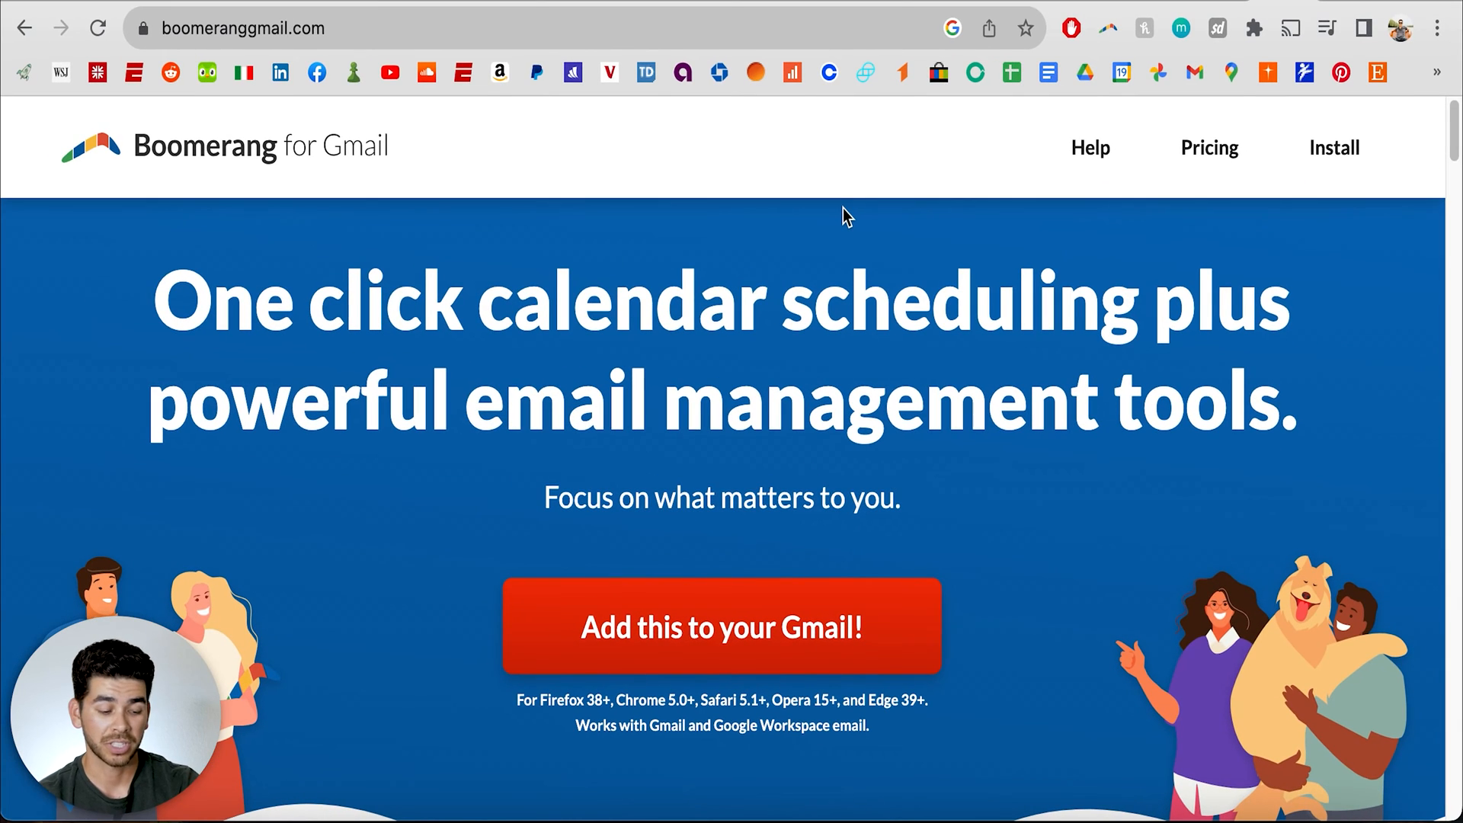
scroll("down", 3)
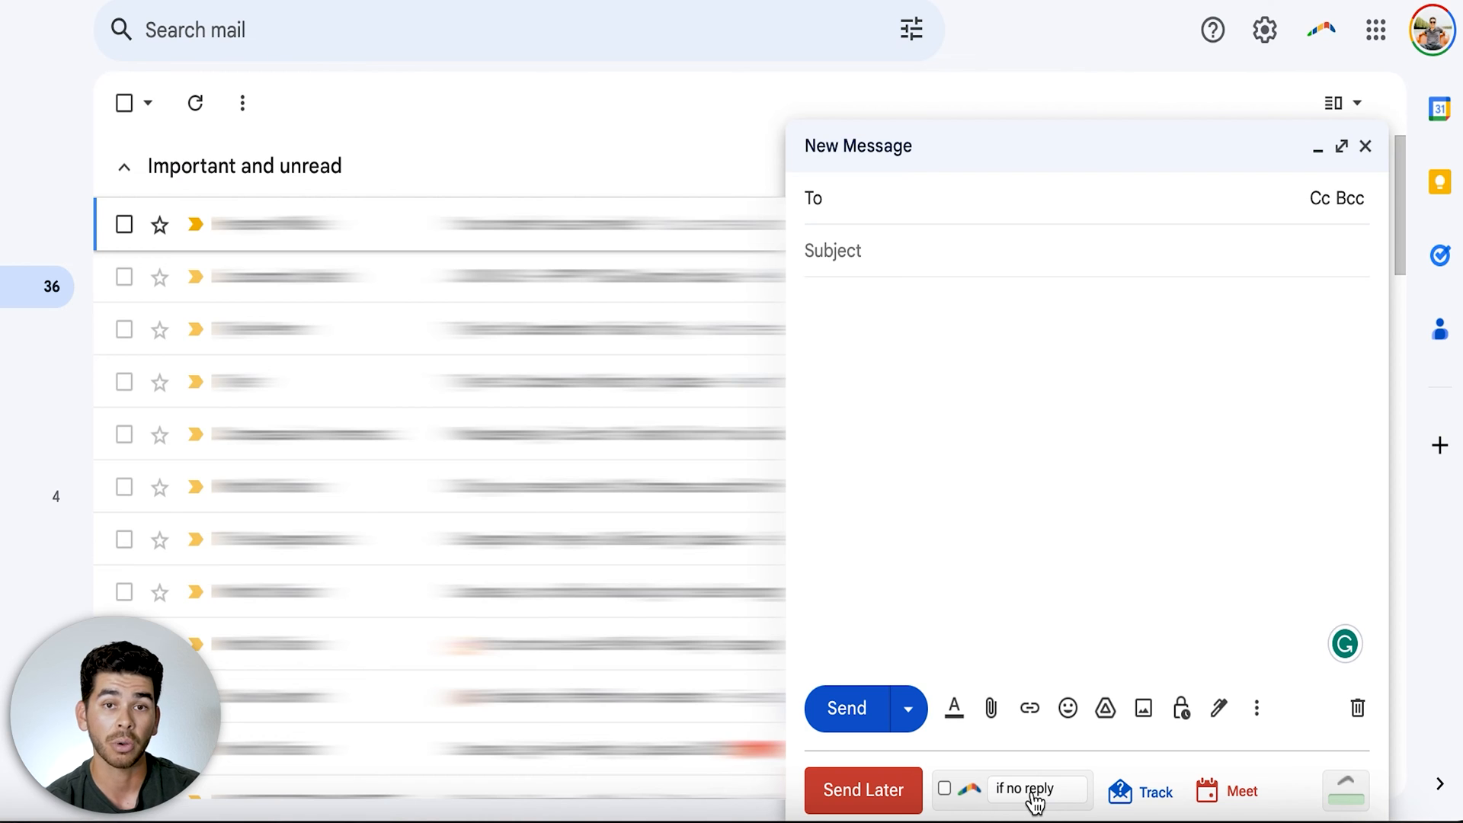
mouse_move(942, 782)
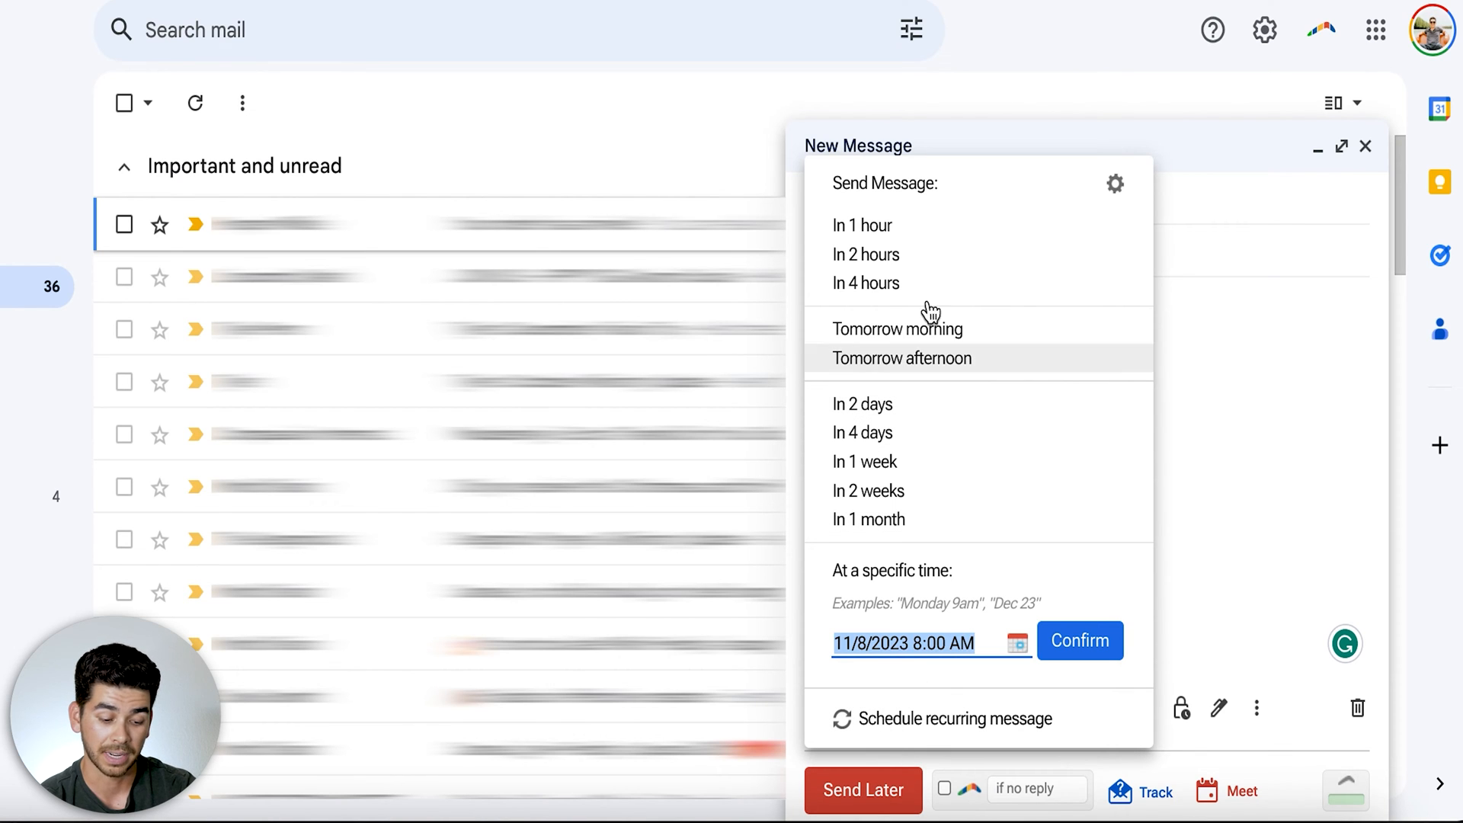
mouse_move(1016, 520)
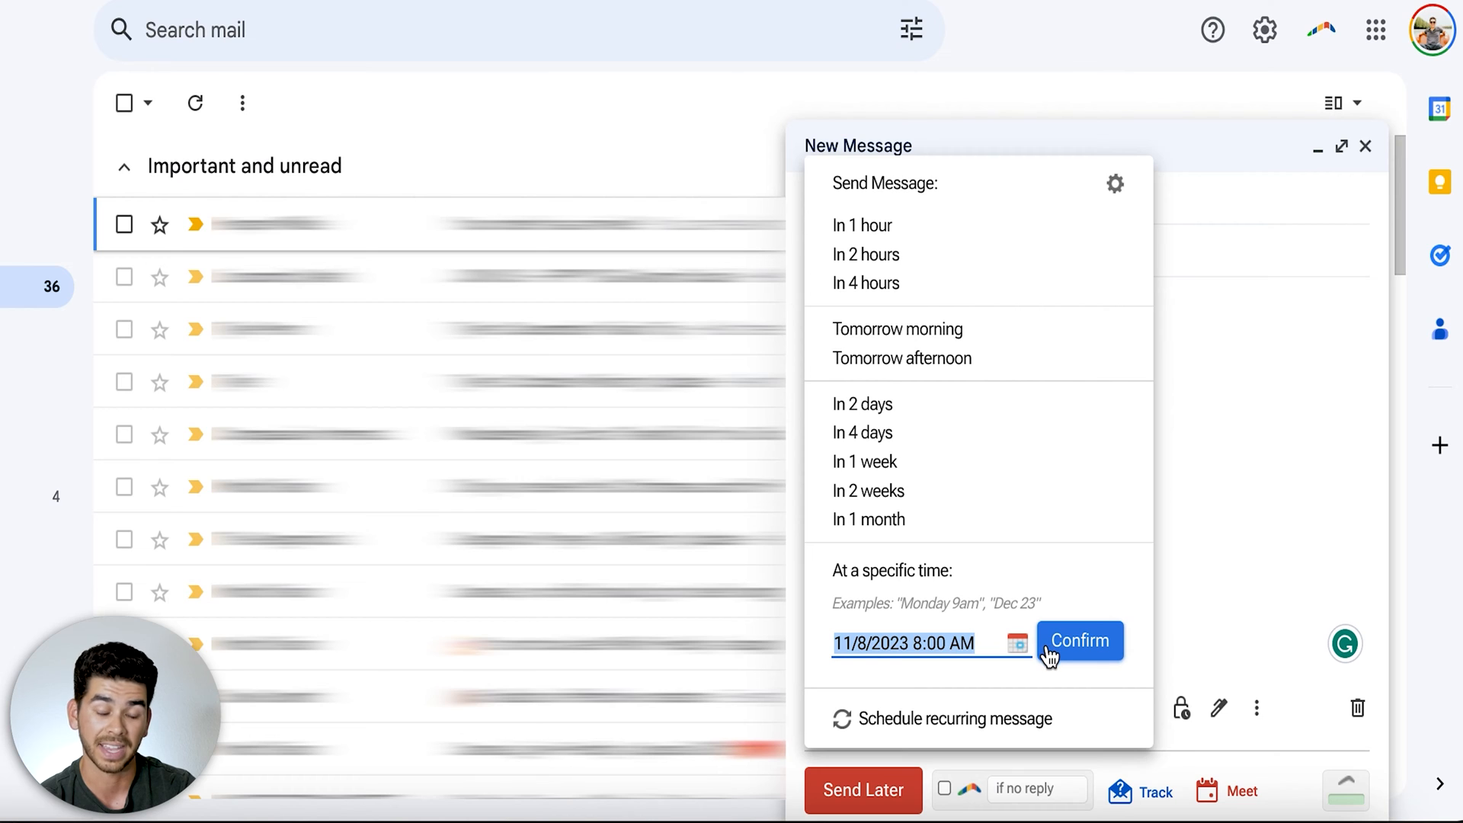
mouse_move(1038, 493)
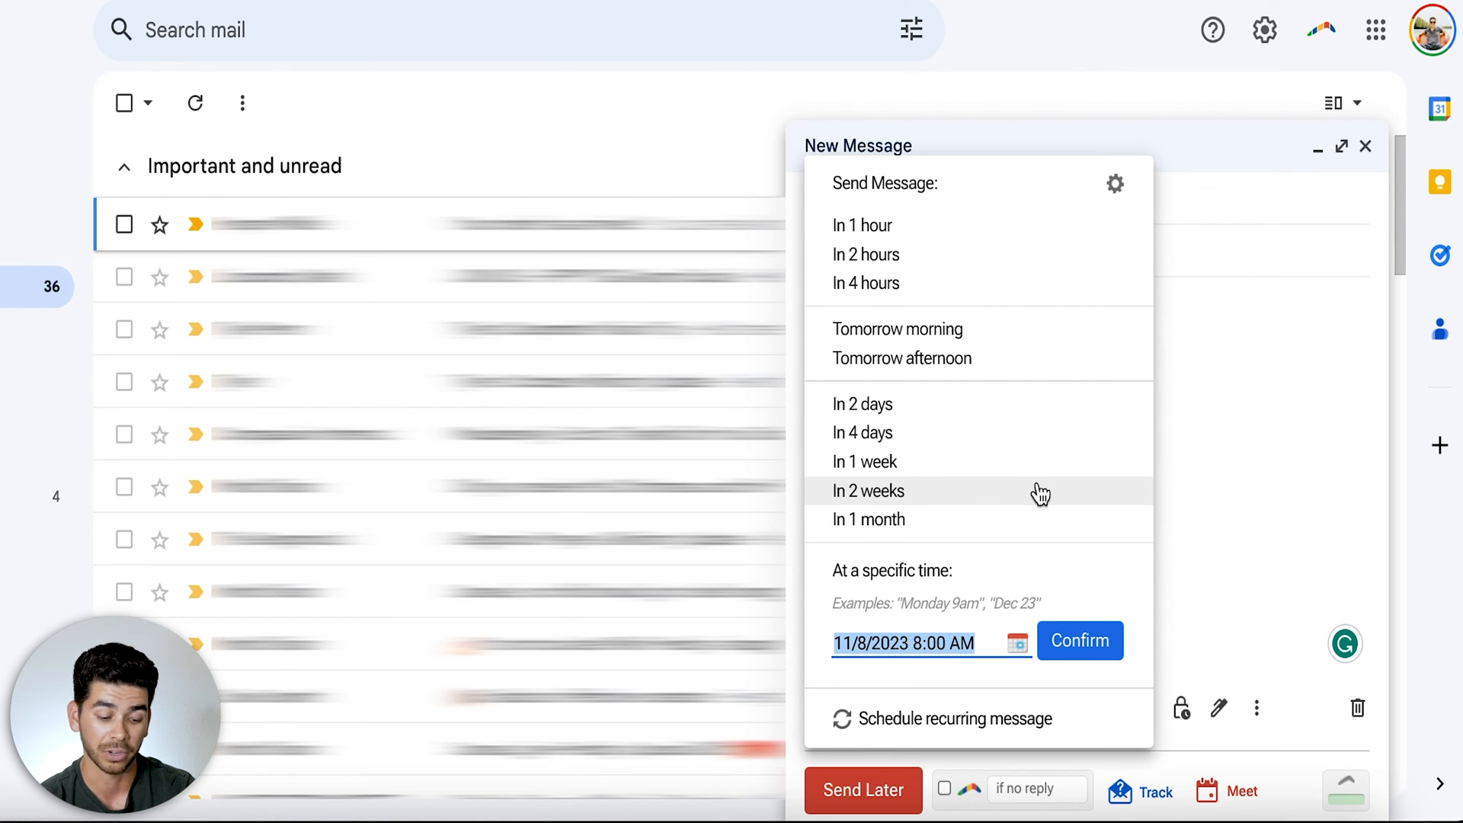
mouse_move(1048, 494)
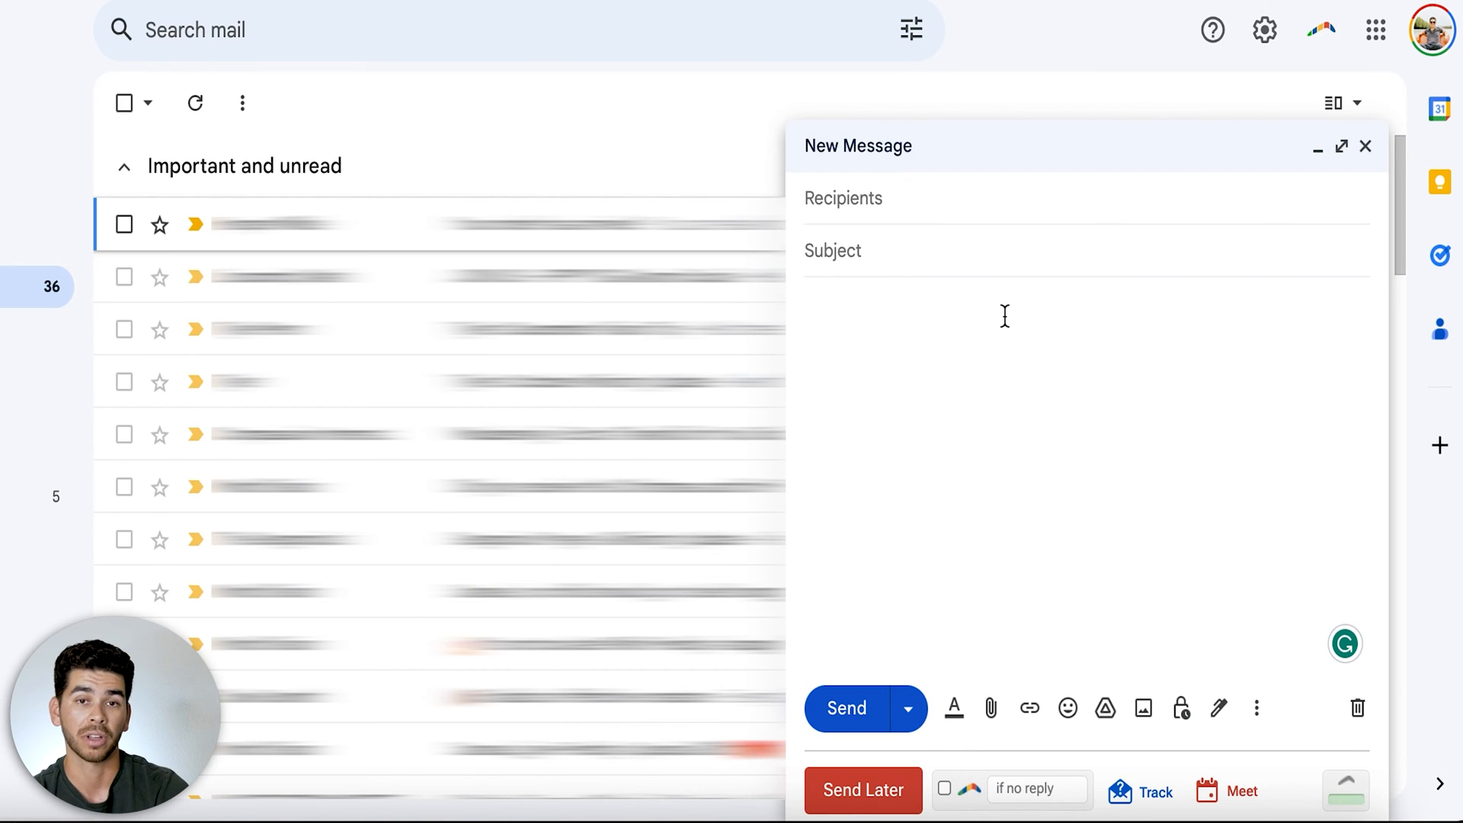
Close the new message window, leaving the quick settings panel beside the inbox
left_click(1027, 318)
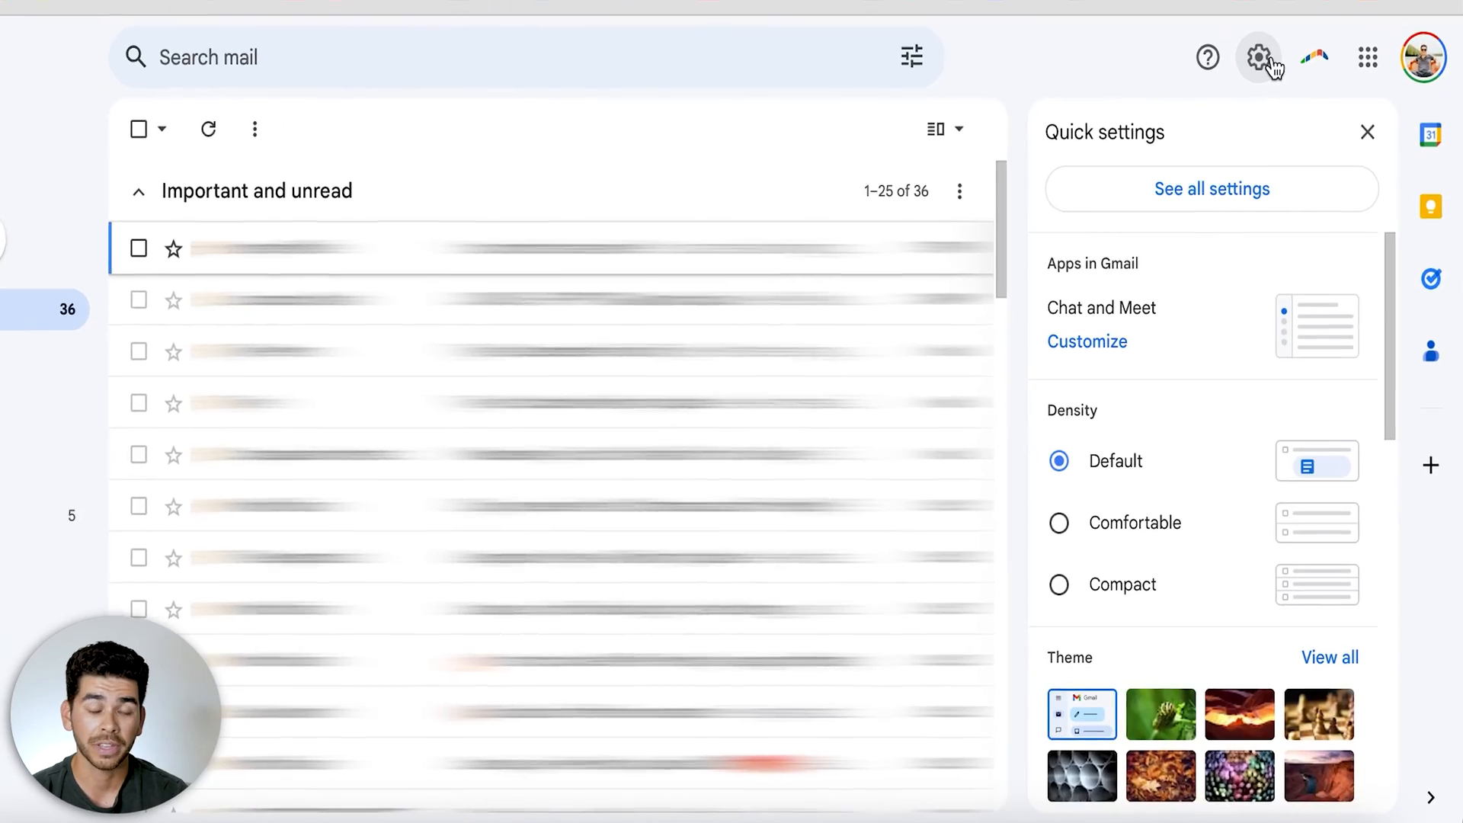
Open the full General settings and scroll down toward the Signature section
left_click(1205, 175)
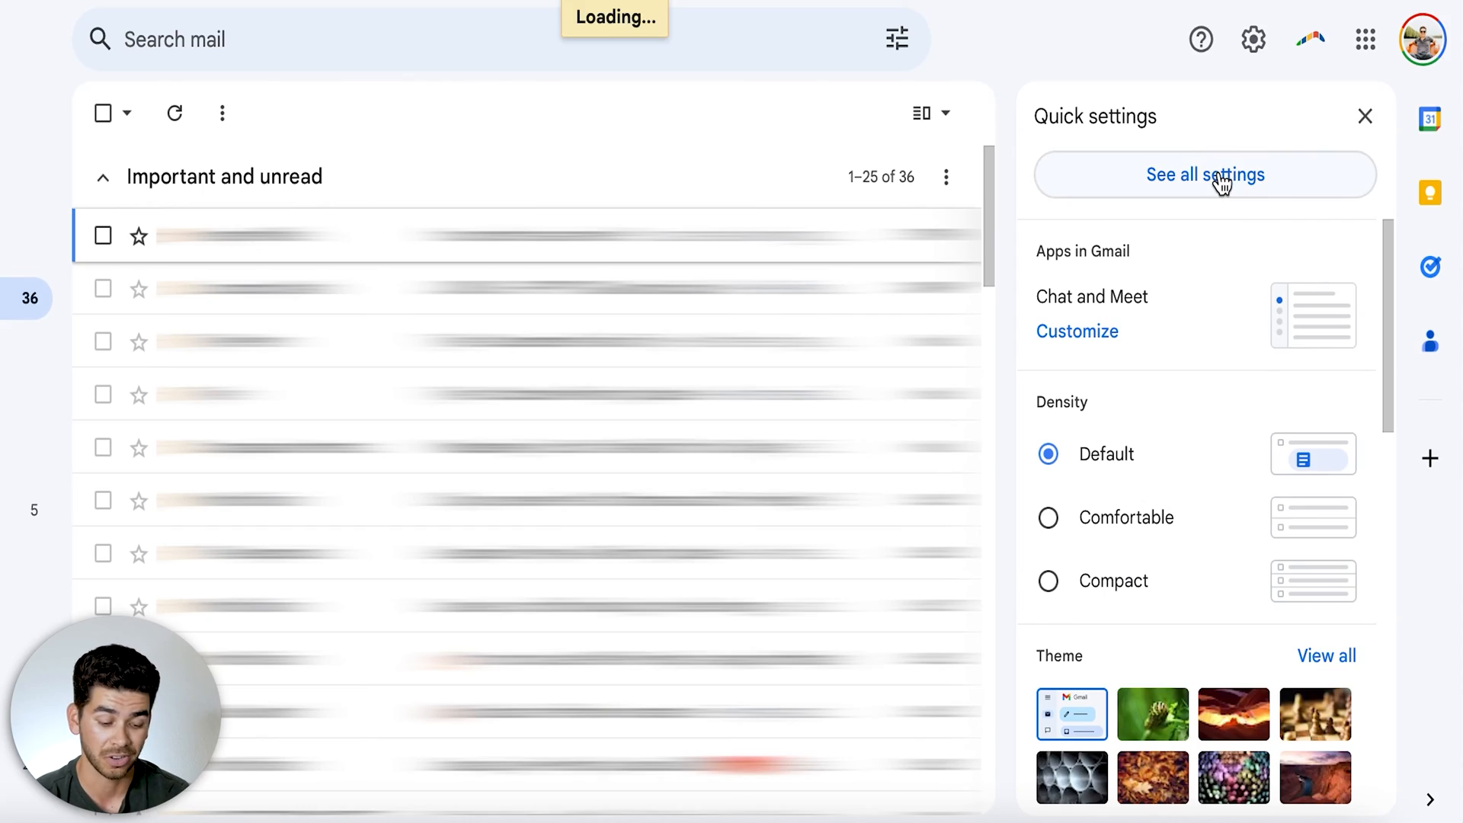
left_click(1205, 174)
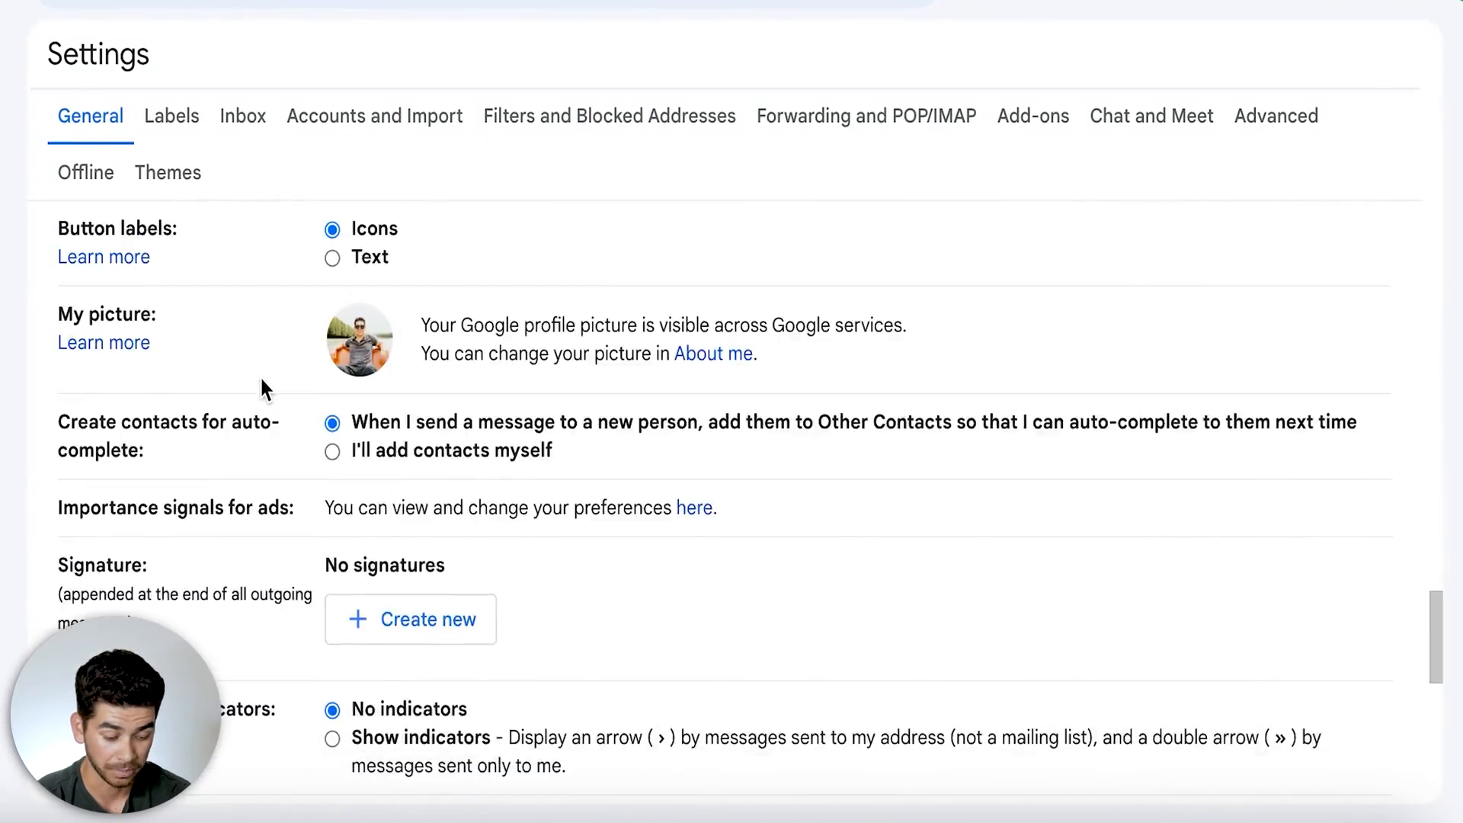
scroll("down", 3)
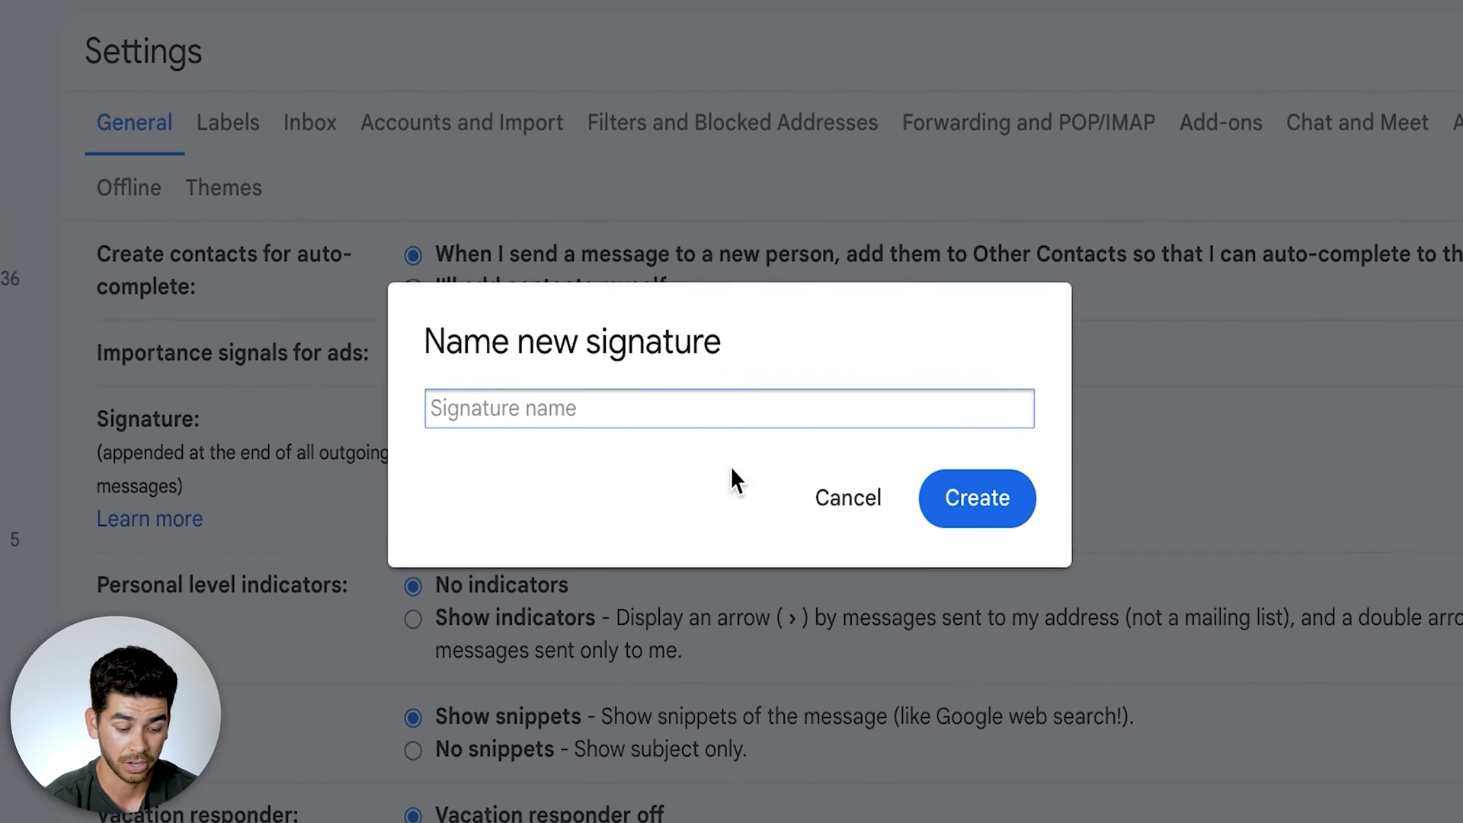
Create Signature 1 reading 'The Creator', cancelling the Edit Link dialog without adding a link
type("Sig")
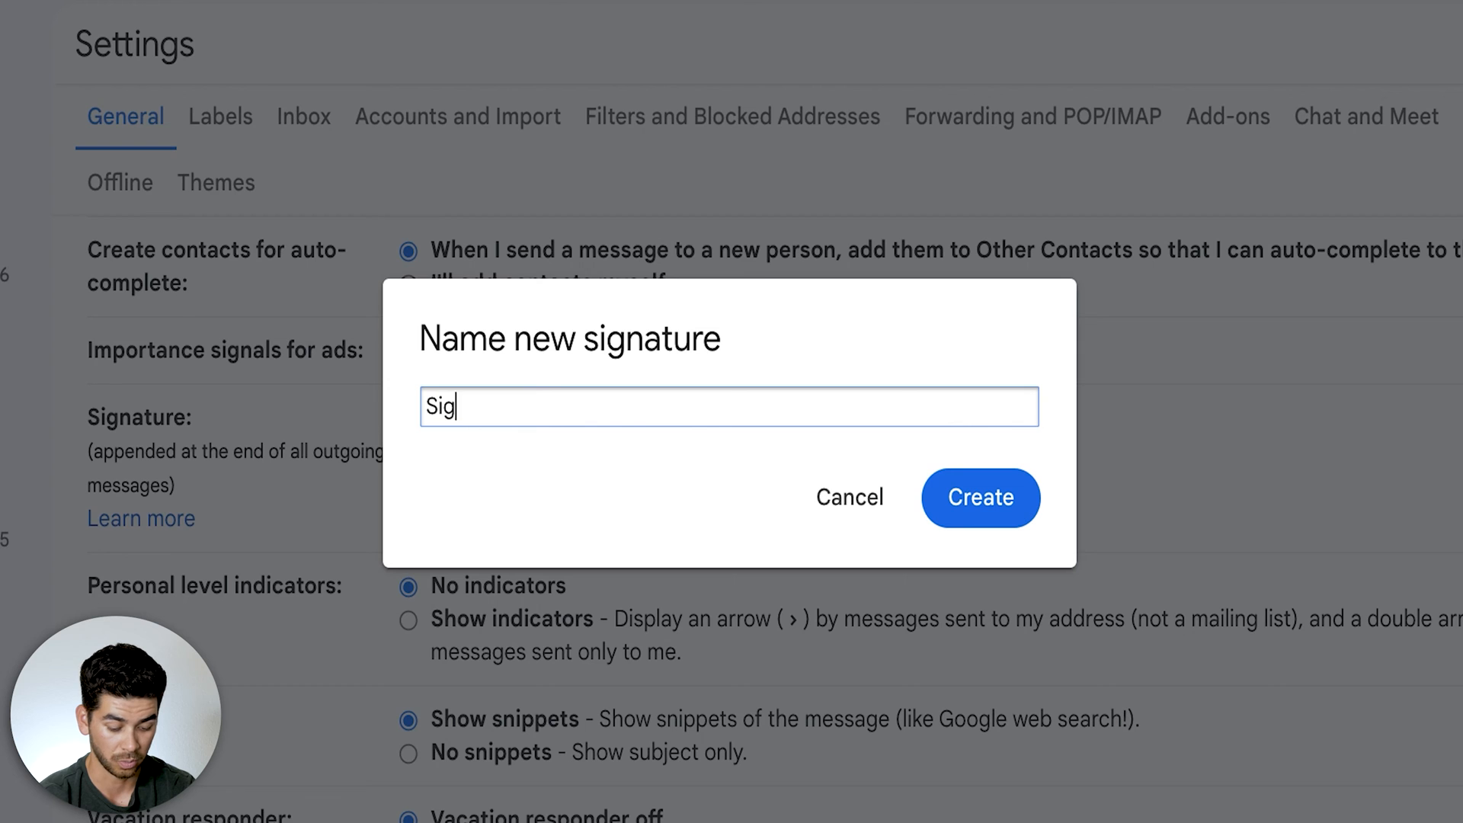
left_click(980, 497)
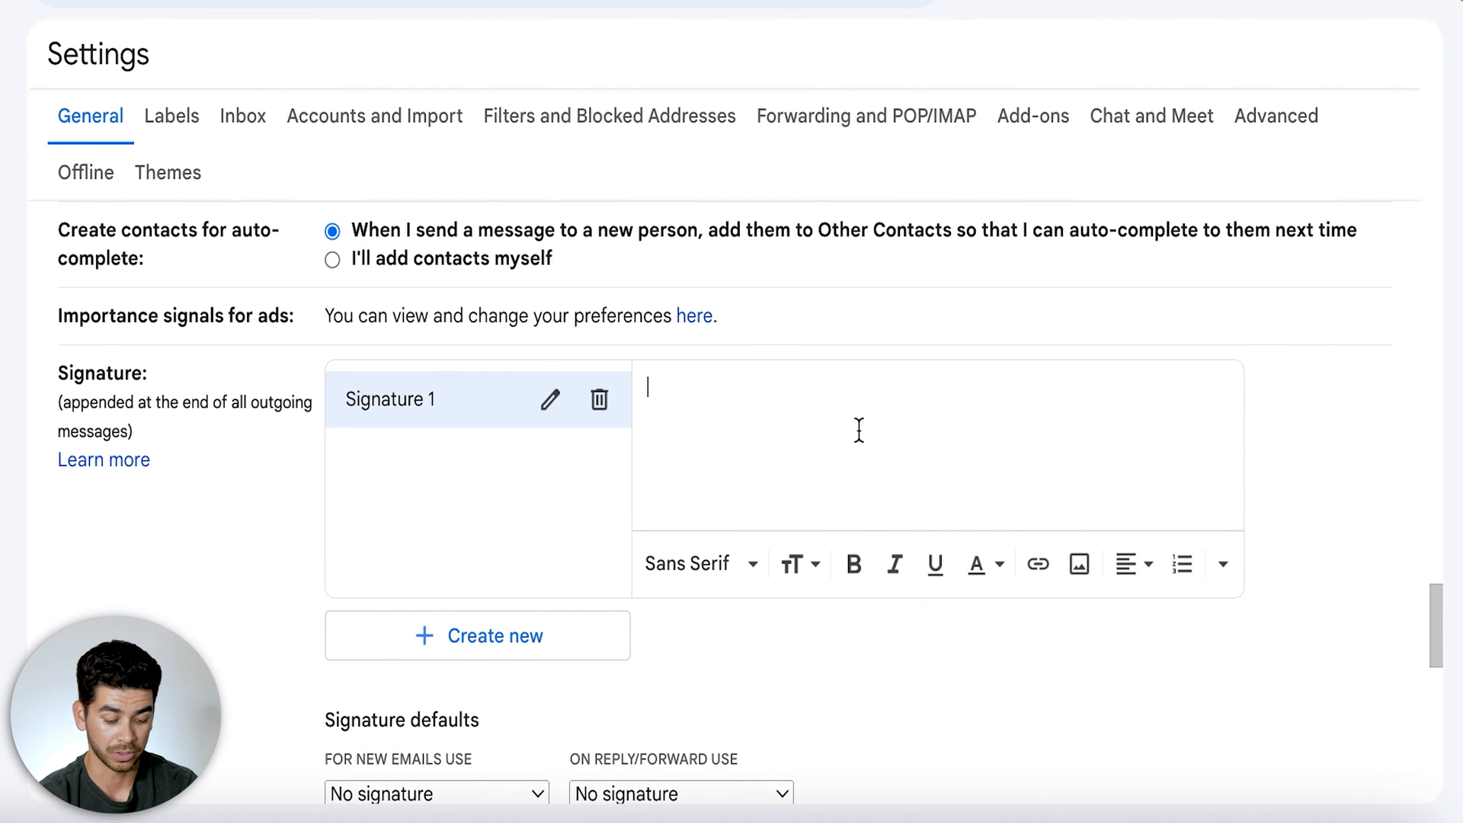
type("The Creator")
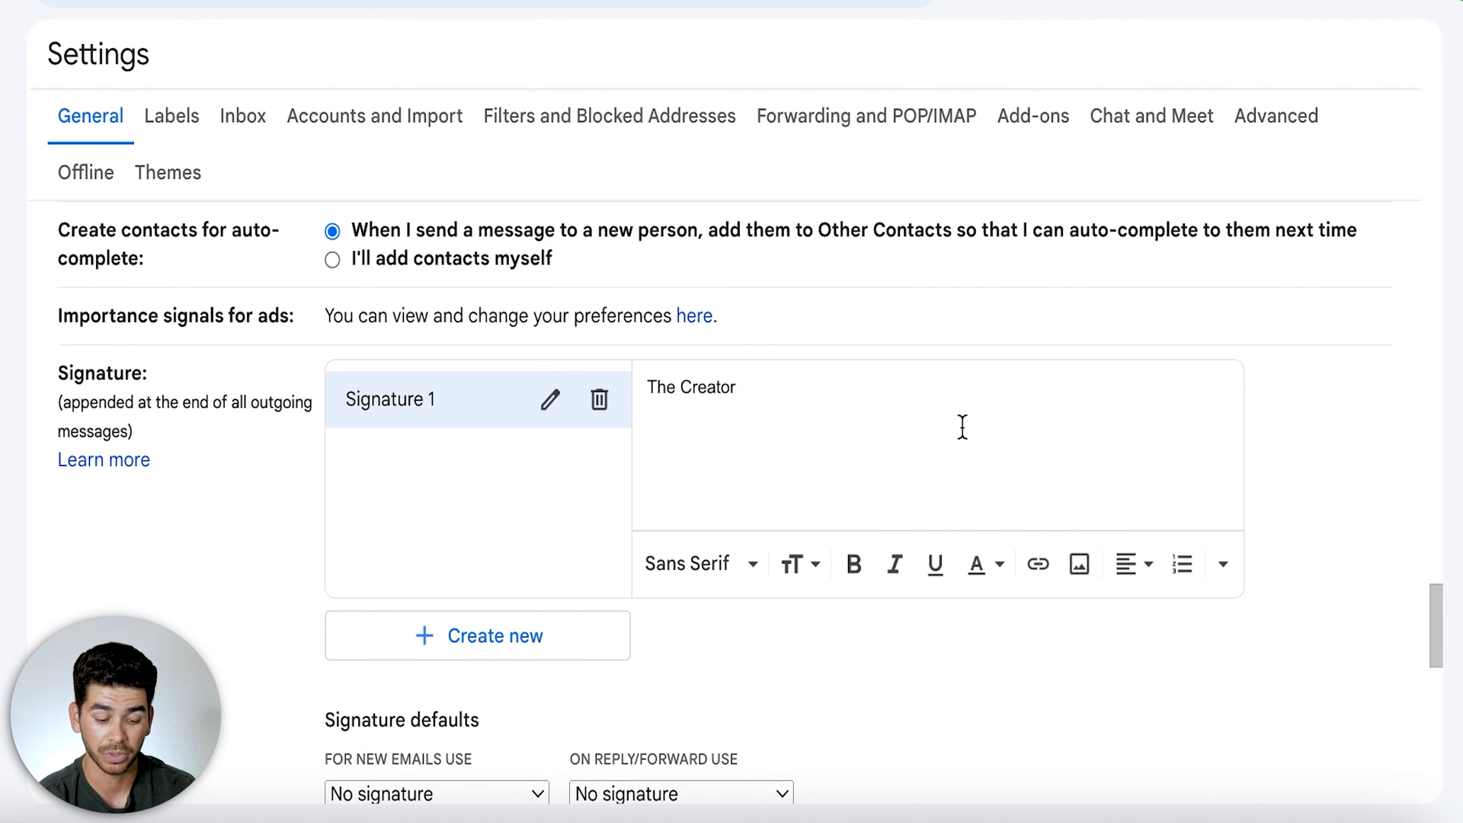
left_click(1079, 564)
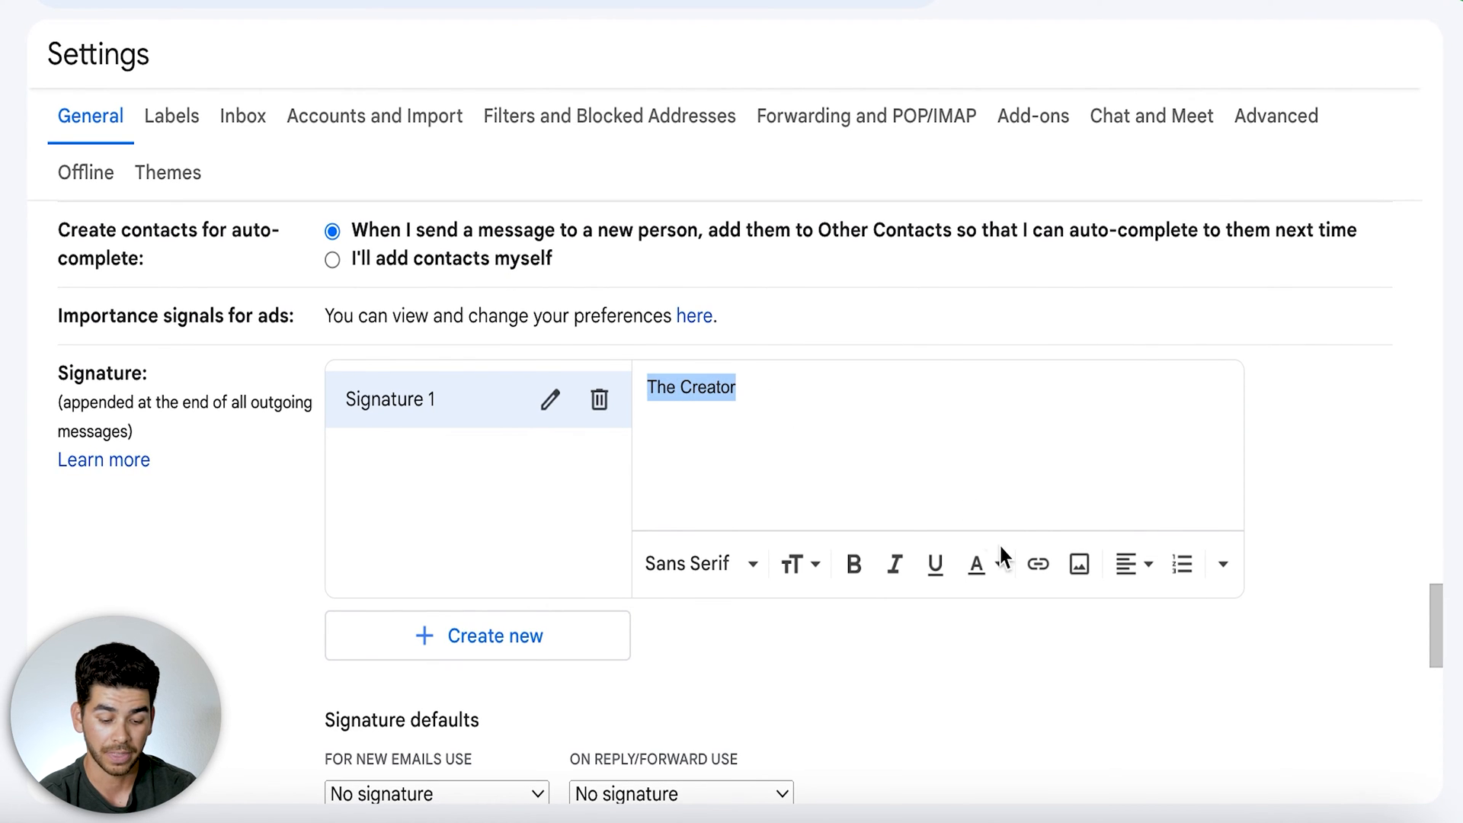
left_click(1038, 564)
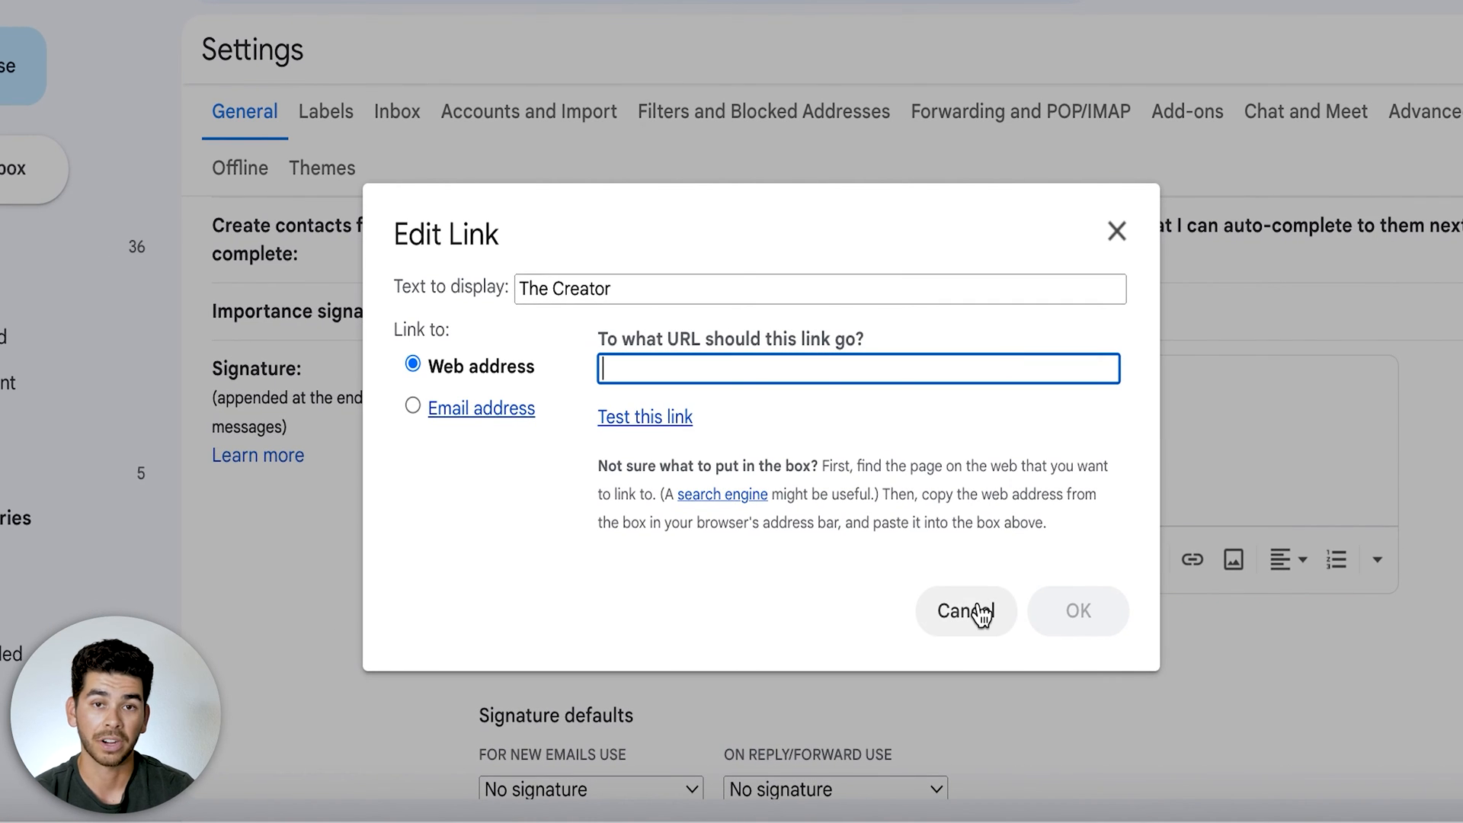
left_click(965, 611)
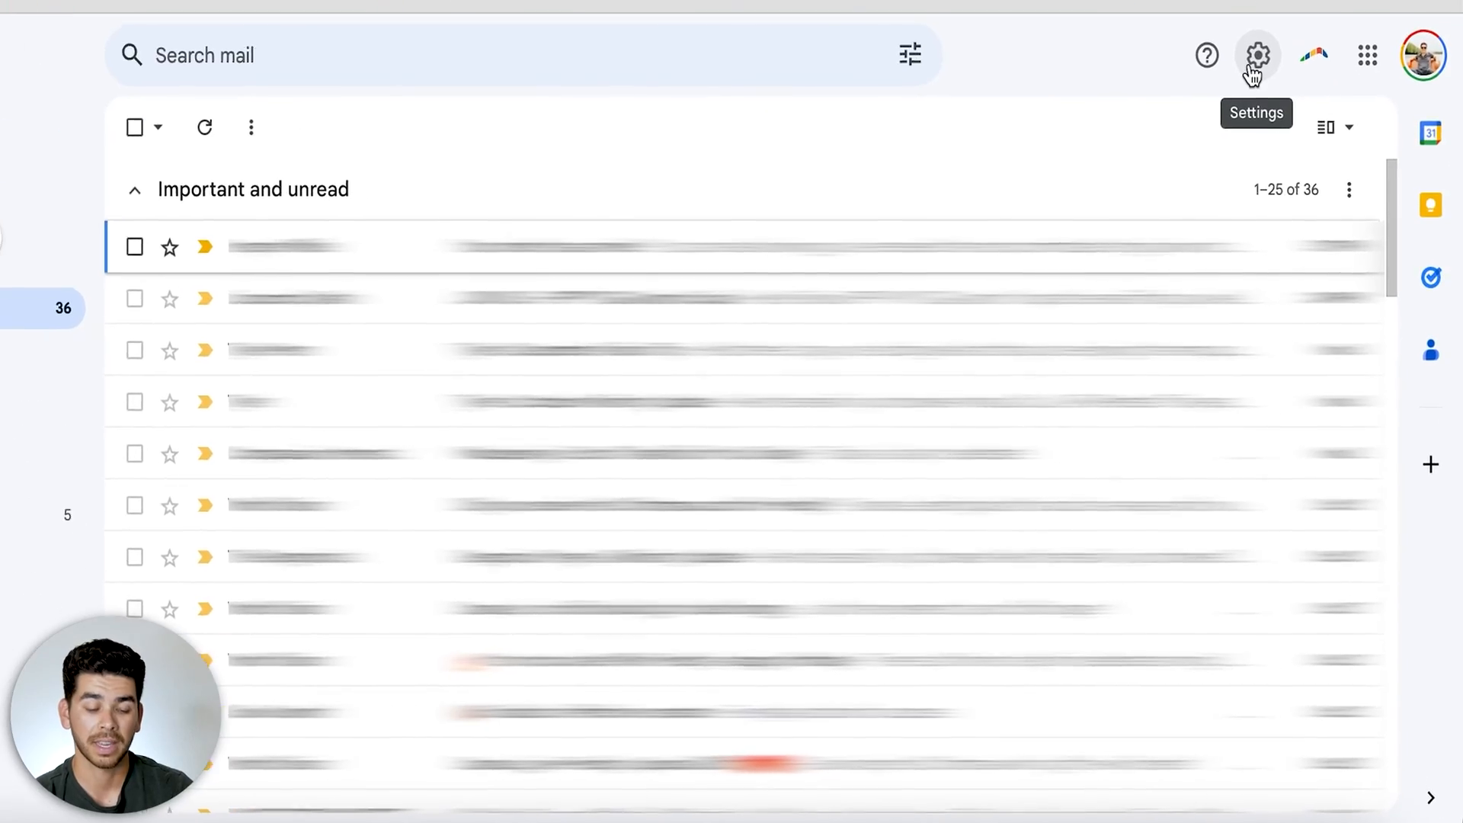
Enable offline mail for 30 days with attachments, keep data after logout, and save
left_click(1257, 55)
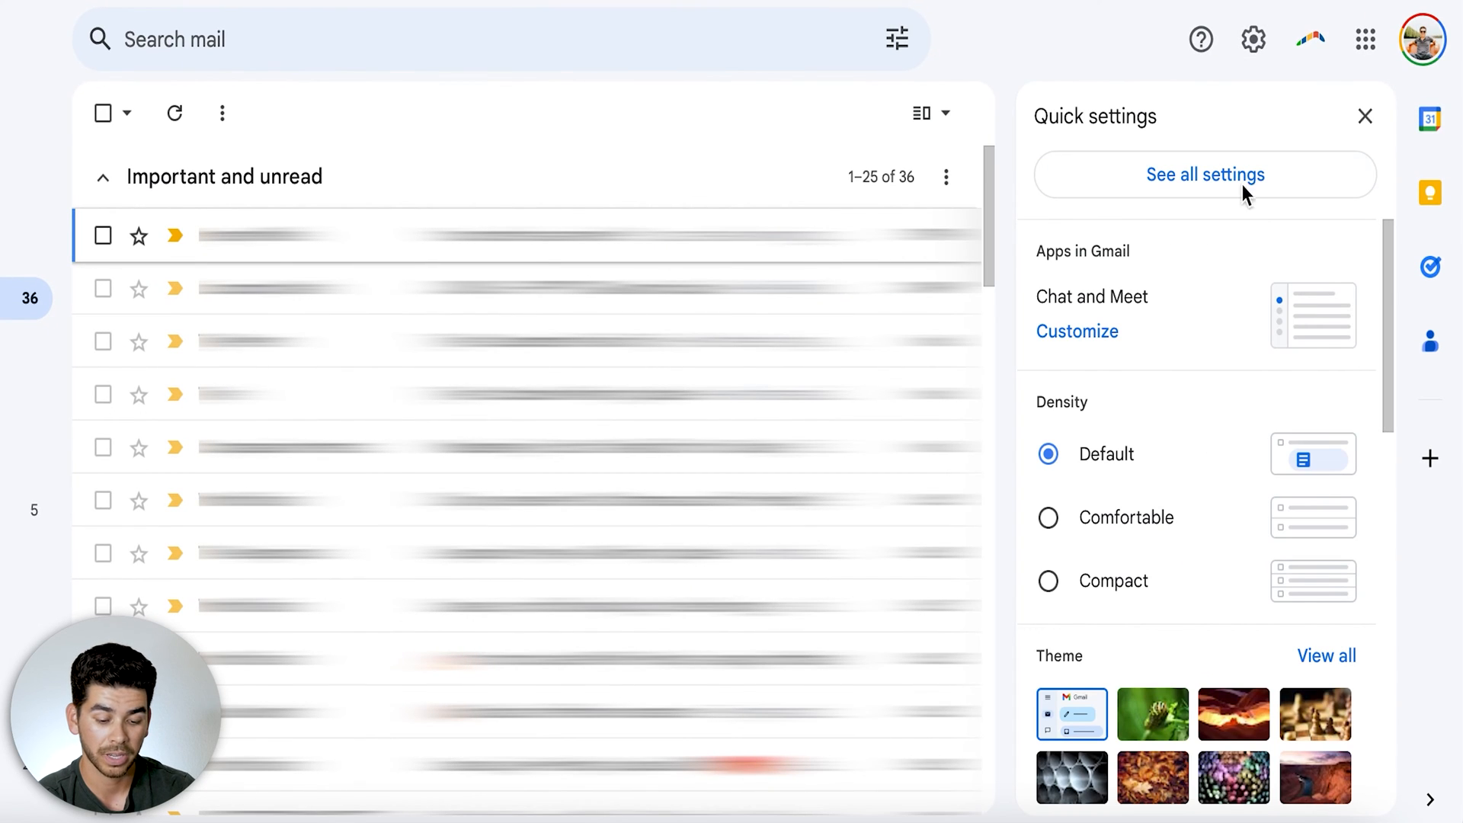
left_click(1205, 175)
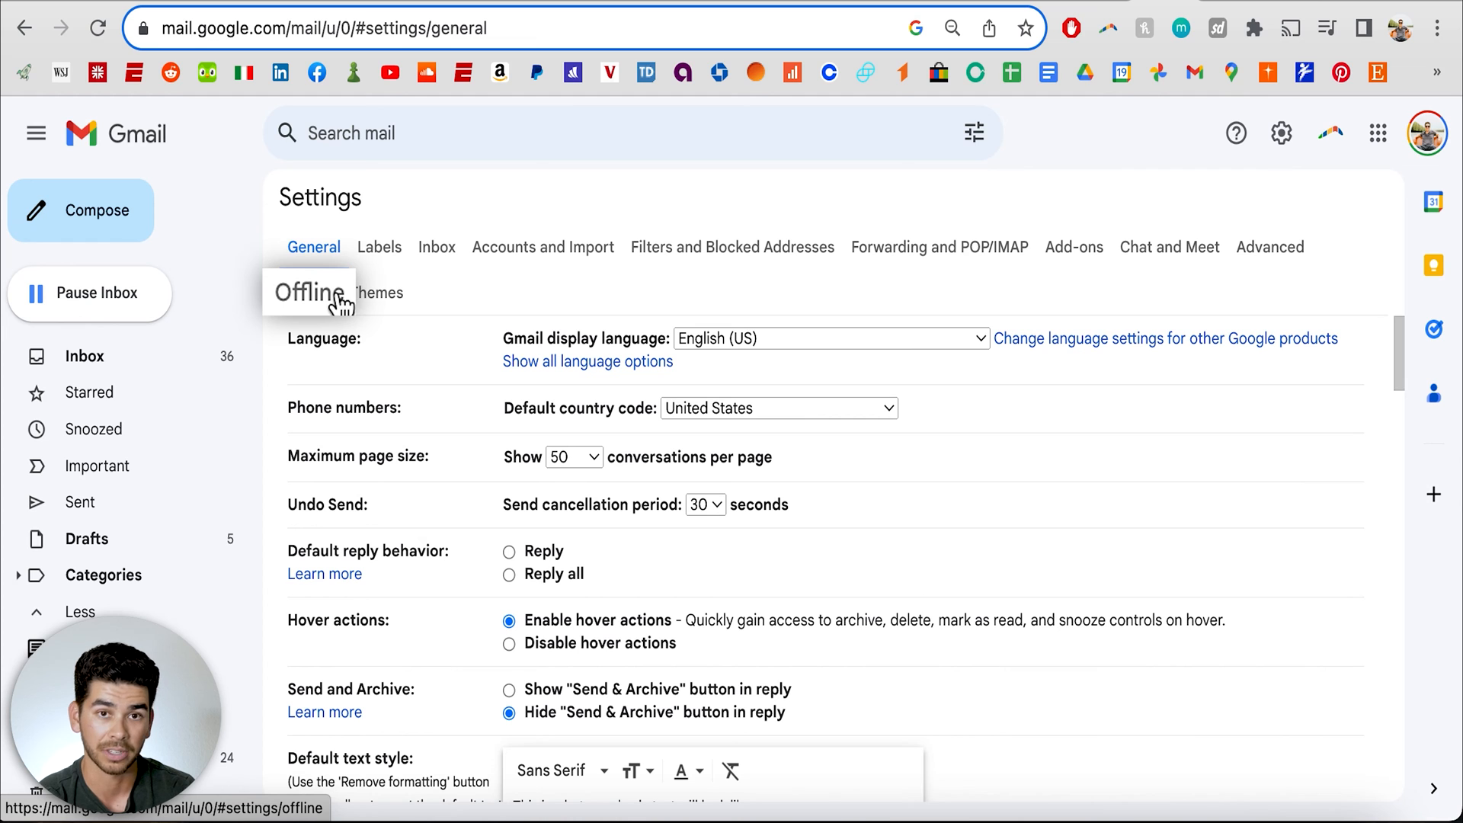
left_click(308, 292)
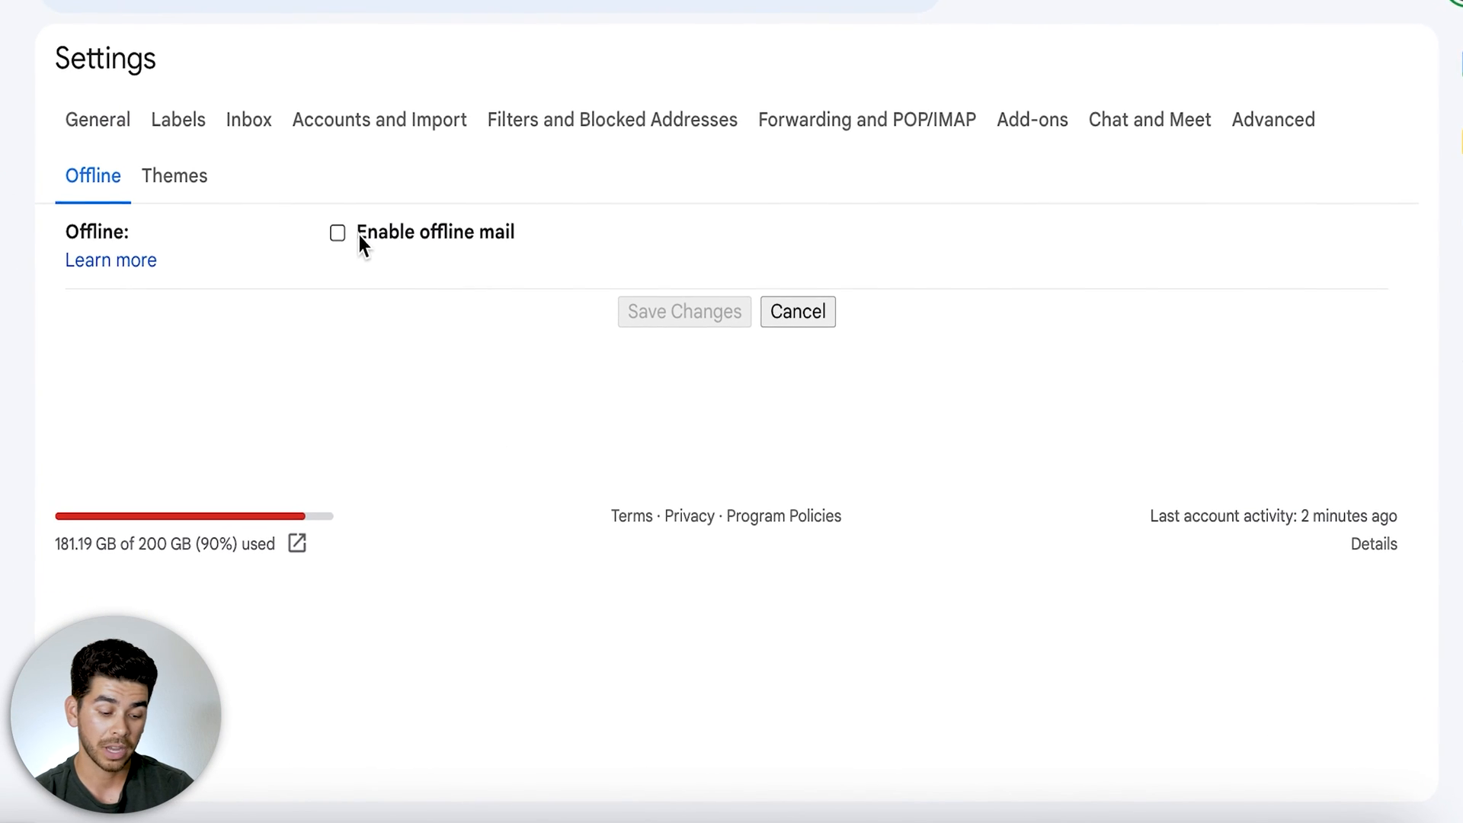
left_click(337, 233)
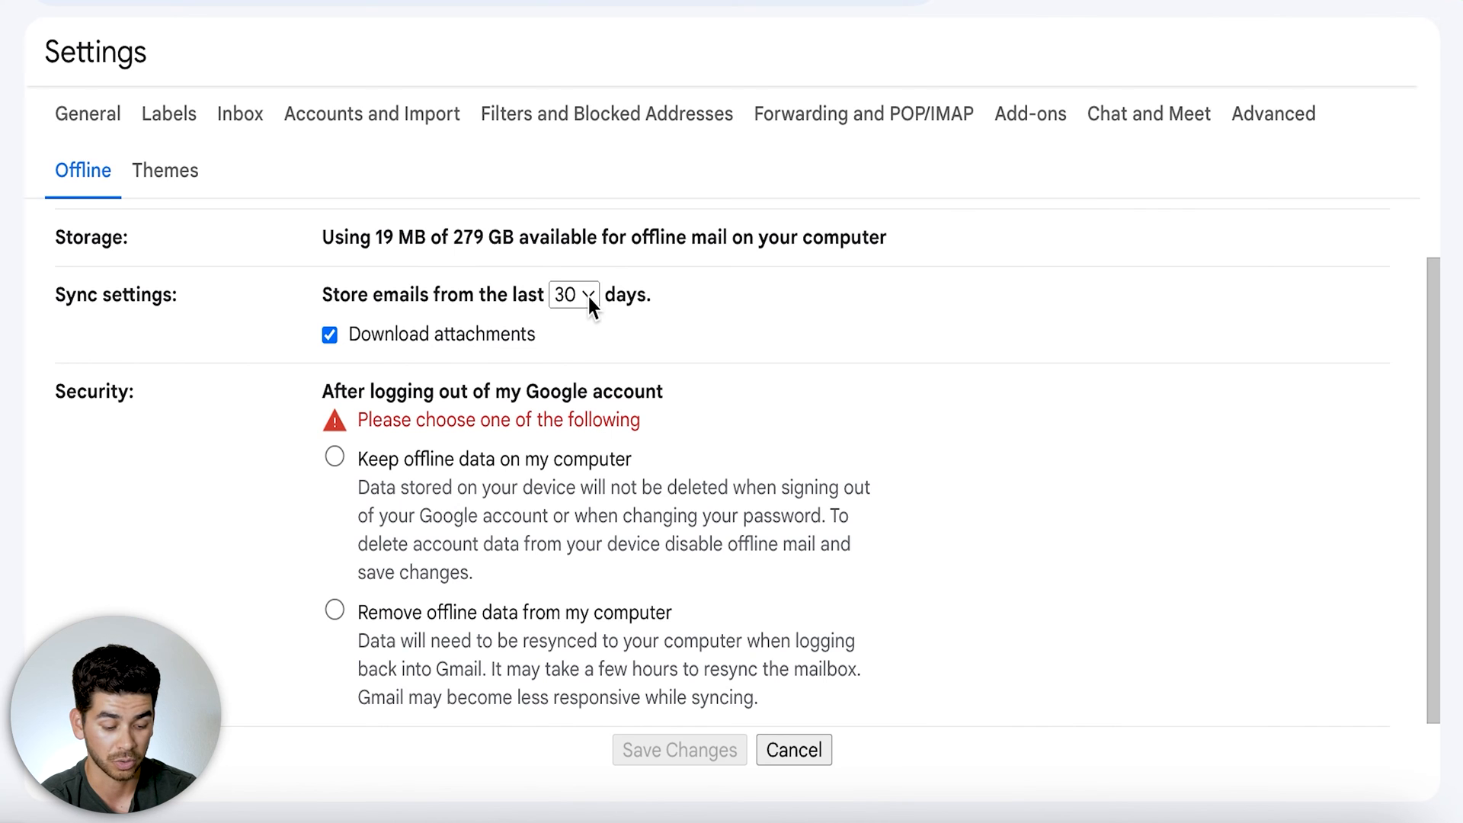
scroll("down", 3)
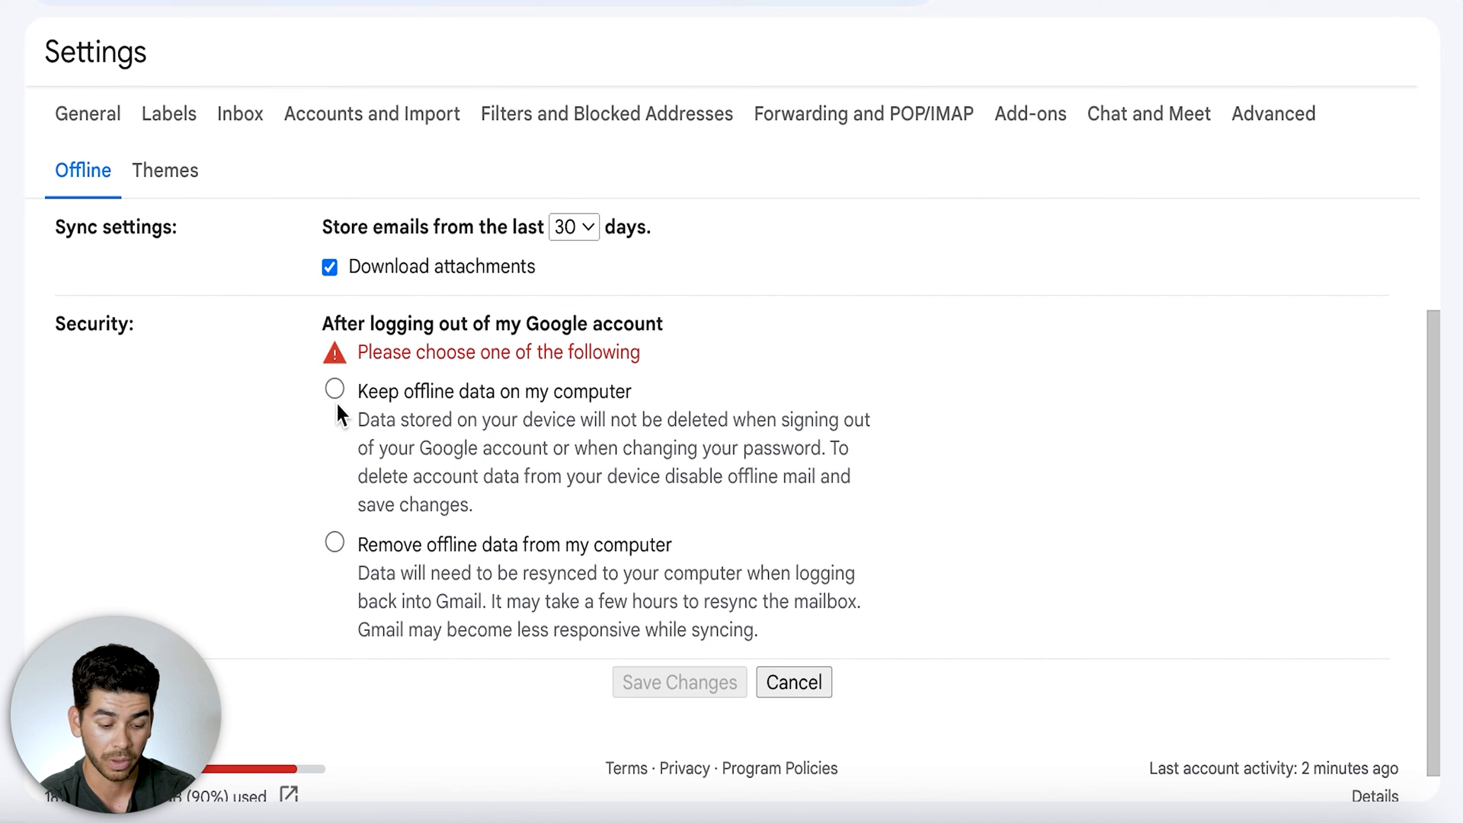
mouse_move(348, 418)
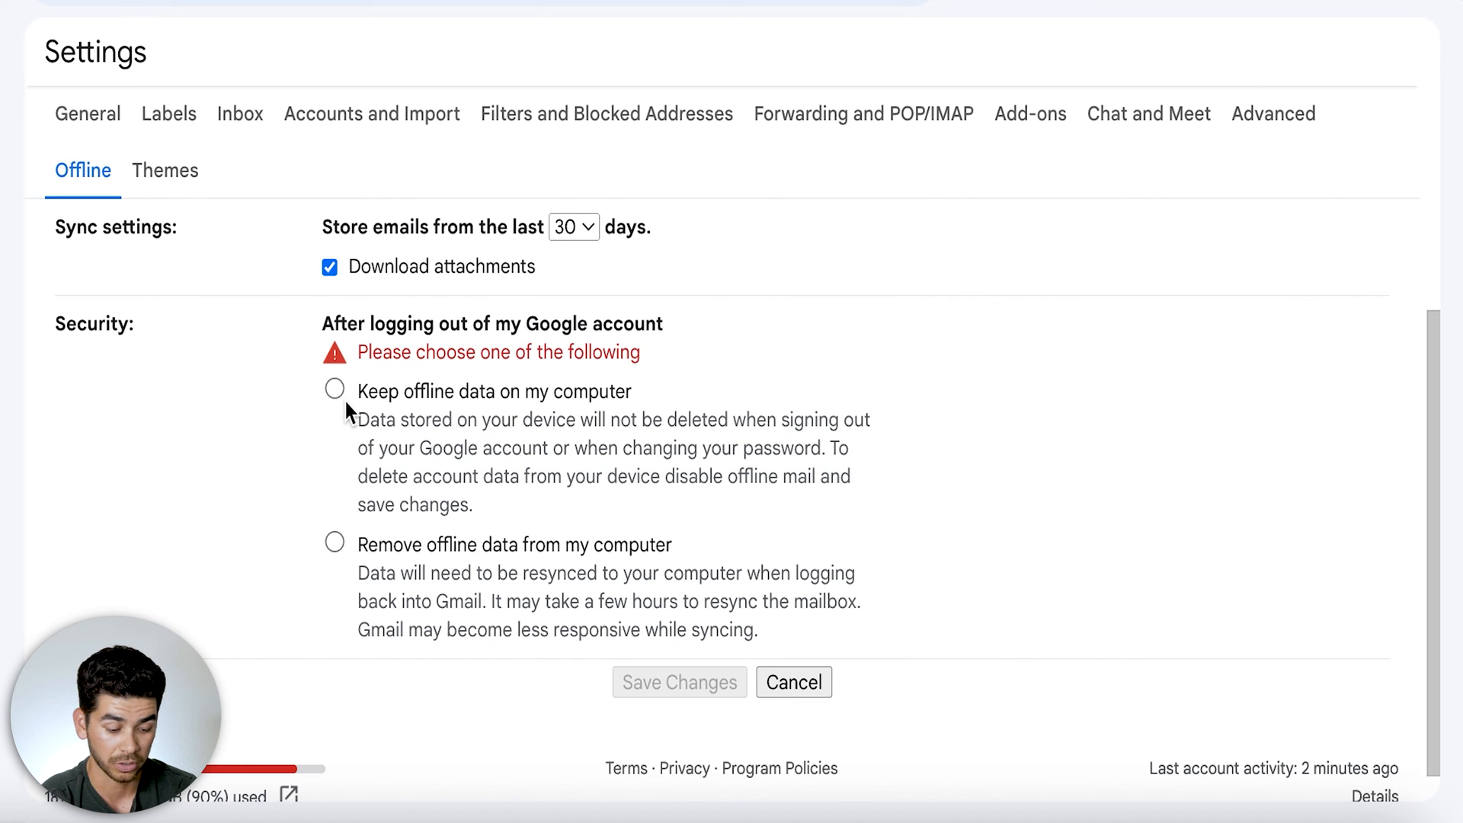
left_click(333, 390)
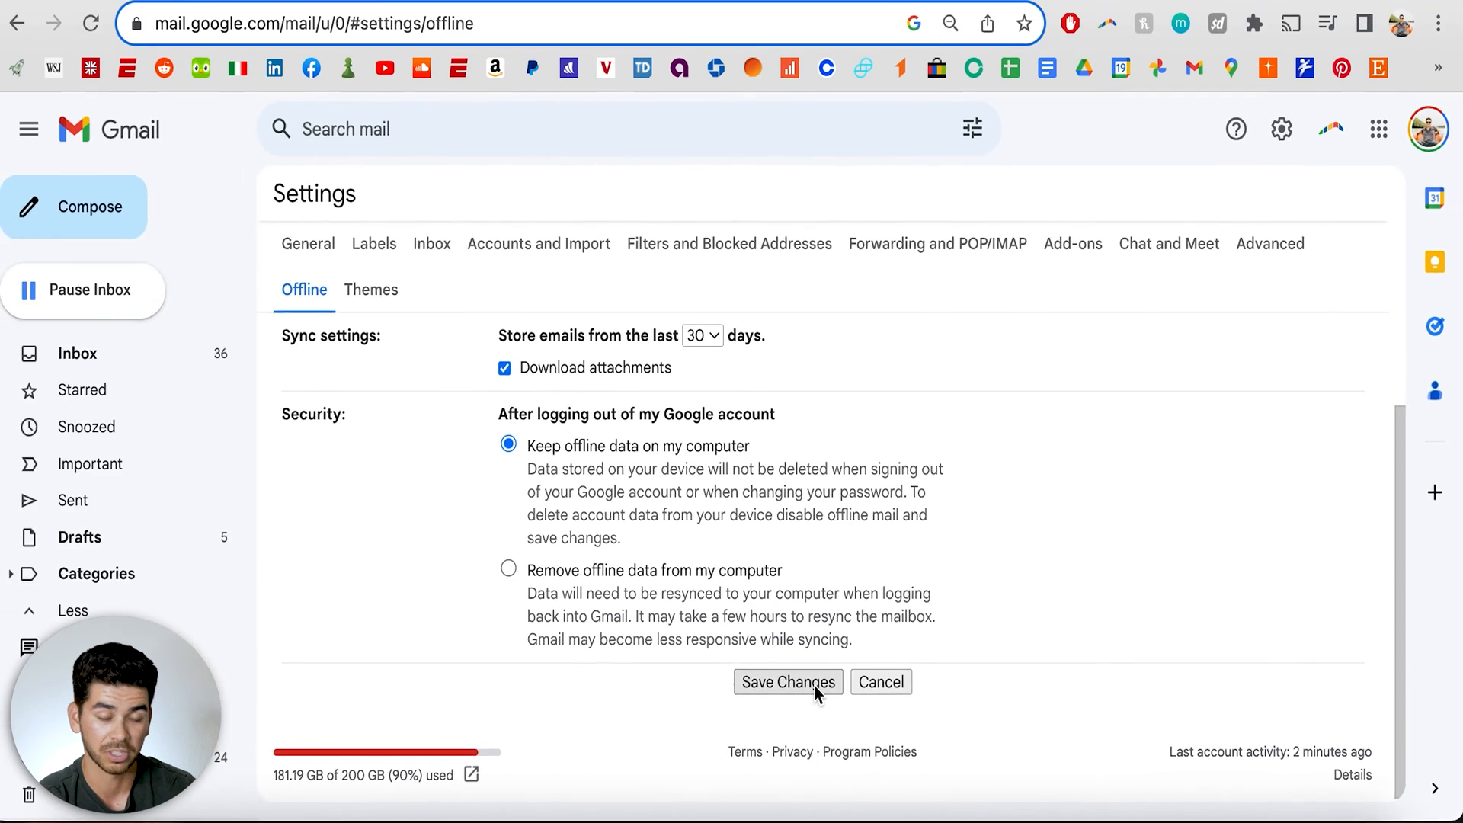
left_click(786, 682)
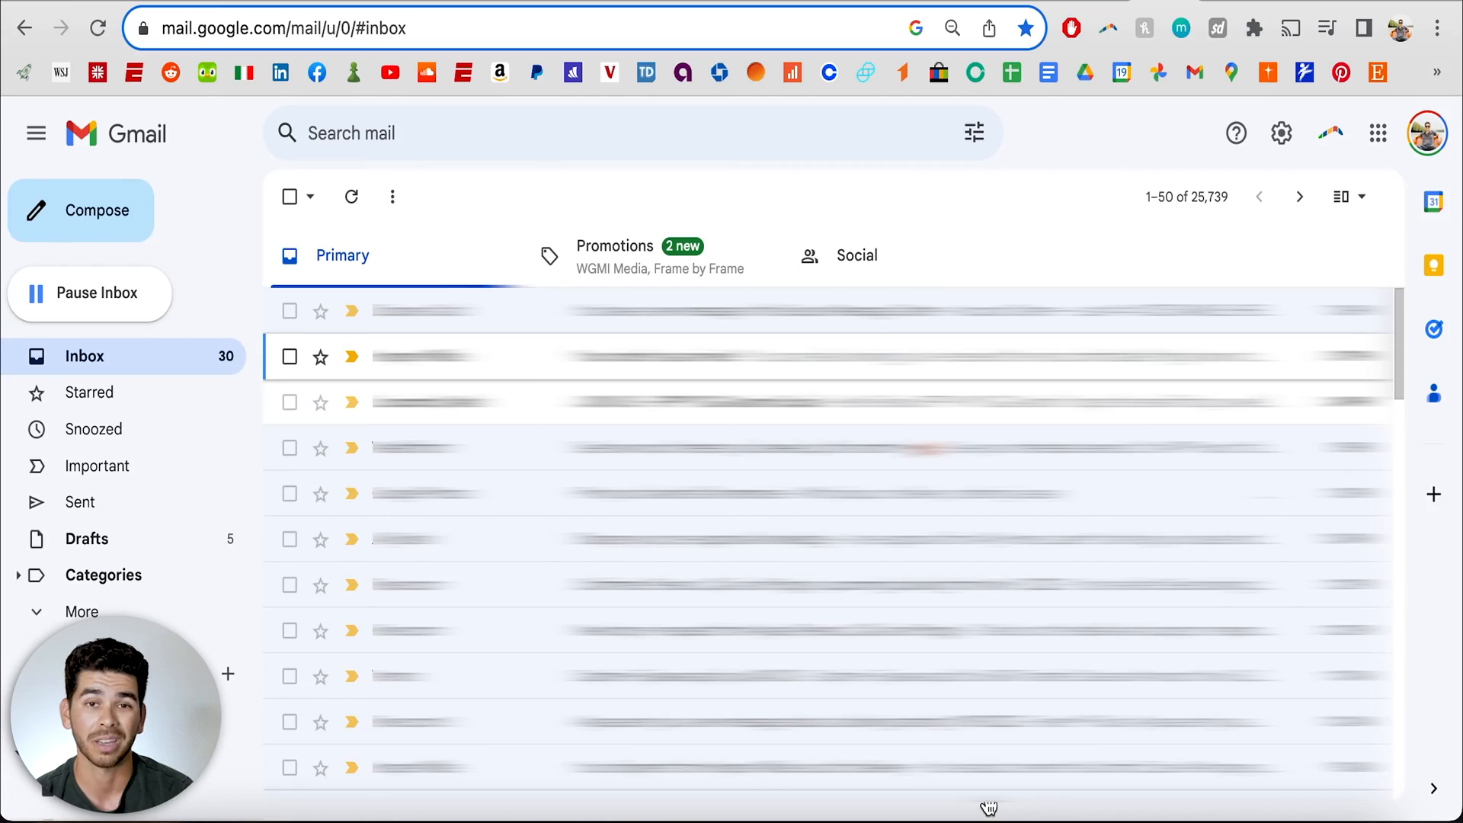
Set the Undo Send cancellation period to 30 seconds in General settings
left_click(1281, 133)
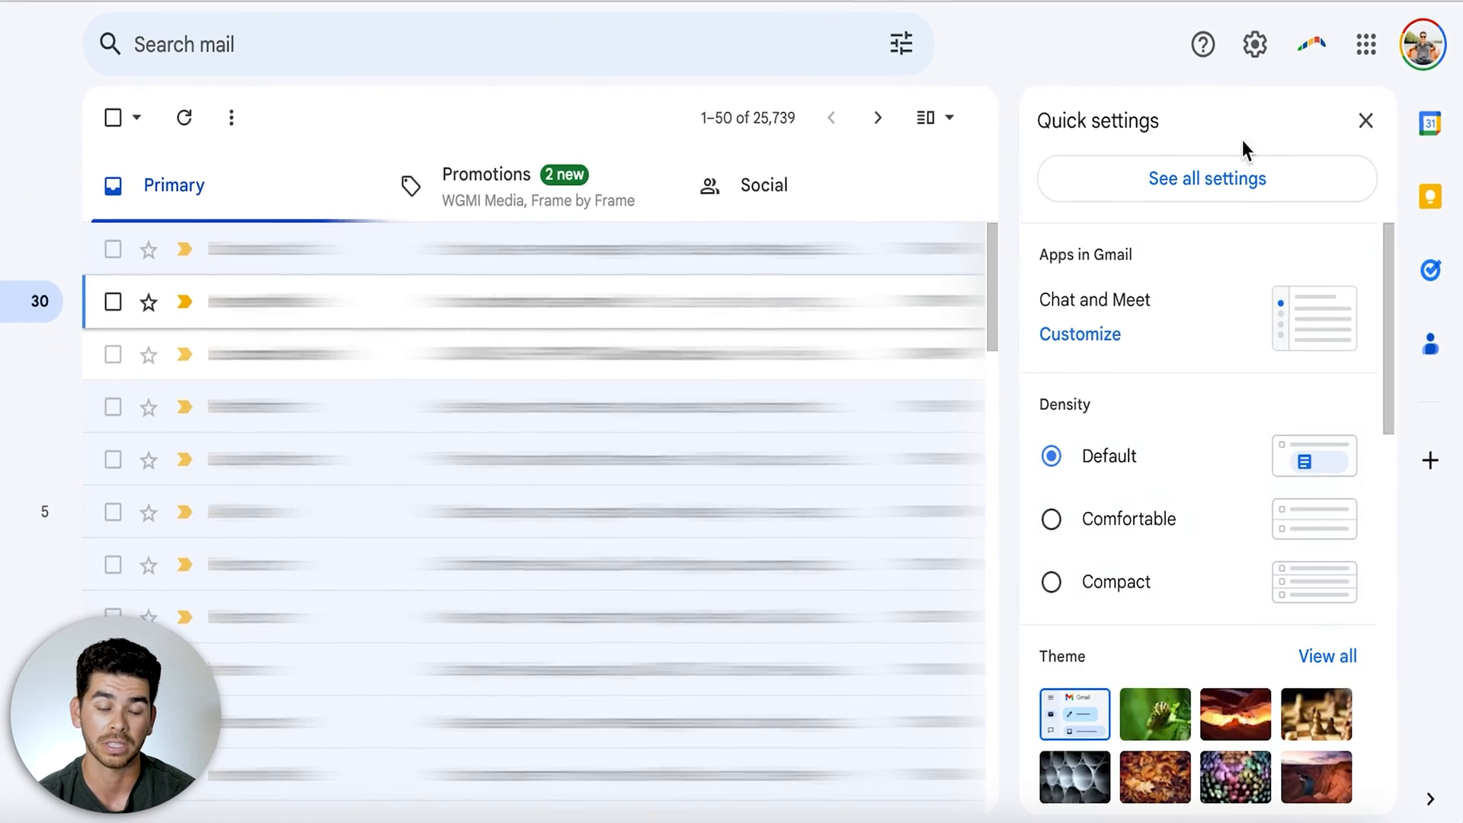
left_click(1205, 179)
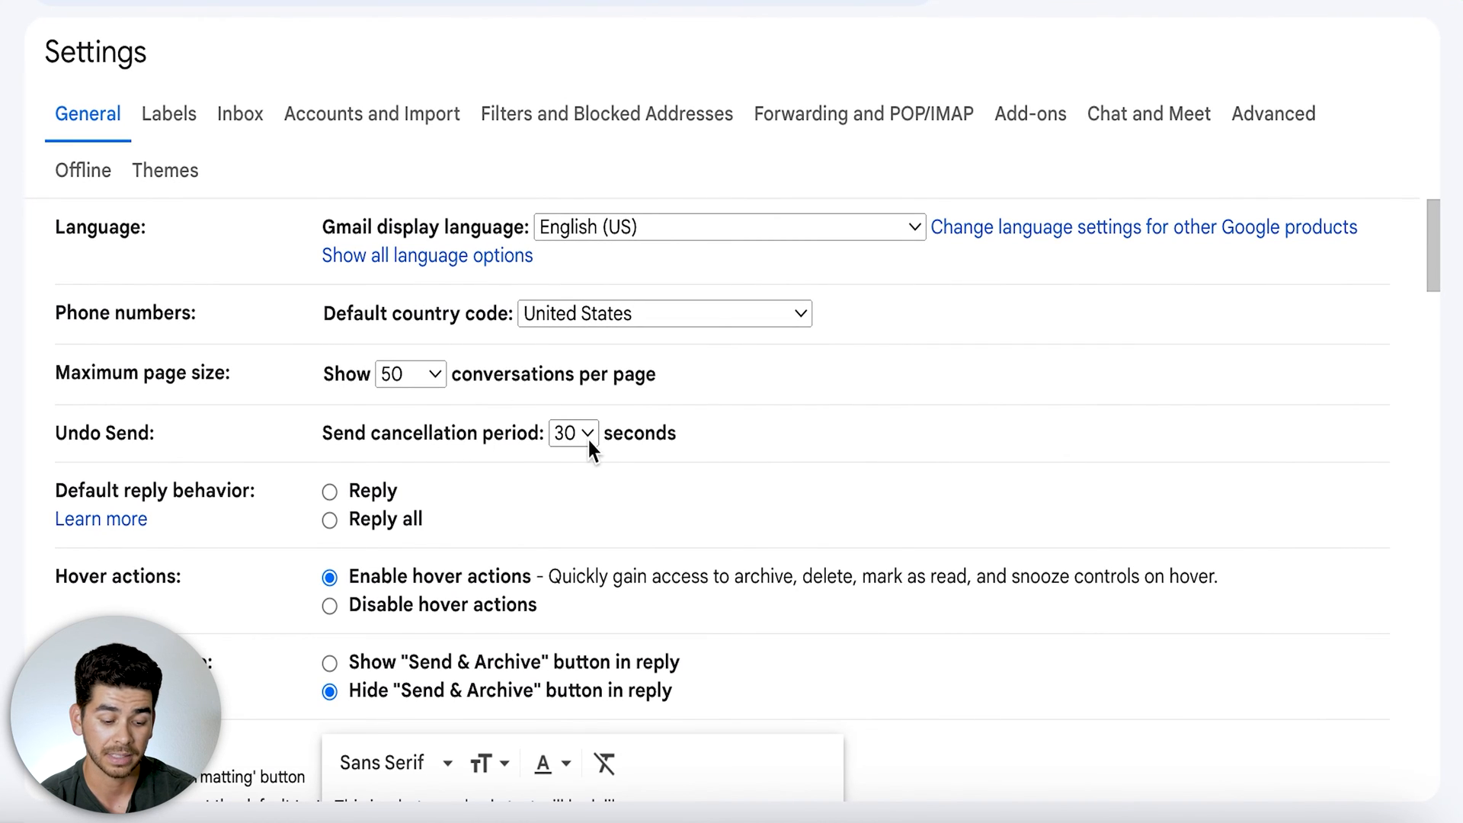
left_click(573, 432)
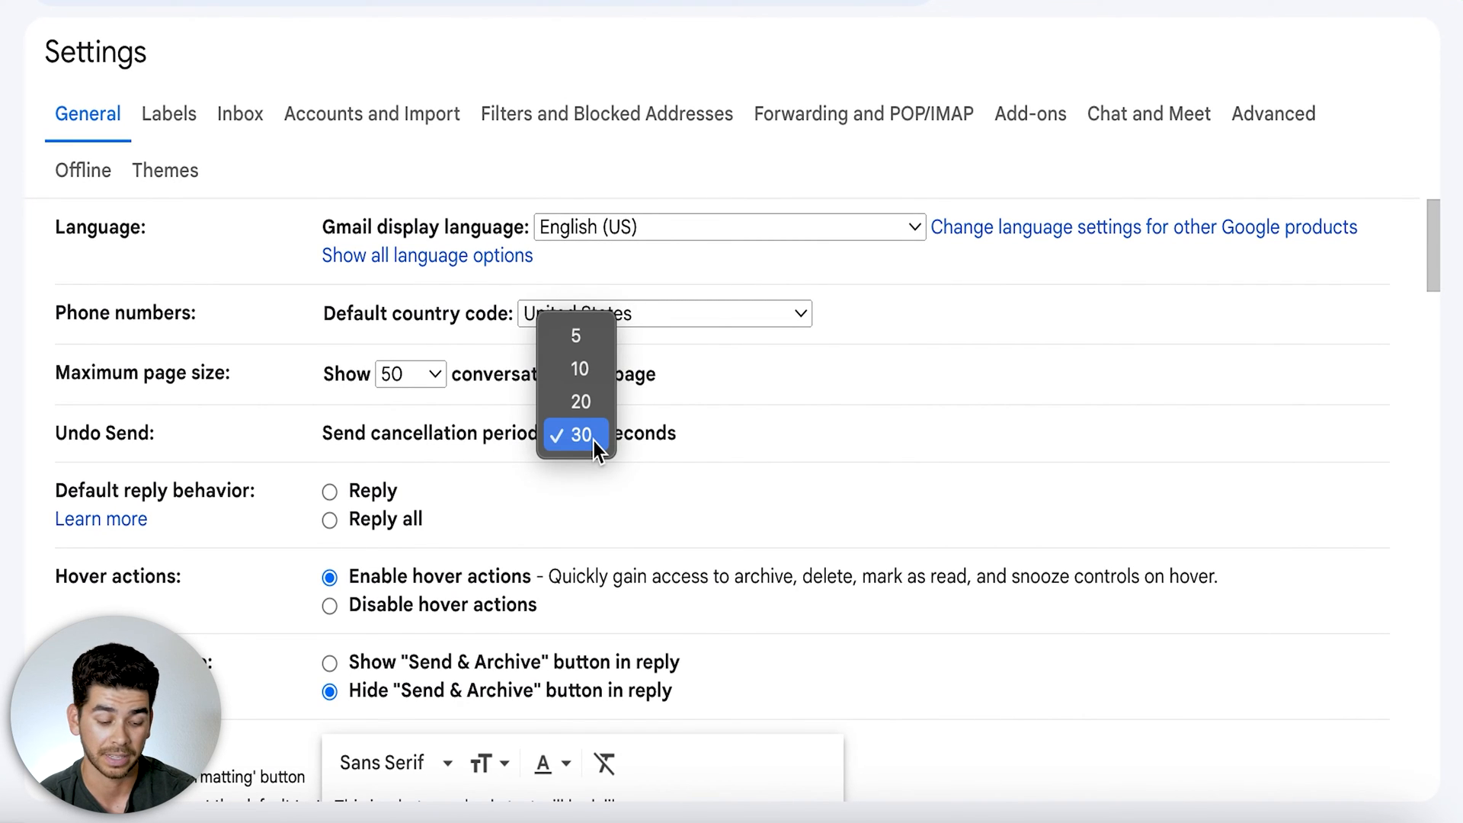
left_click(579, 433)
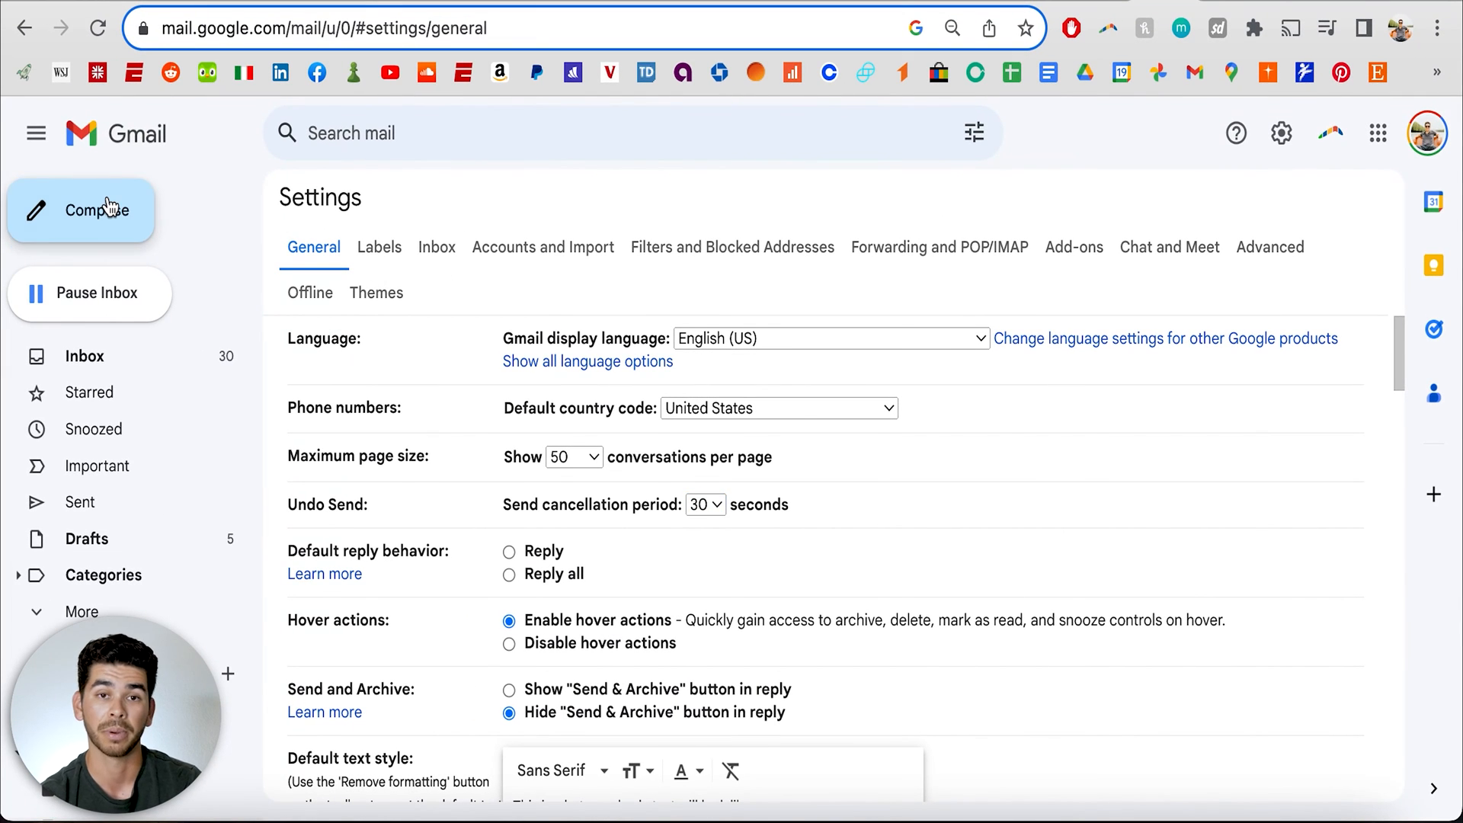
Start a new test message with Compose
left_click(80, 210)
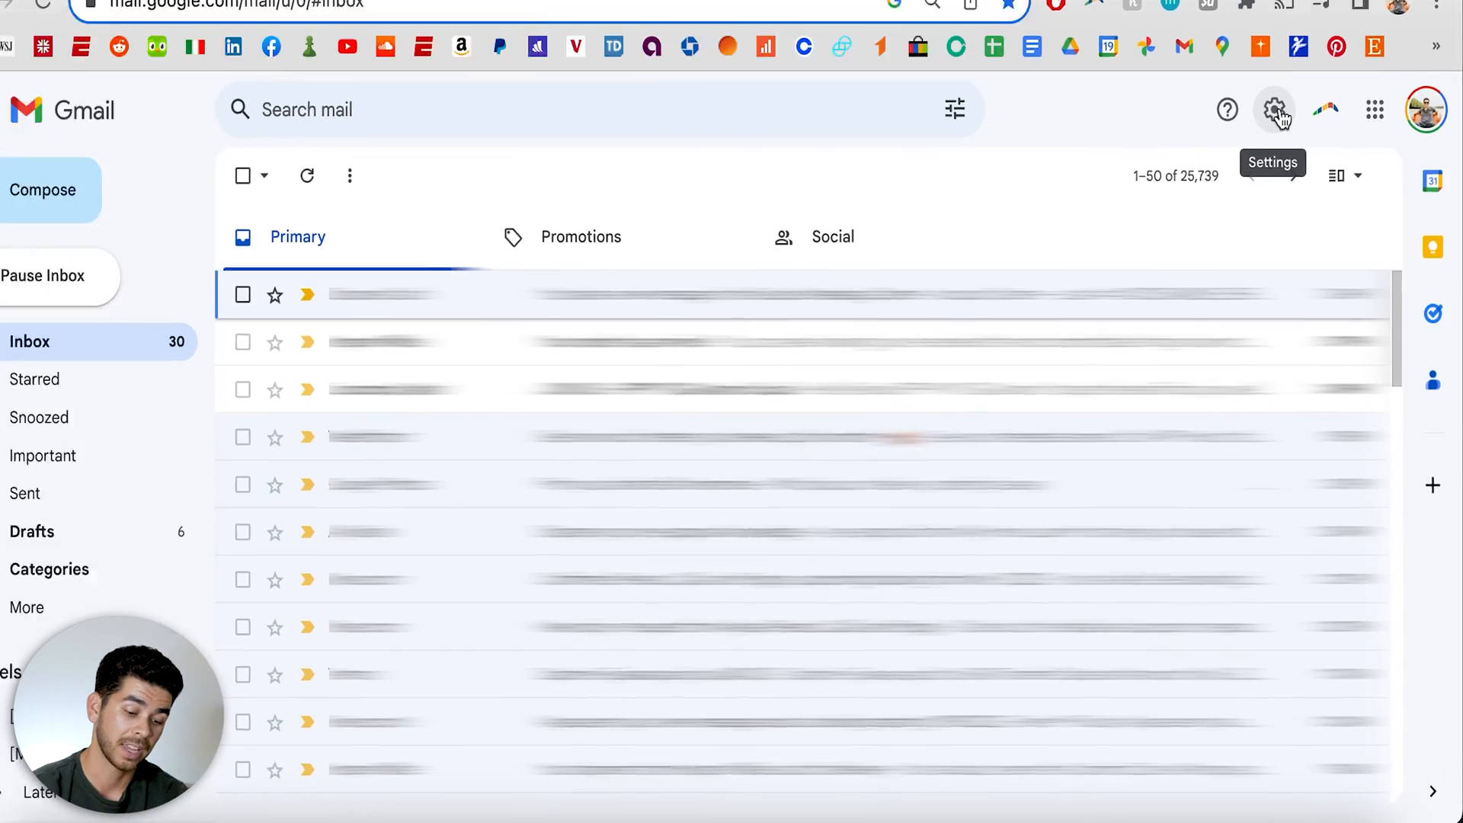
Enable Custom keyboard shortcuts in Advanced settings, save, and dismiss the shortcuts overview
left_click(1273, 109)
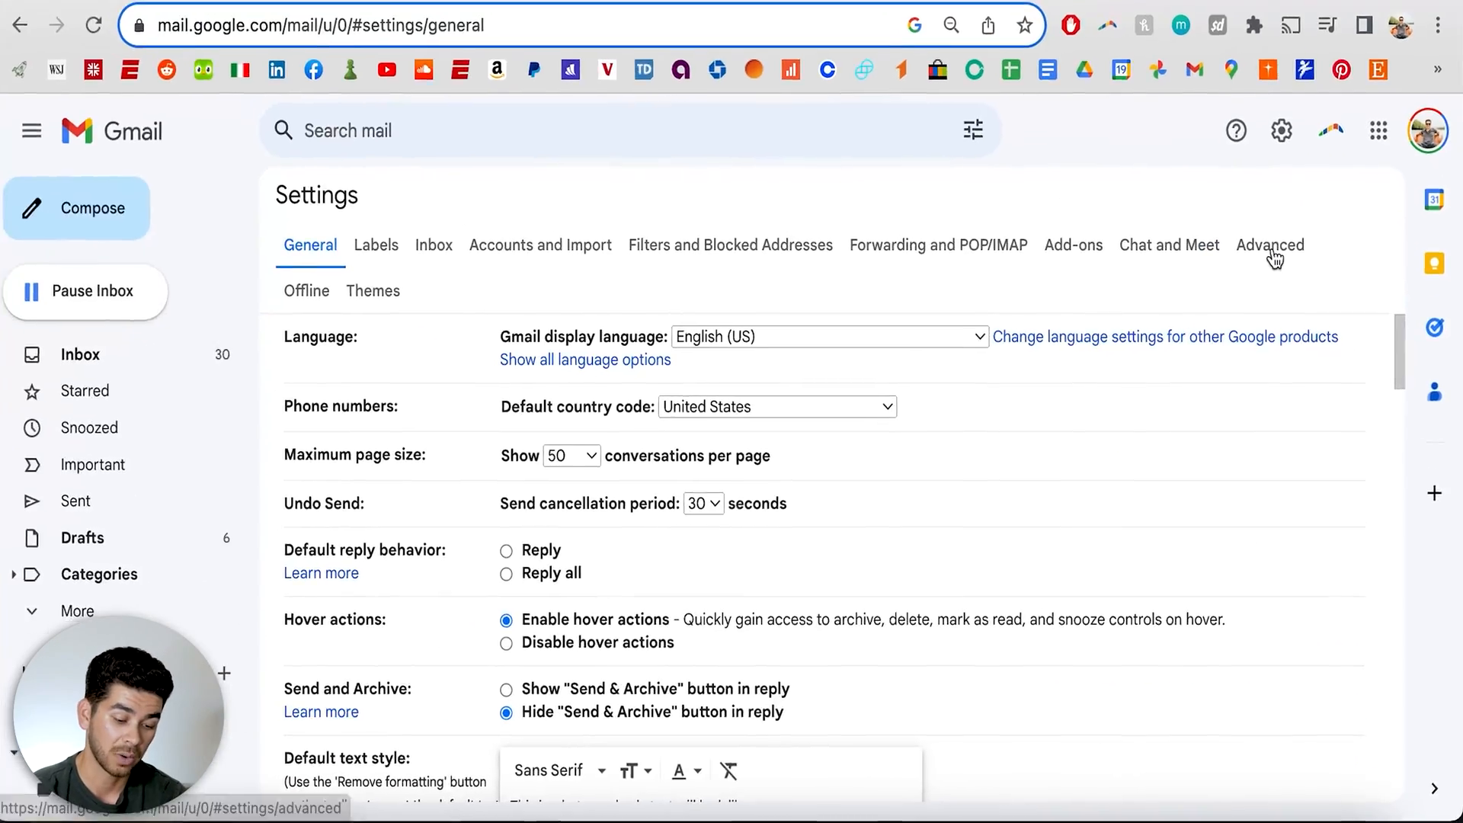
left_click(1269, 245)
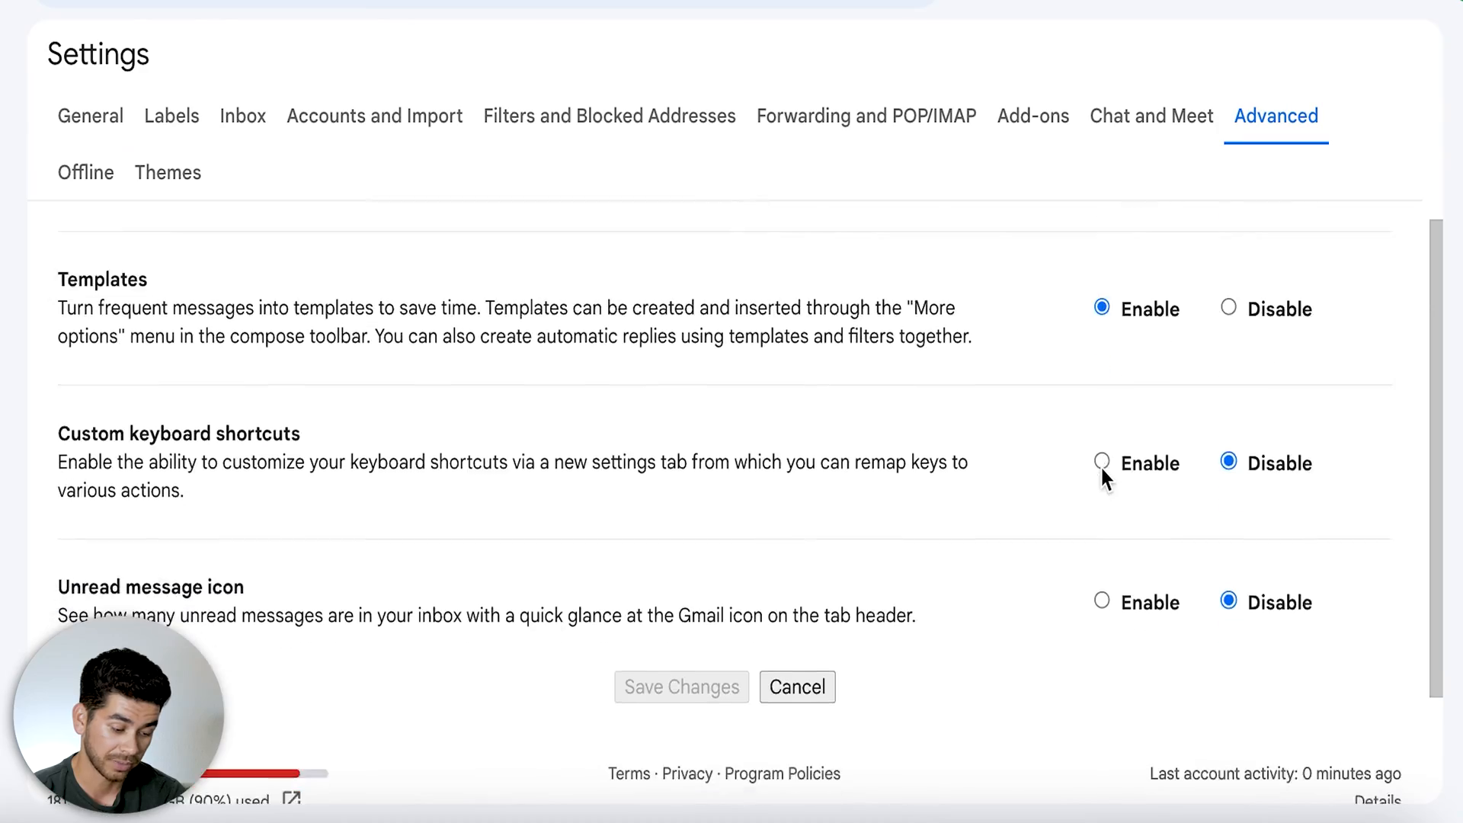
scroll("down", 3)
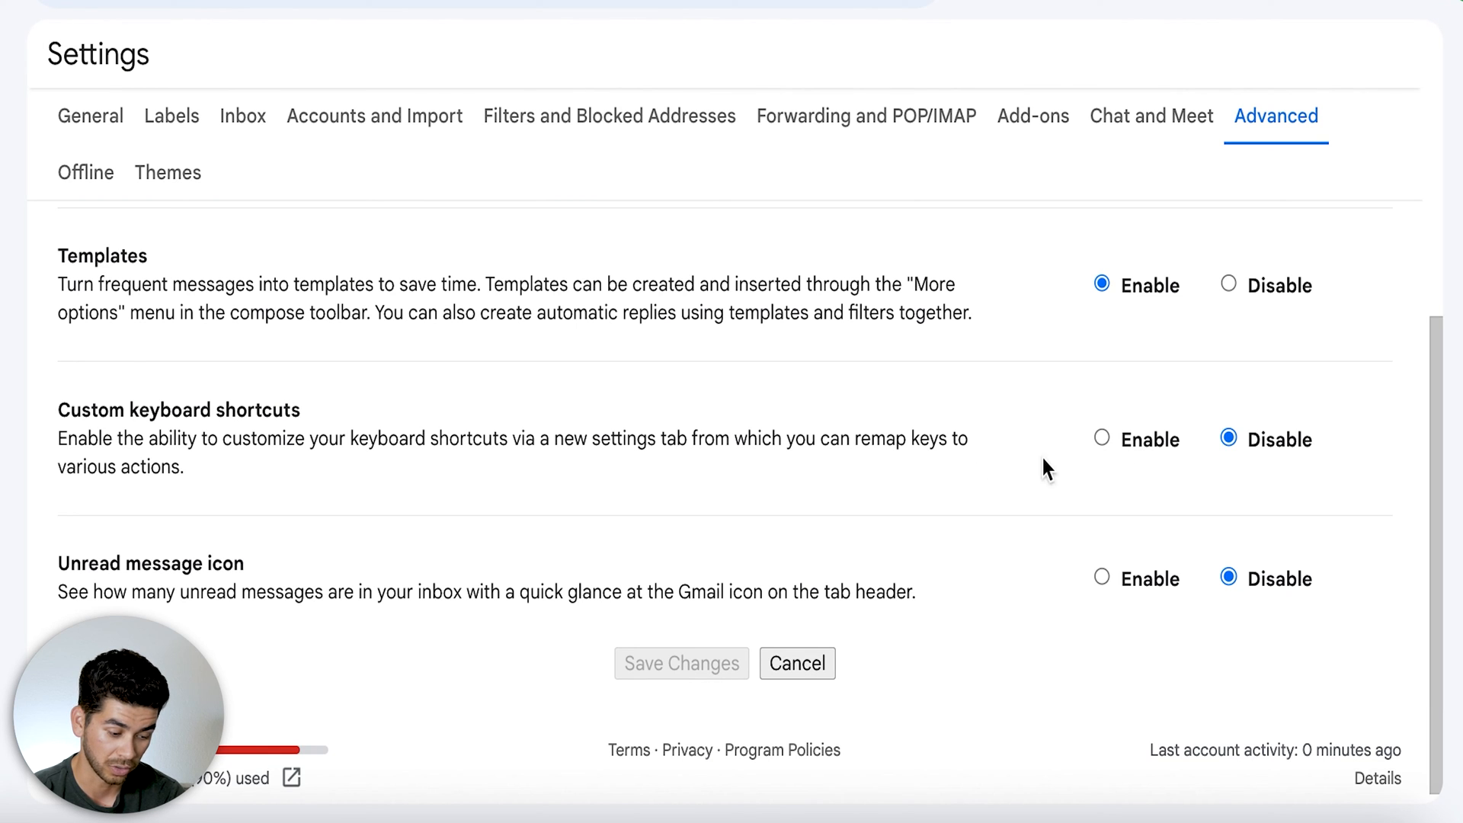
left_click(1102, 439)
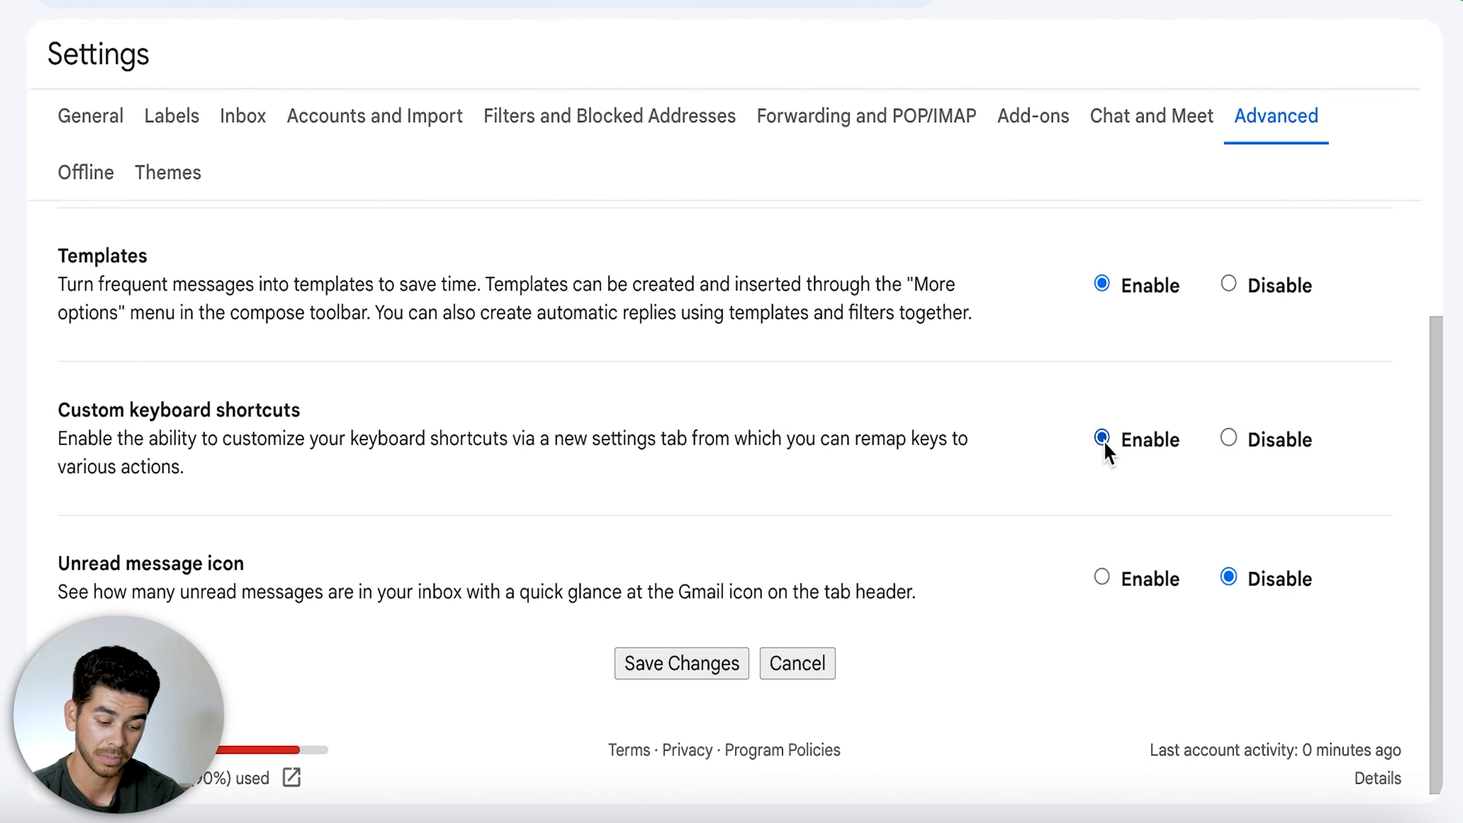
left_click(681, 662)
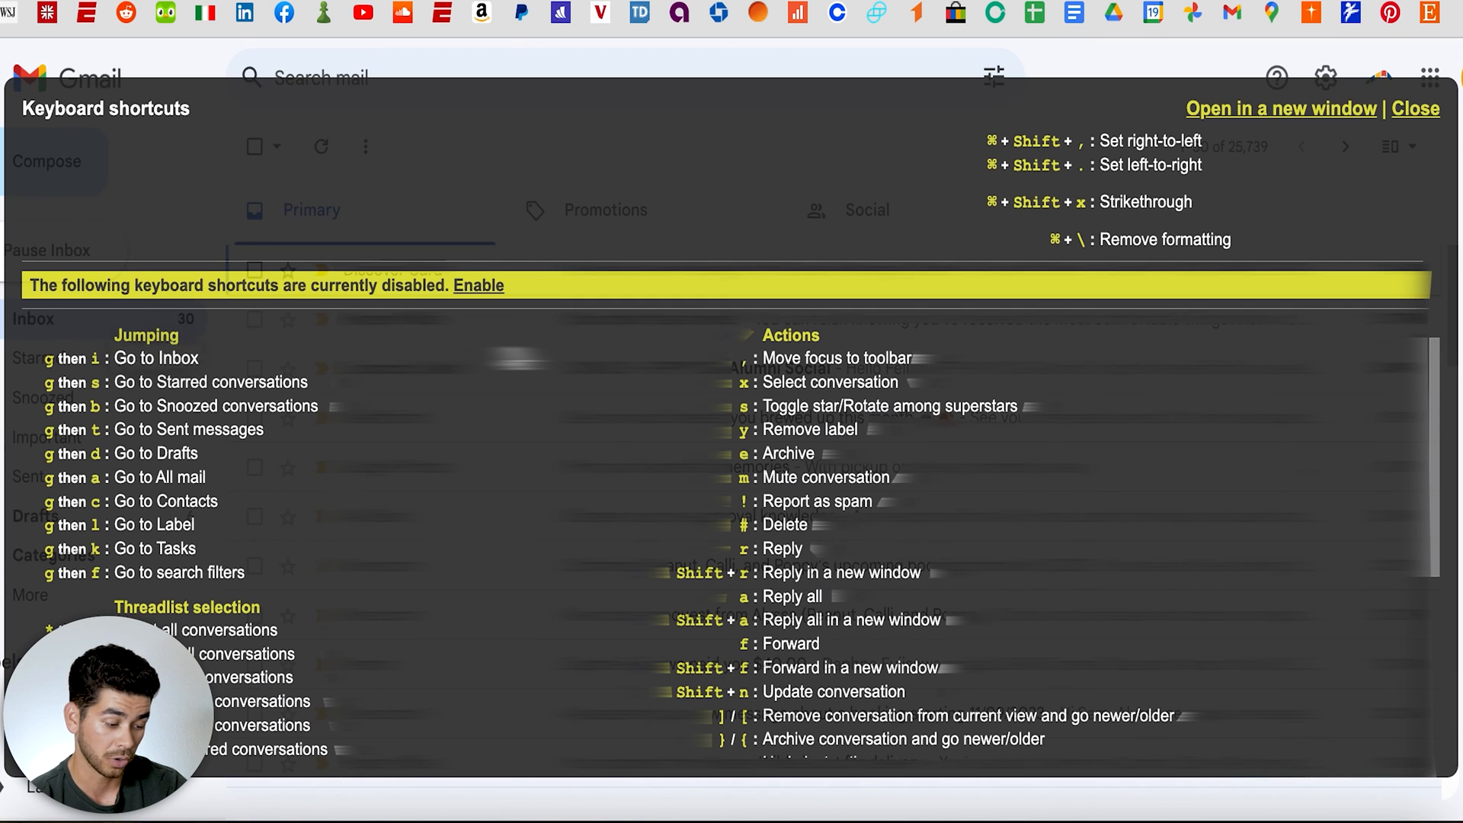
left_click(1414, 108)
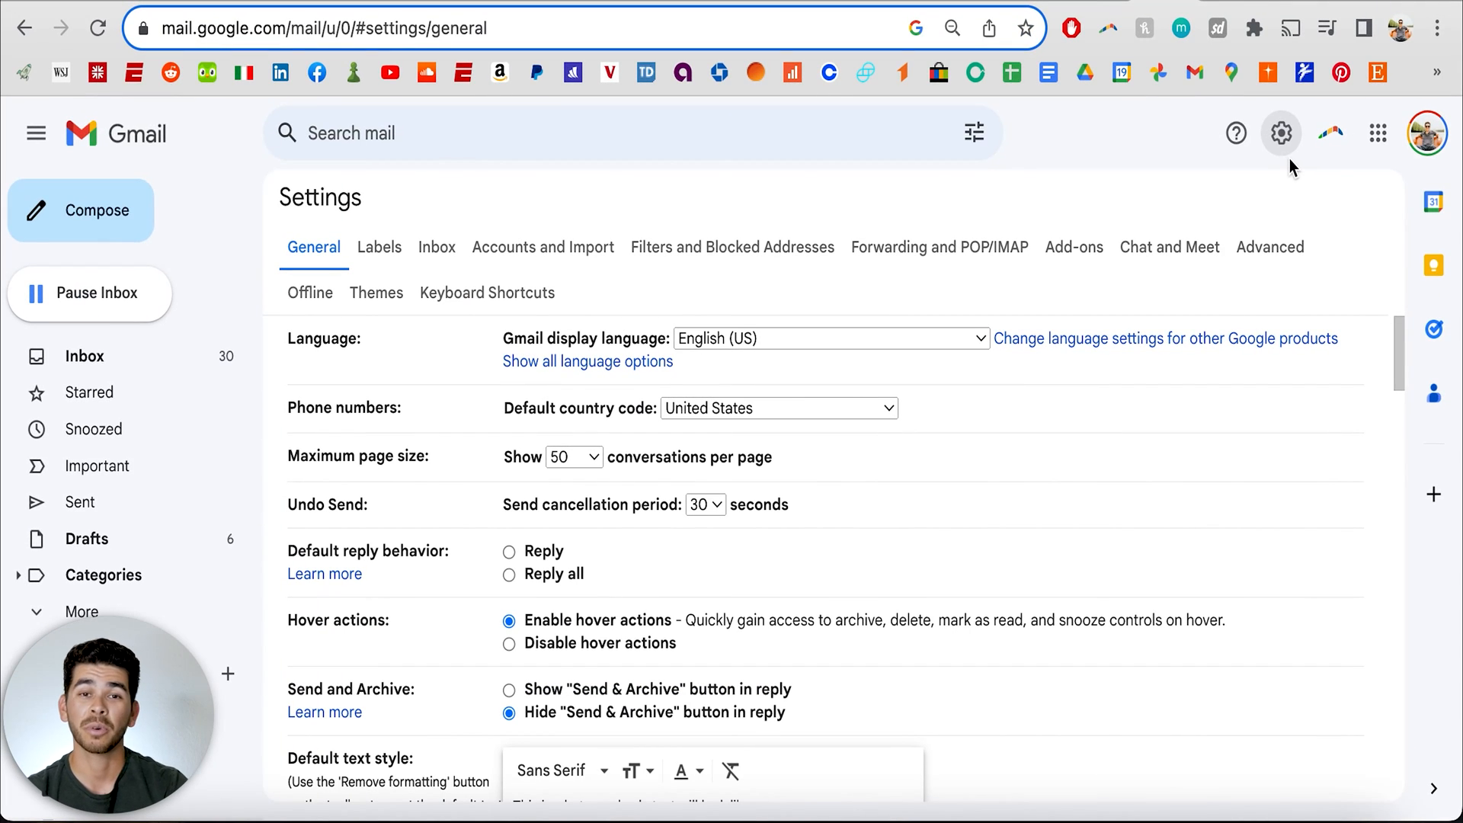